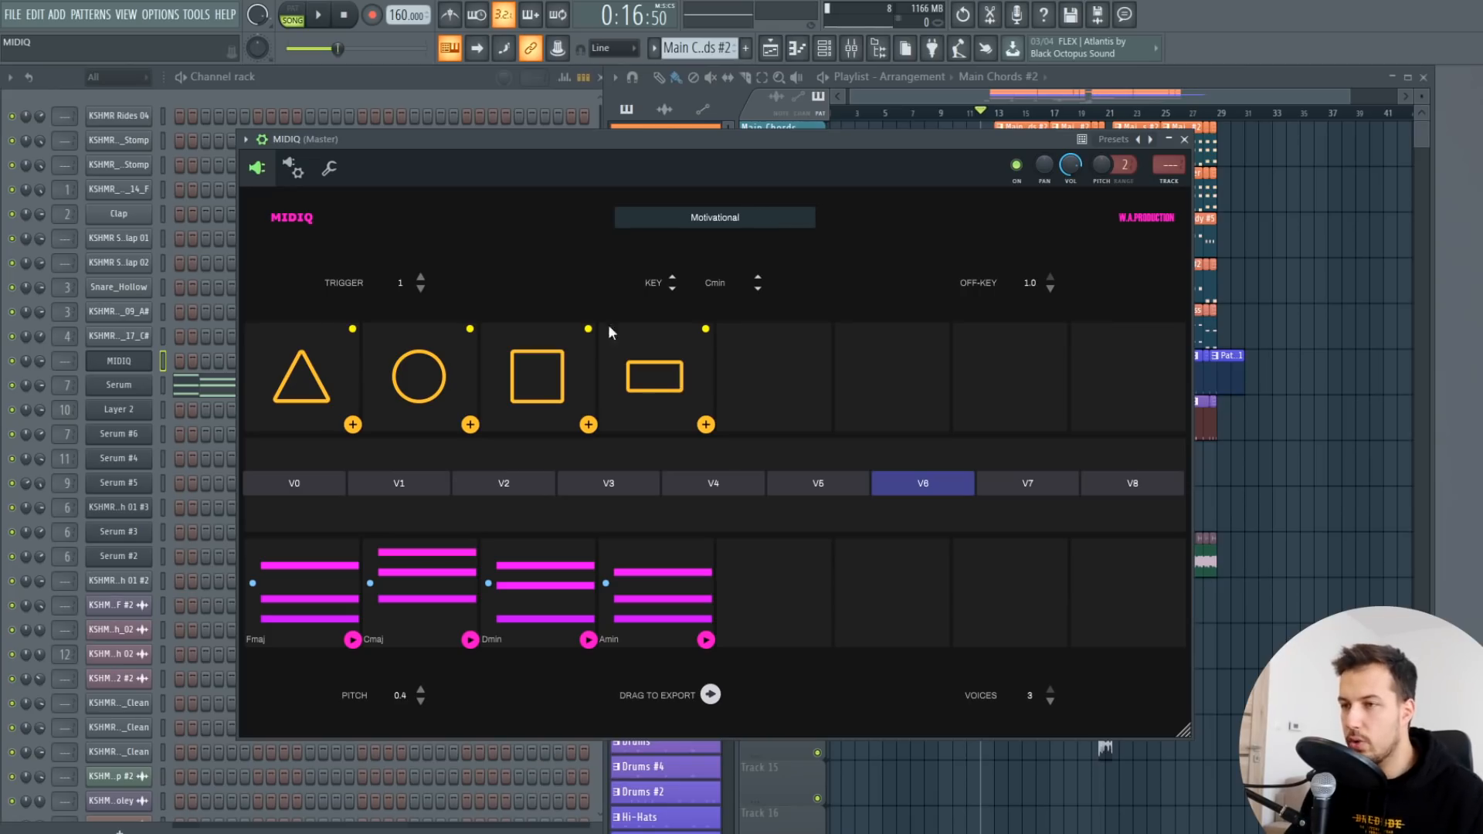
mouse_move(682, 320)
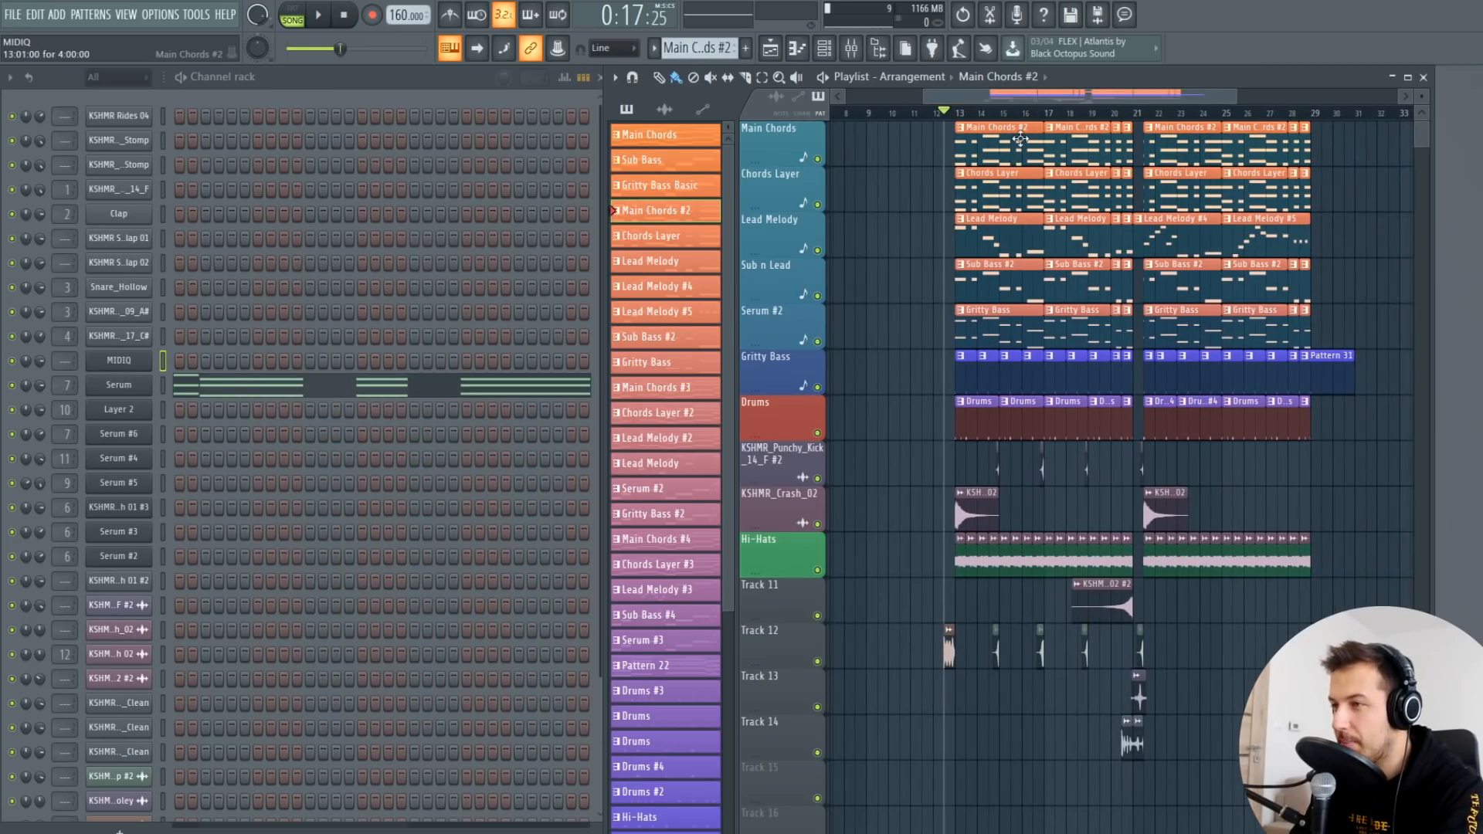
Step: Reopen the MIDIQ plugin window enlarged, keeping the Motivational C minor Fmaj–Cmaj–Dmin–Amin progression
left_click(119, 362)
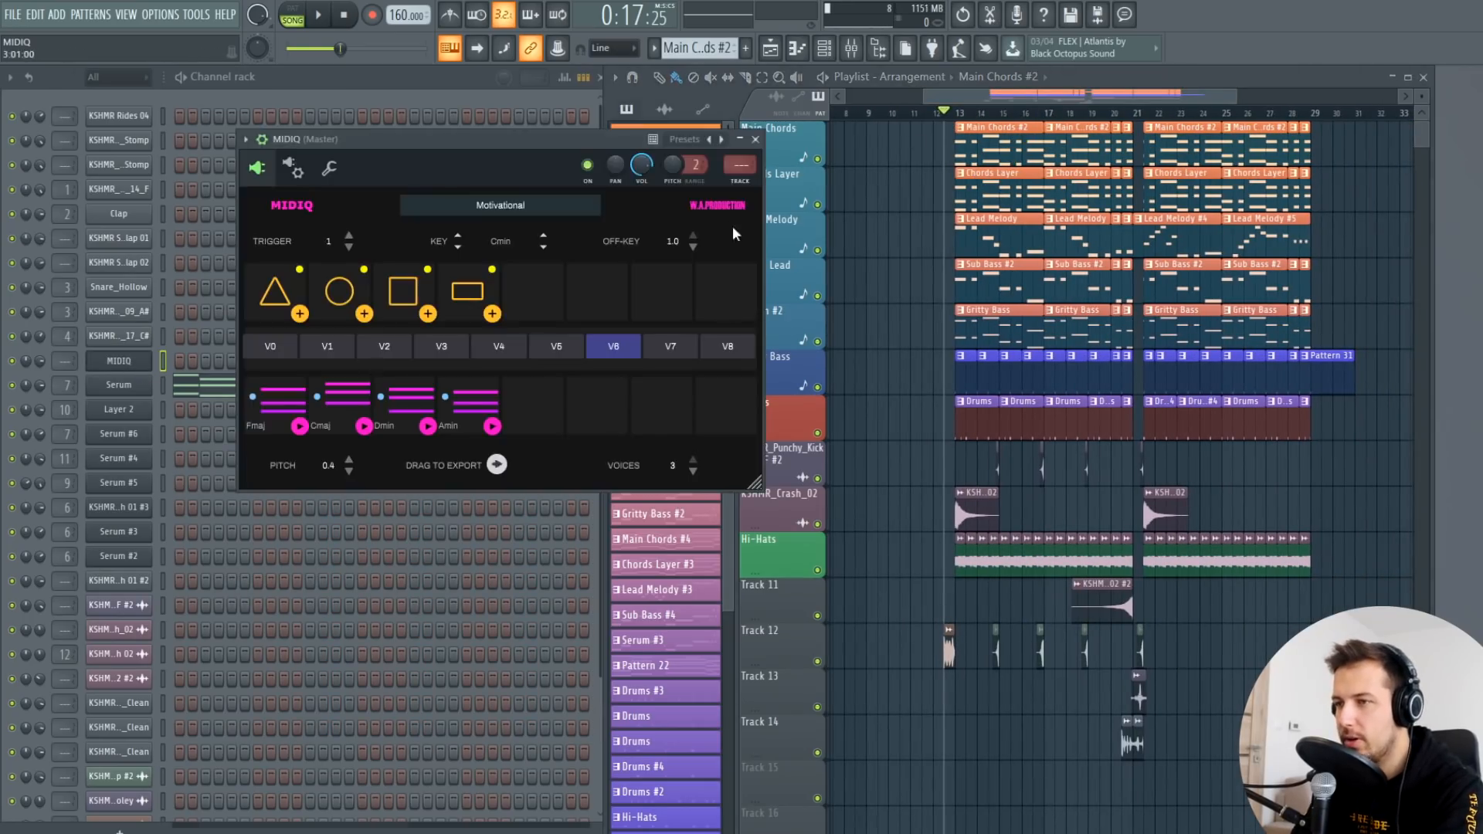
left_click(755, 139)
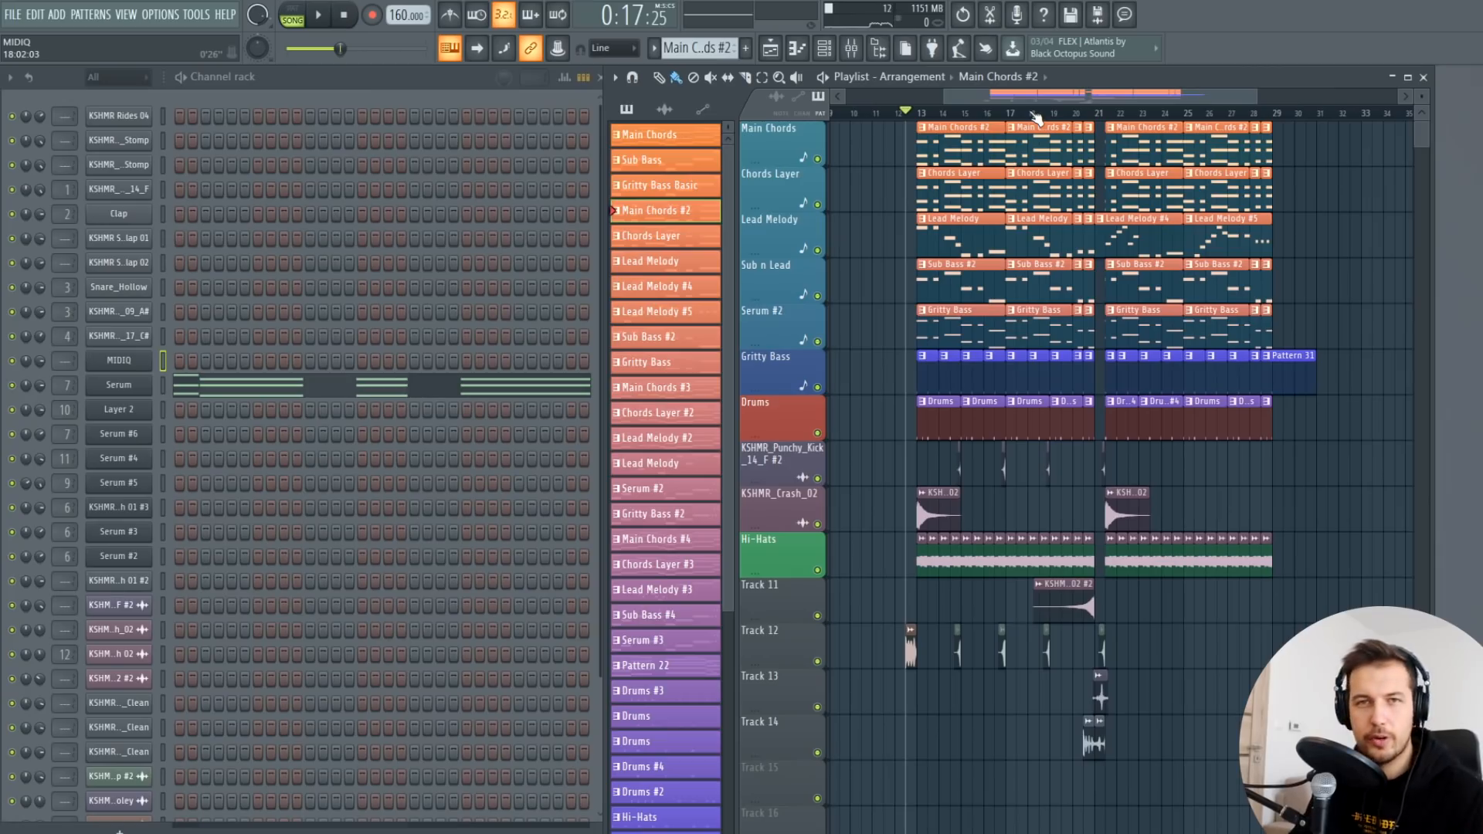
left_click(119, 361)
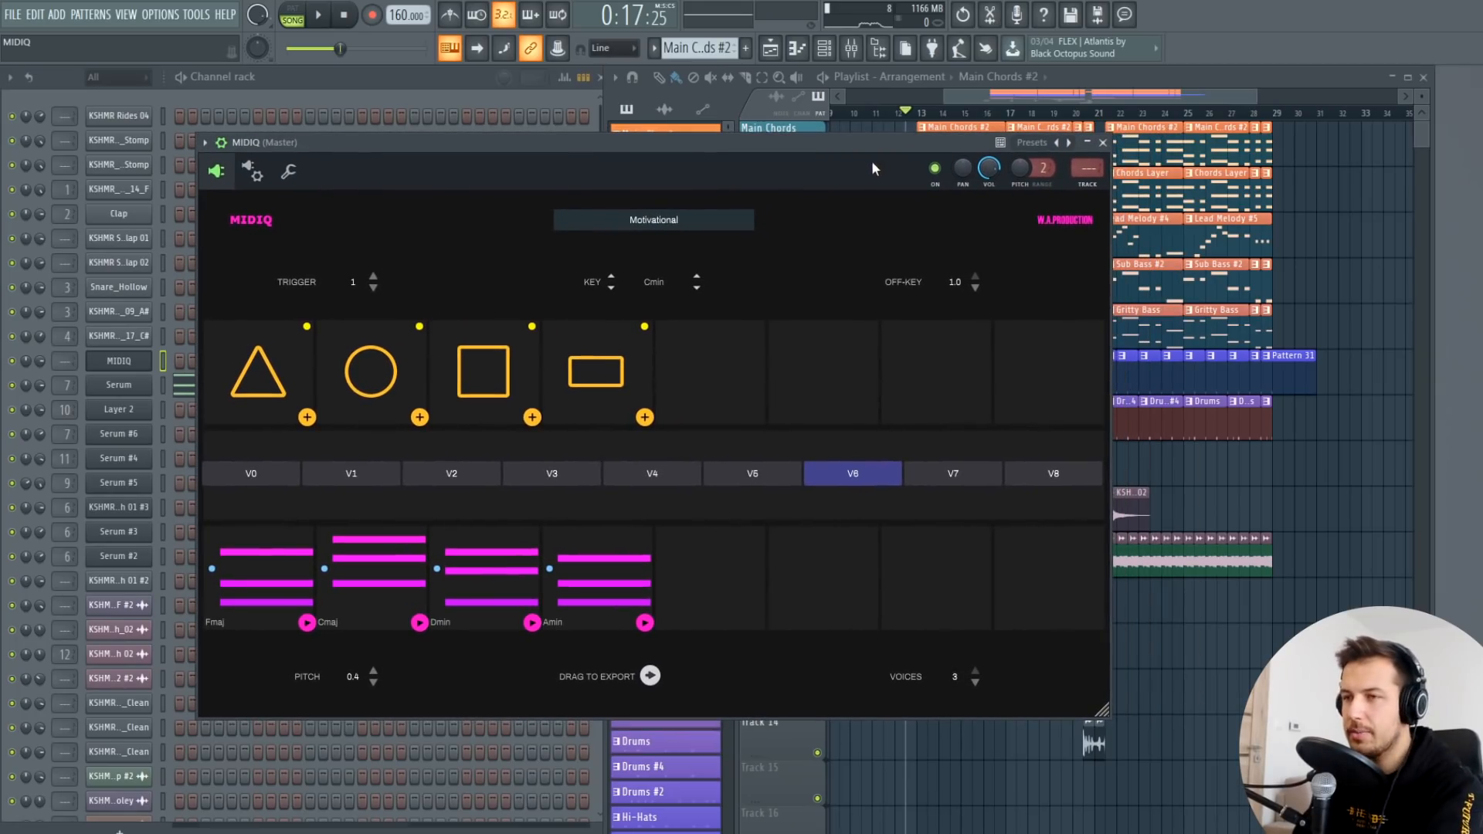
Step: Make empty Pattern 37 current in pattern mode and reopen MIDIQ over it
left_click(1097, 143)
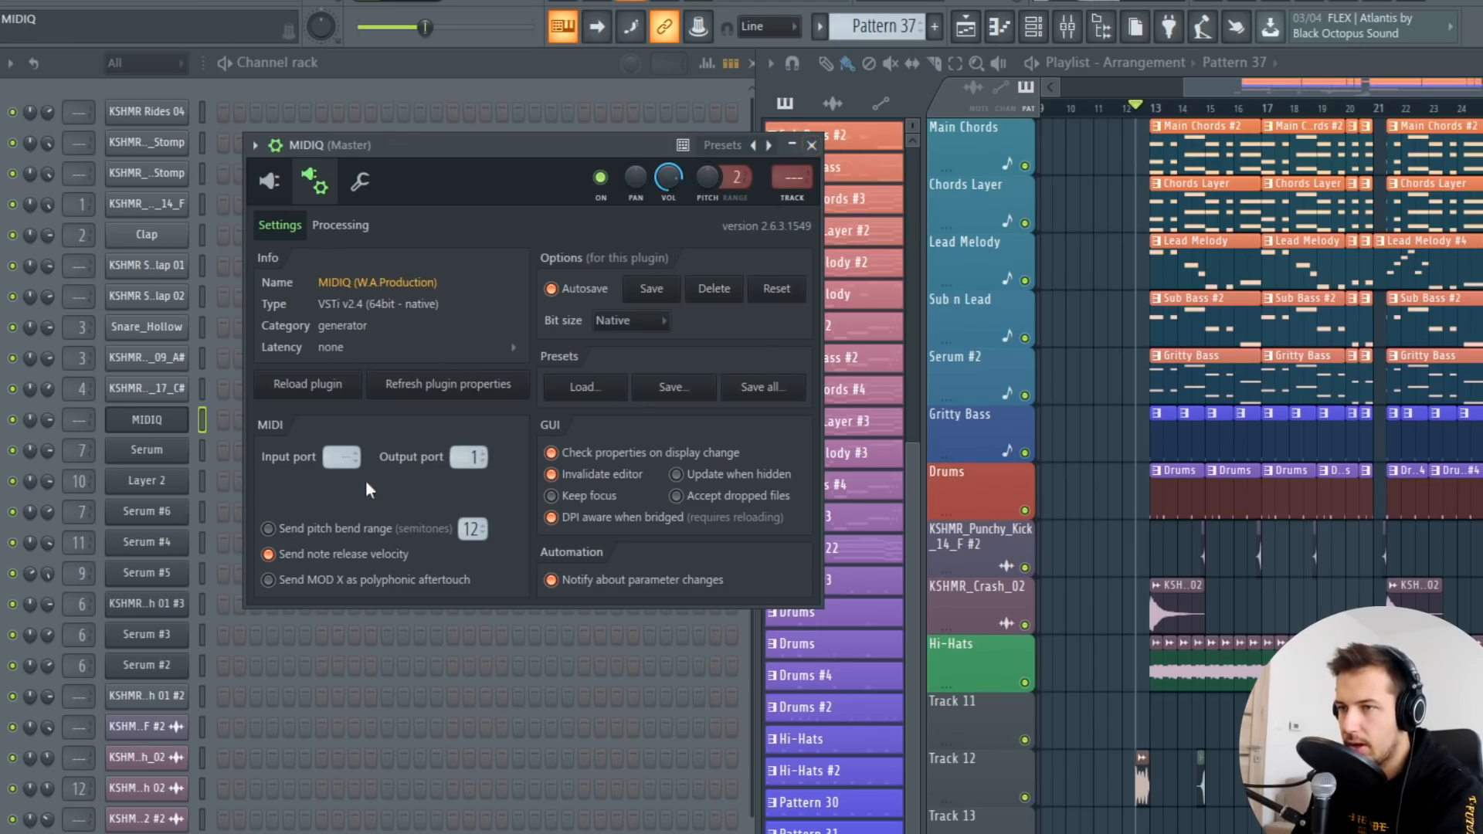
left_click(811, 145)
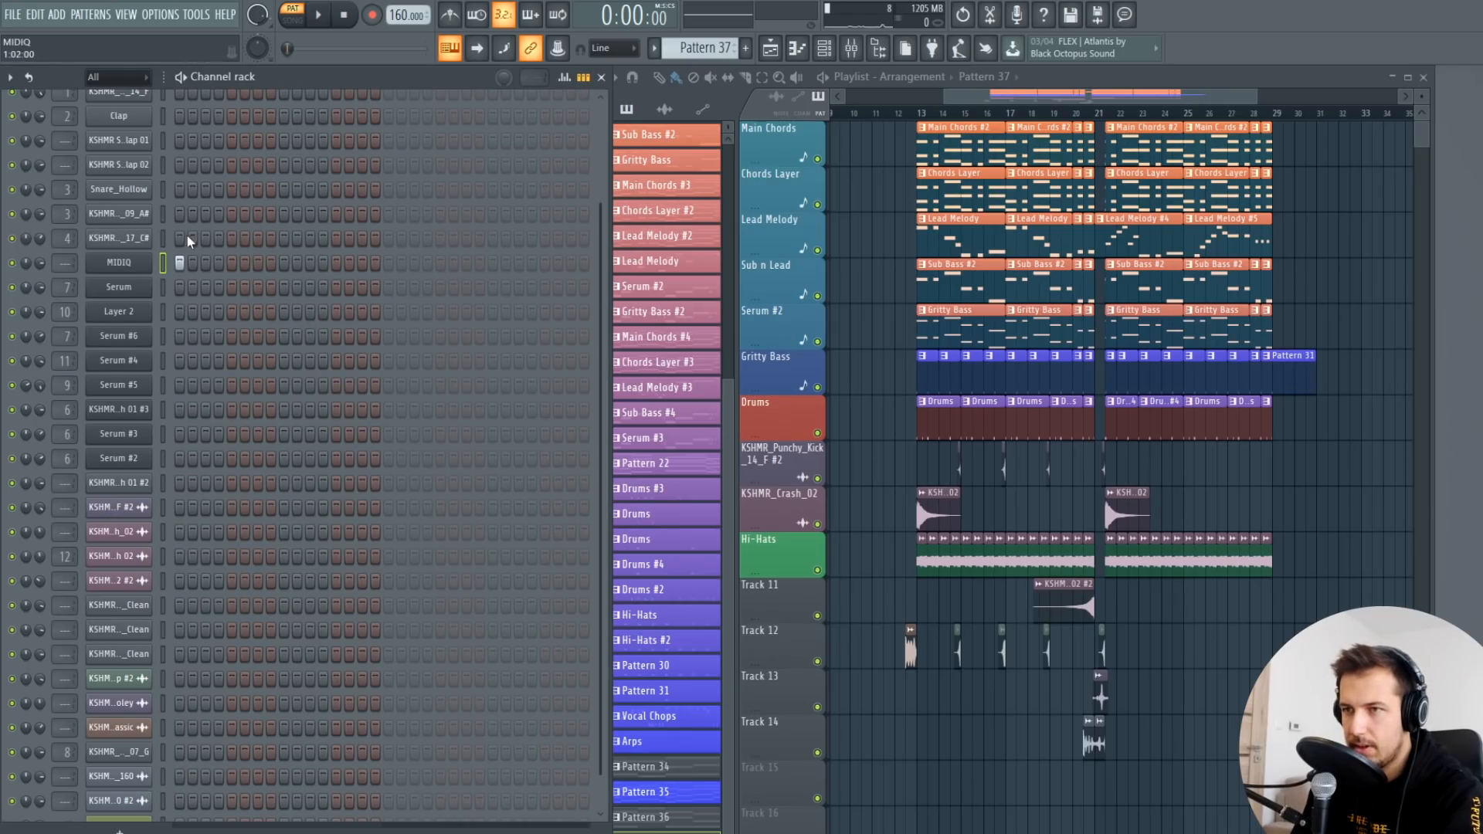
double_click(119, 261)
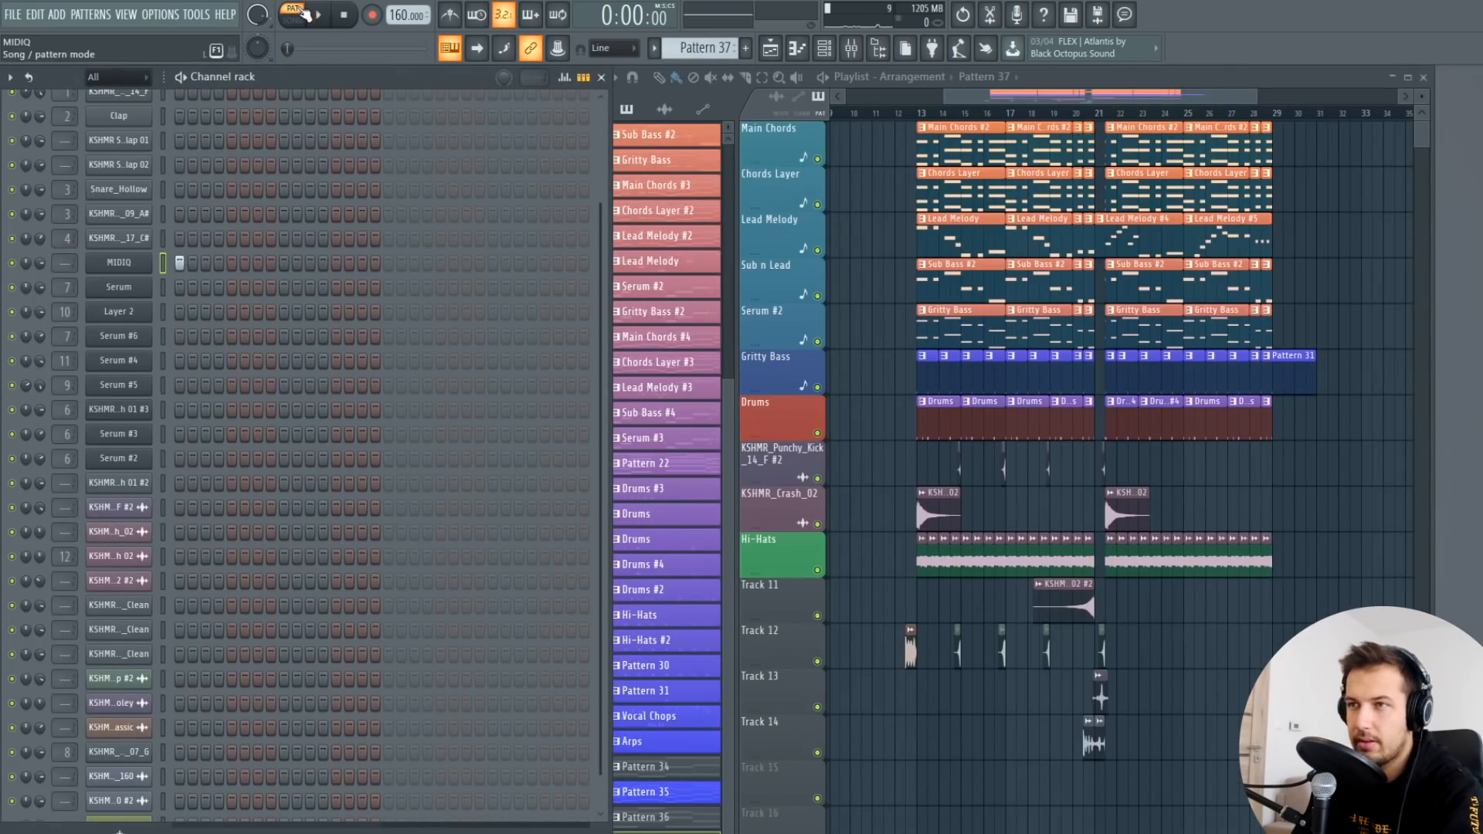
left_click(315, 16)
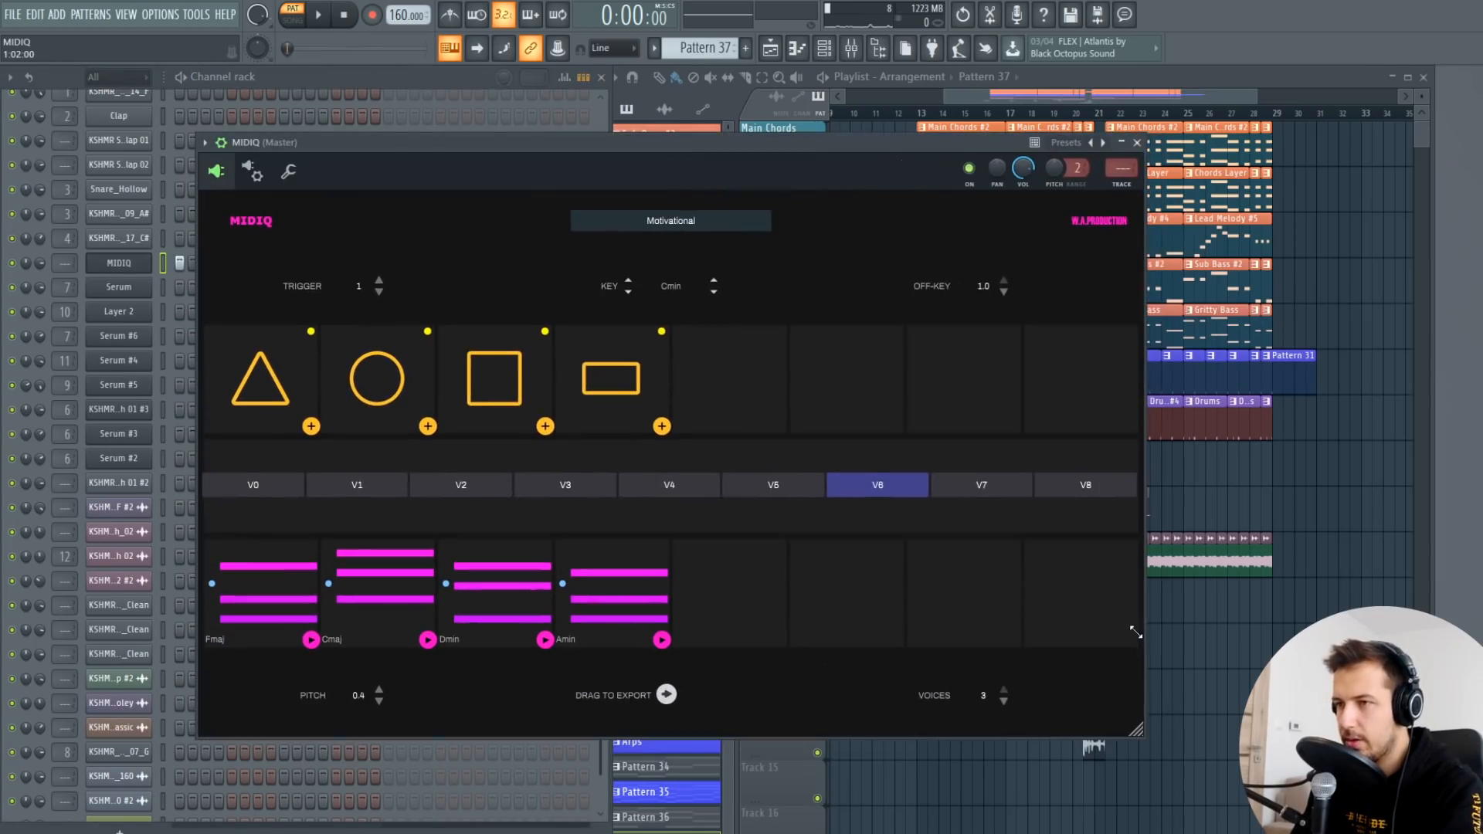
Step: Try the Plucky preset, then load MIDIQ's Default C major Dmin–Fmaj–Cmaj–Dmin progression
left_click(670, 220)
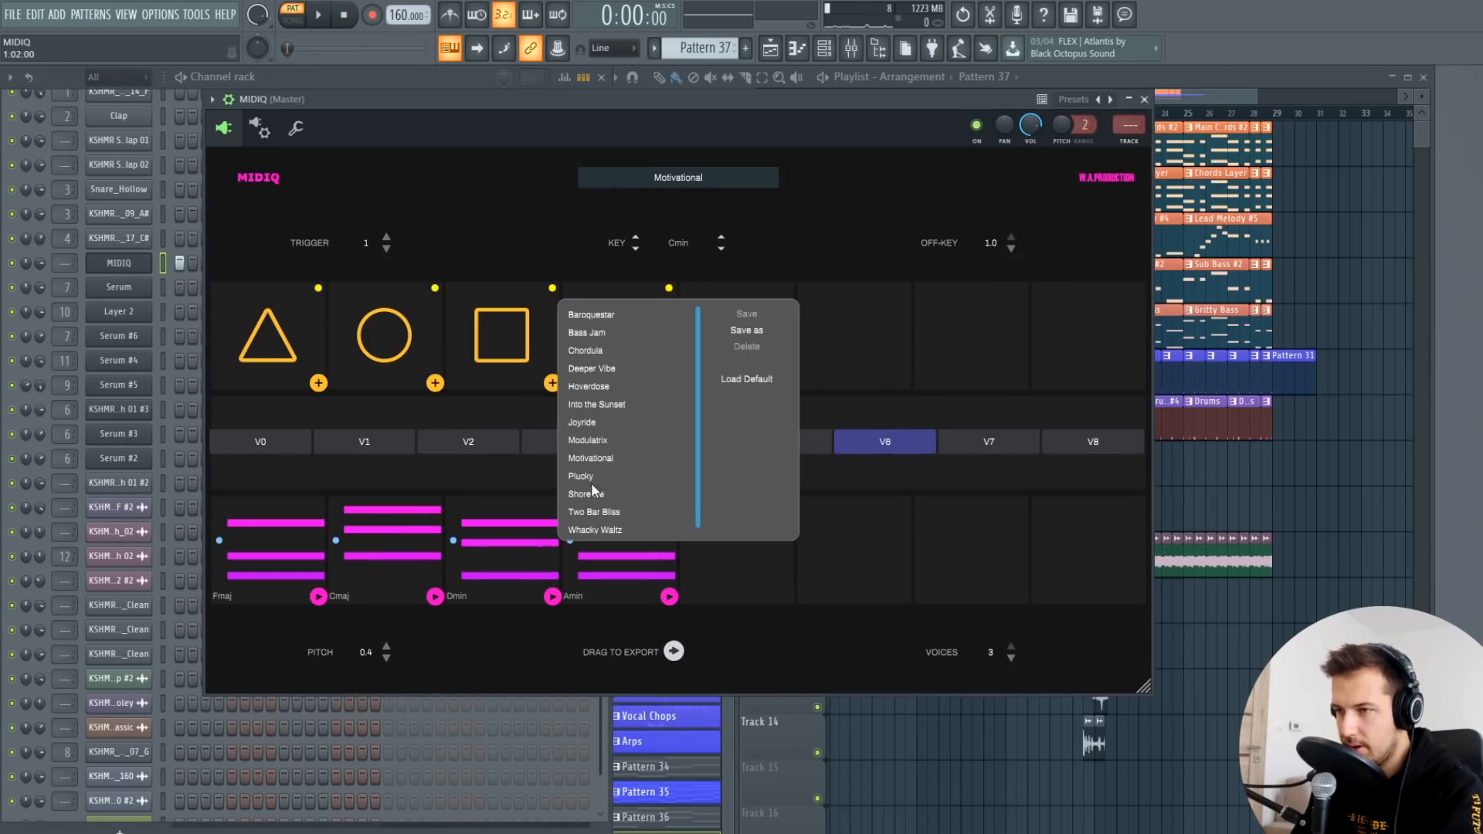
left_click(581, 476)
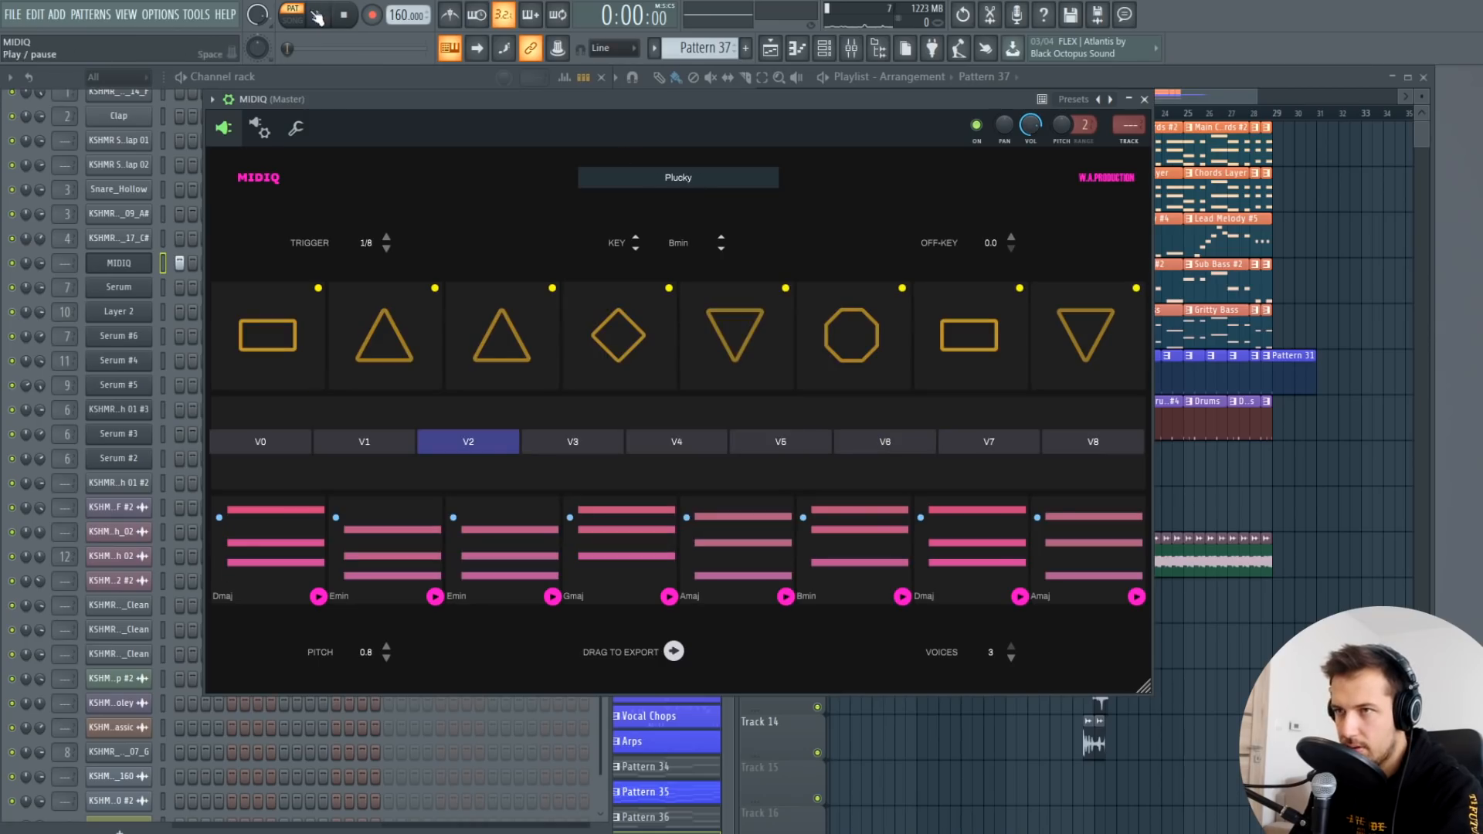
left_click(678, 176)
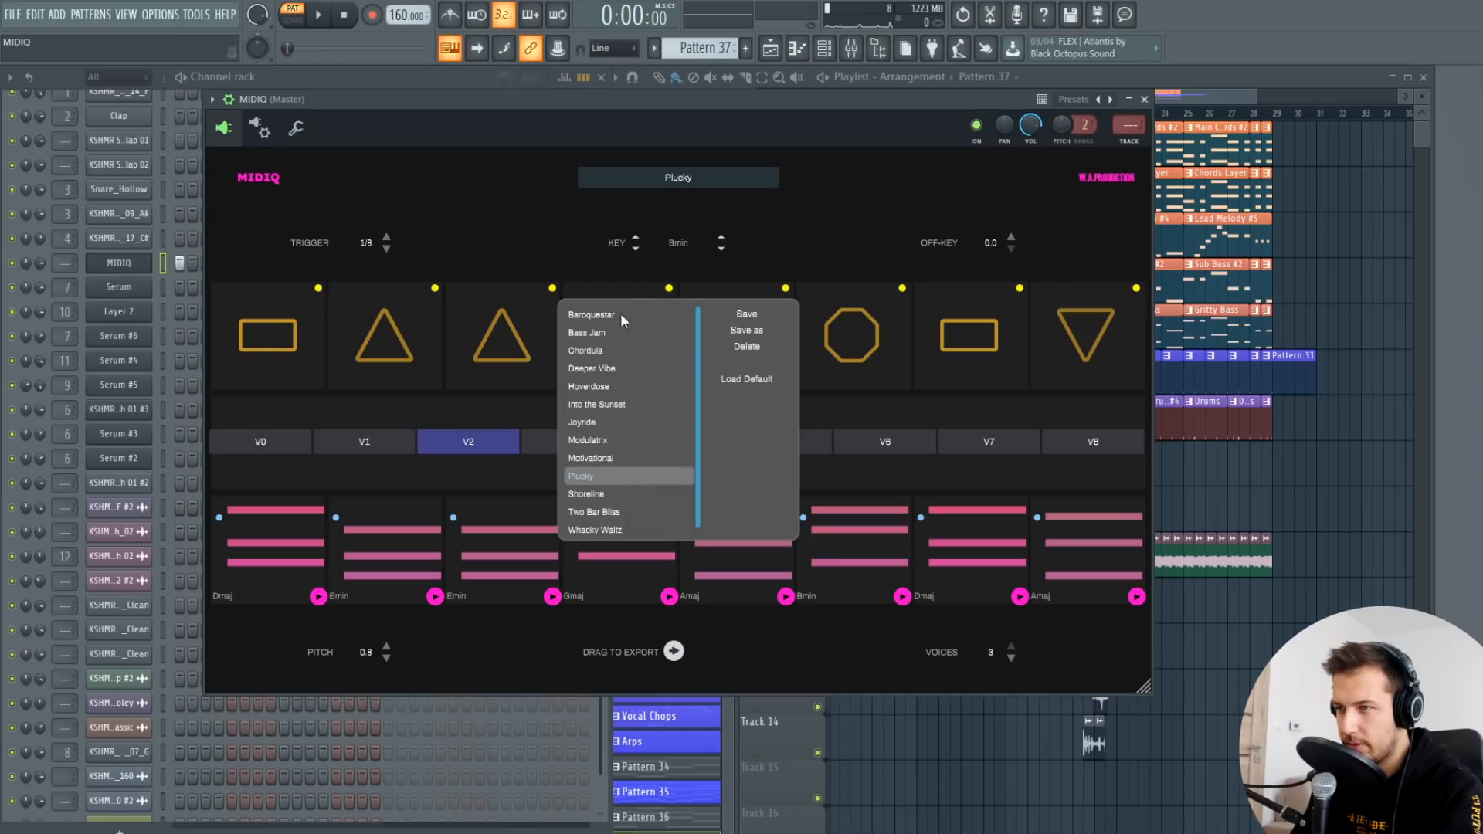
left_click(596, 405)
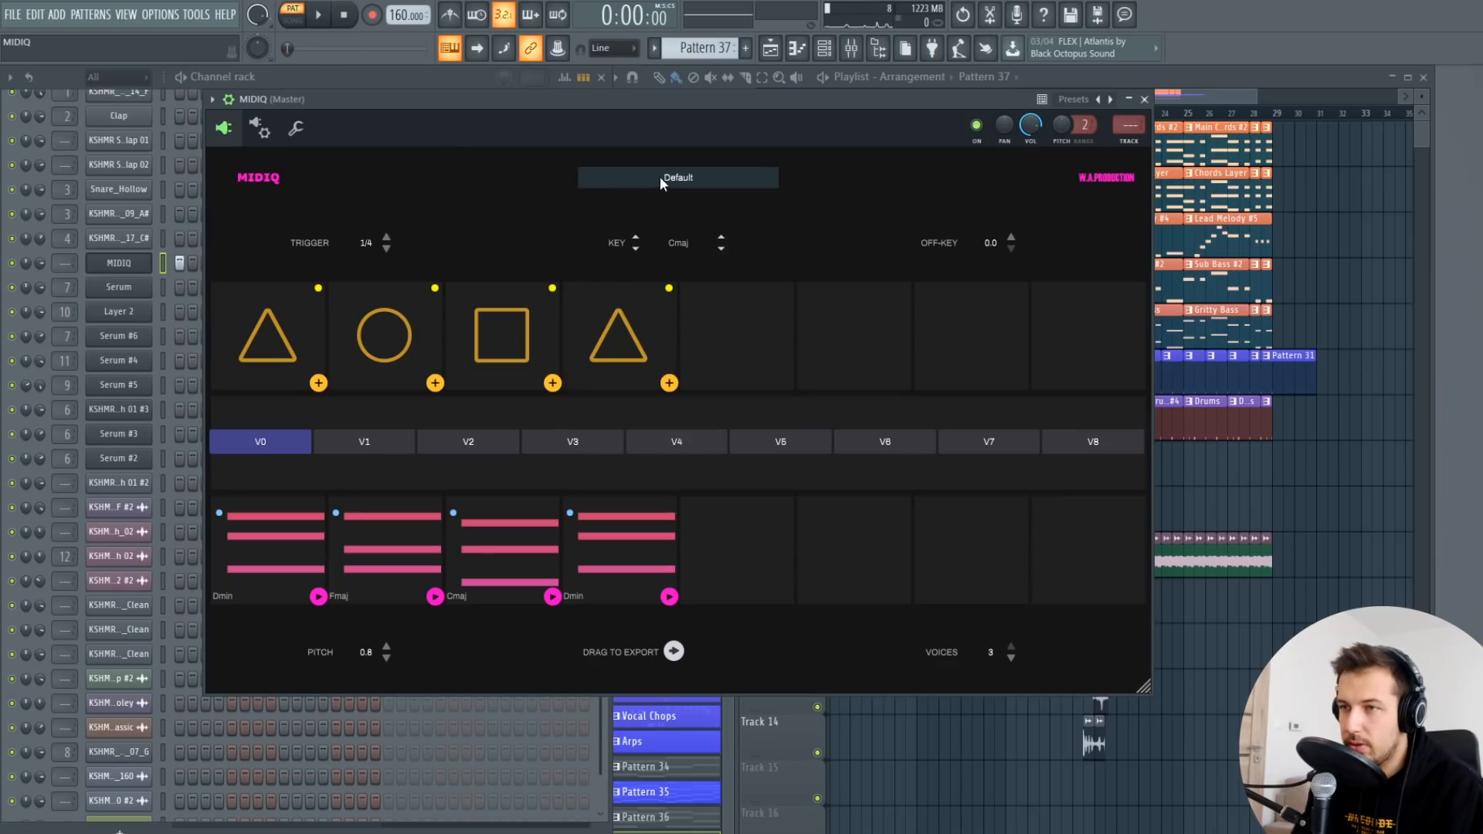
mouse_move(387, 241)
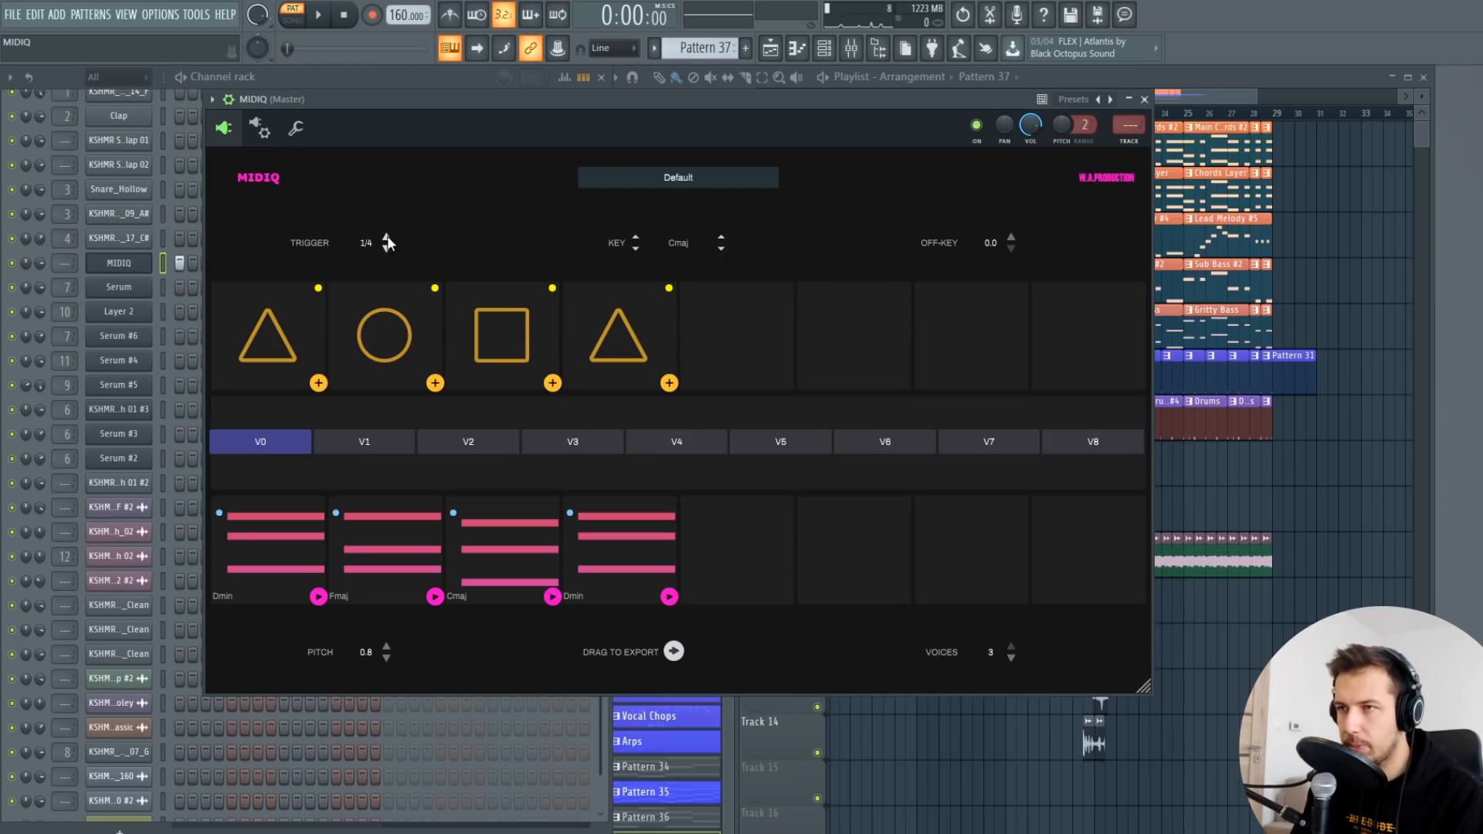
Step: Set Trigger length to 1 and Pitch to 0.4, previewing the progression in playback
left_click(316, 17)
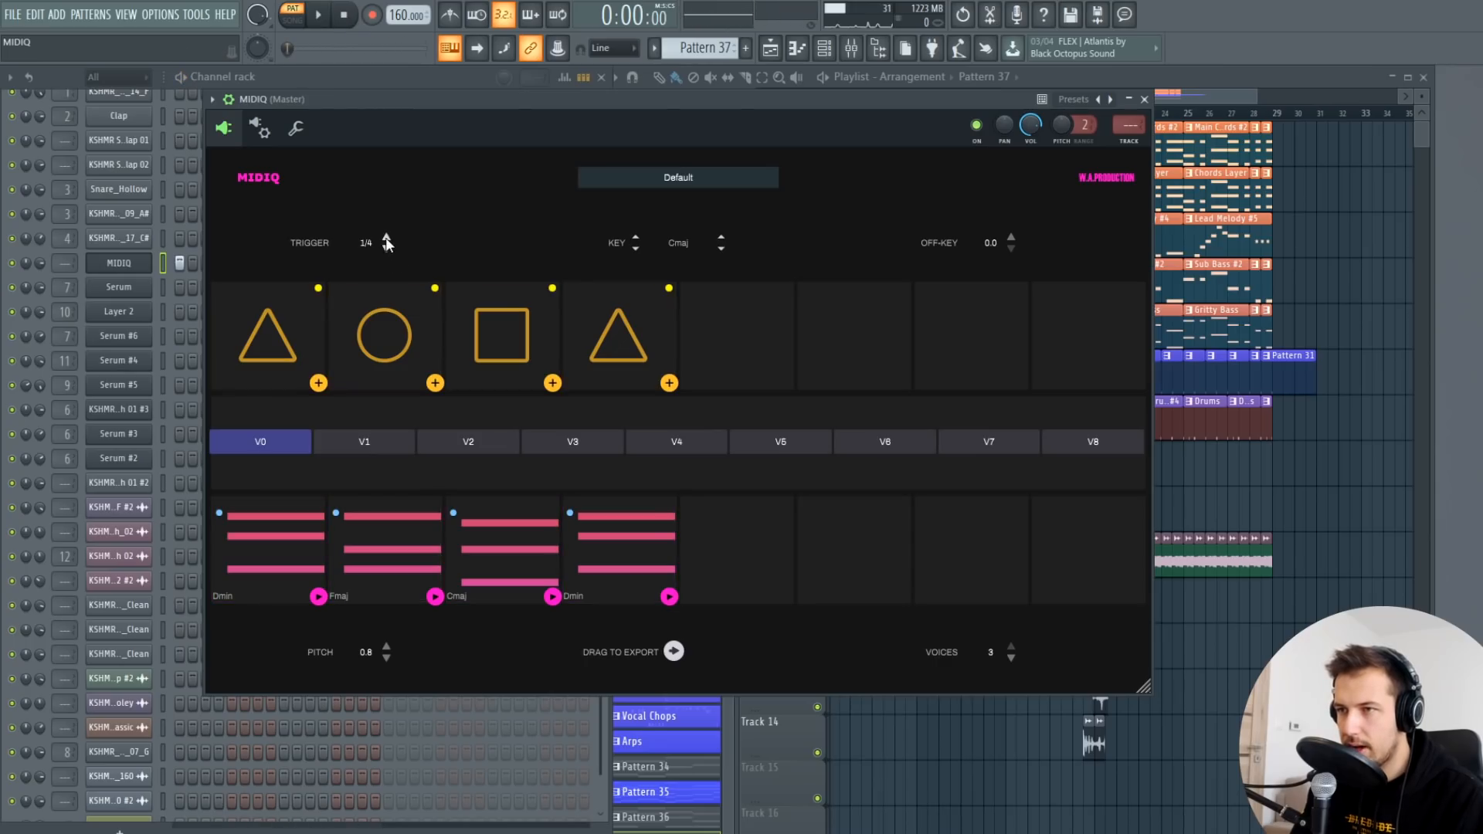
left_click(340, 16)
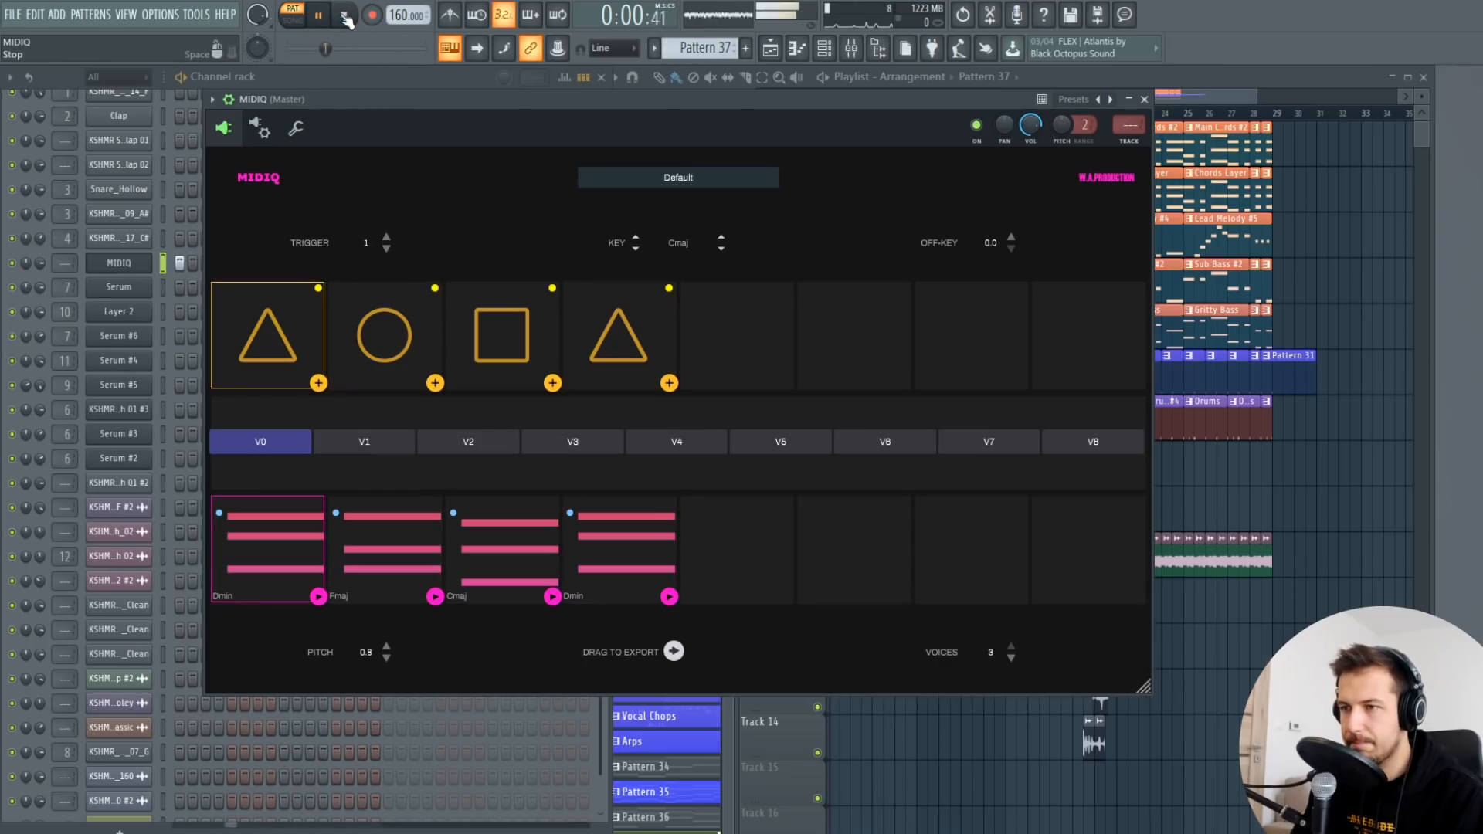
left_click(383, 335)
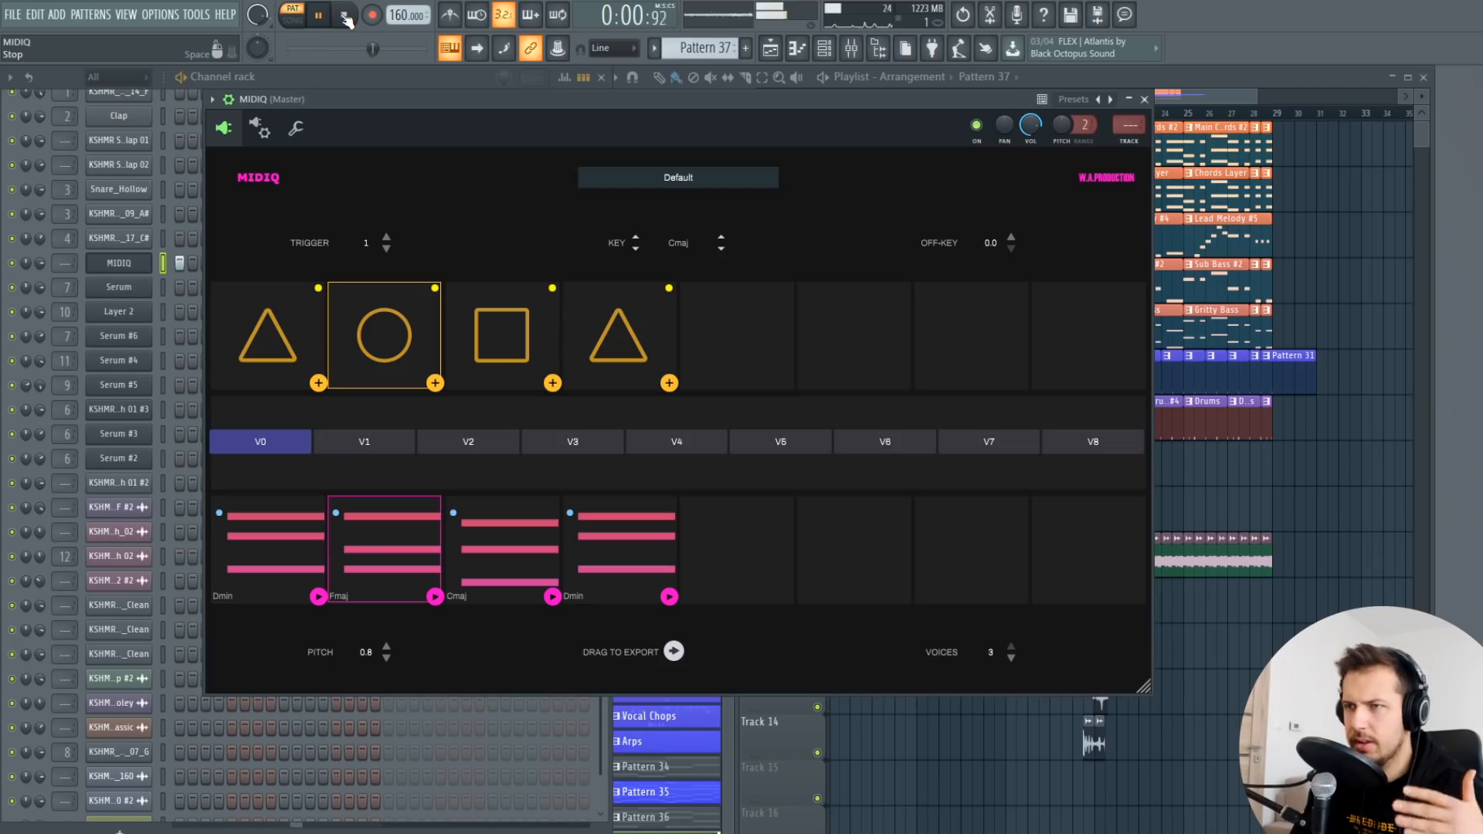
left_click(341, 15)
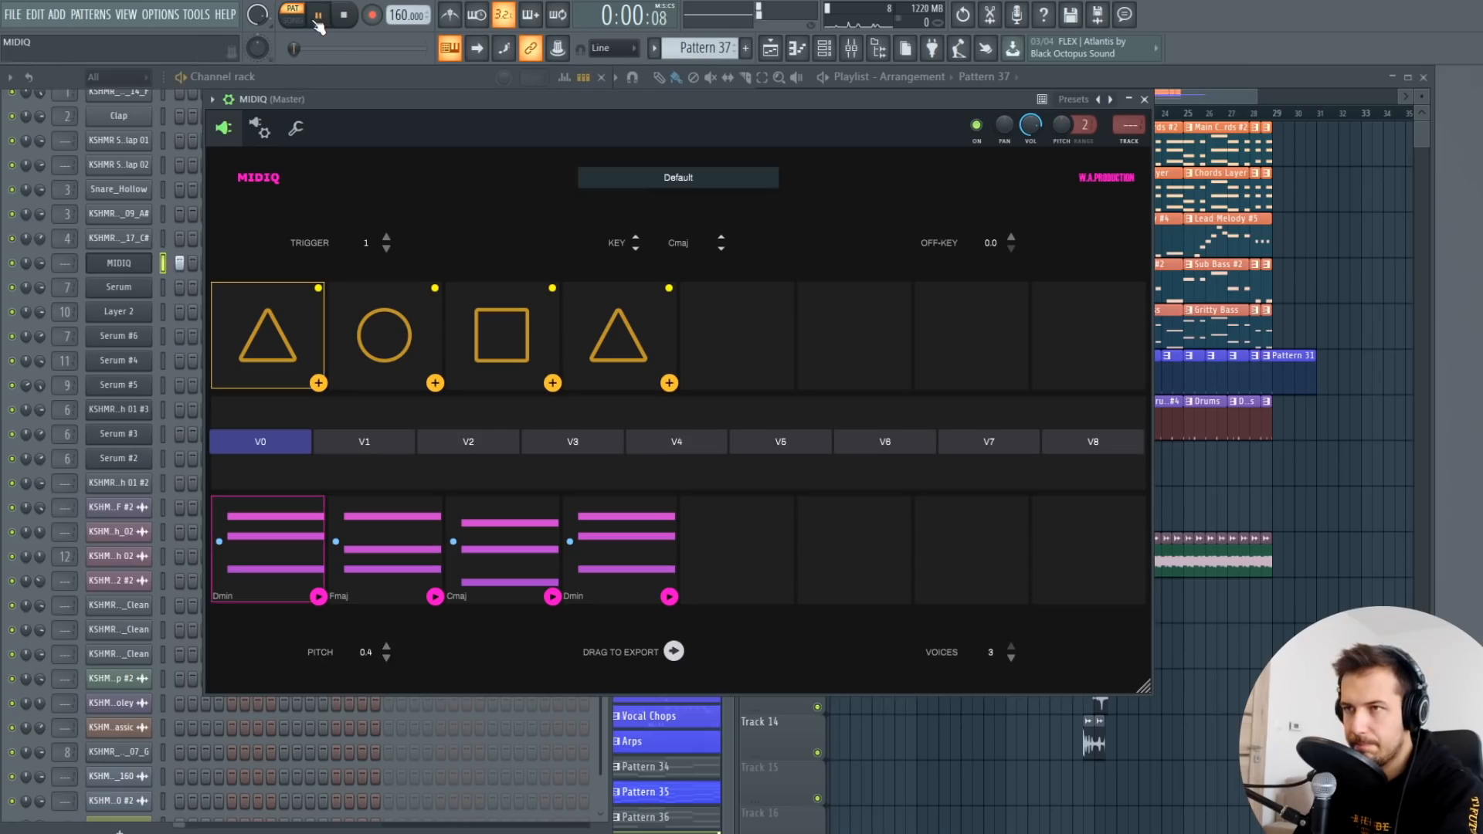
left_click(383, 334)
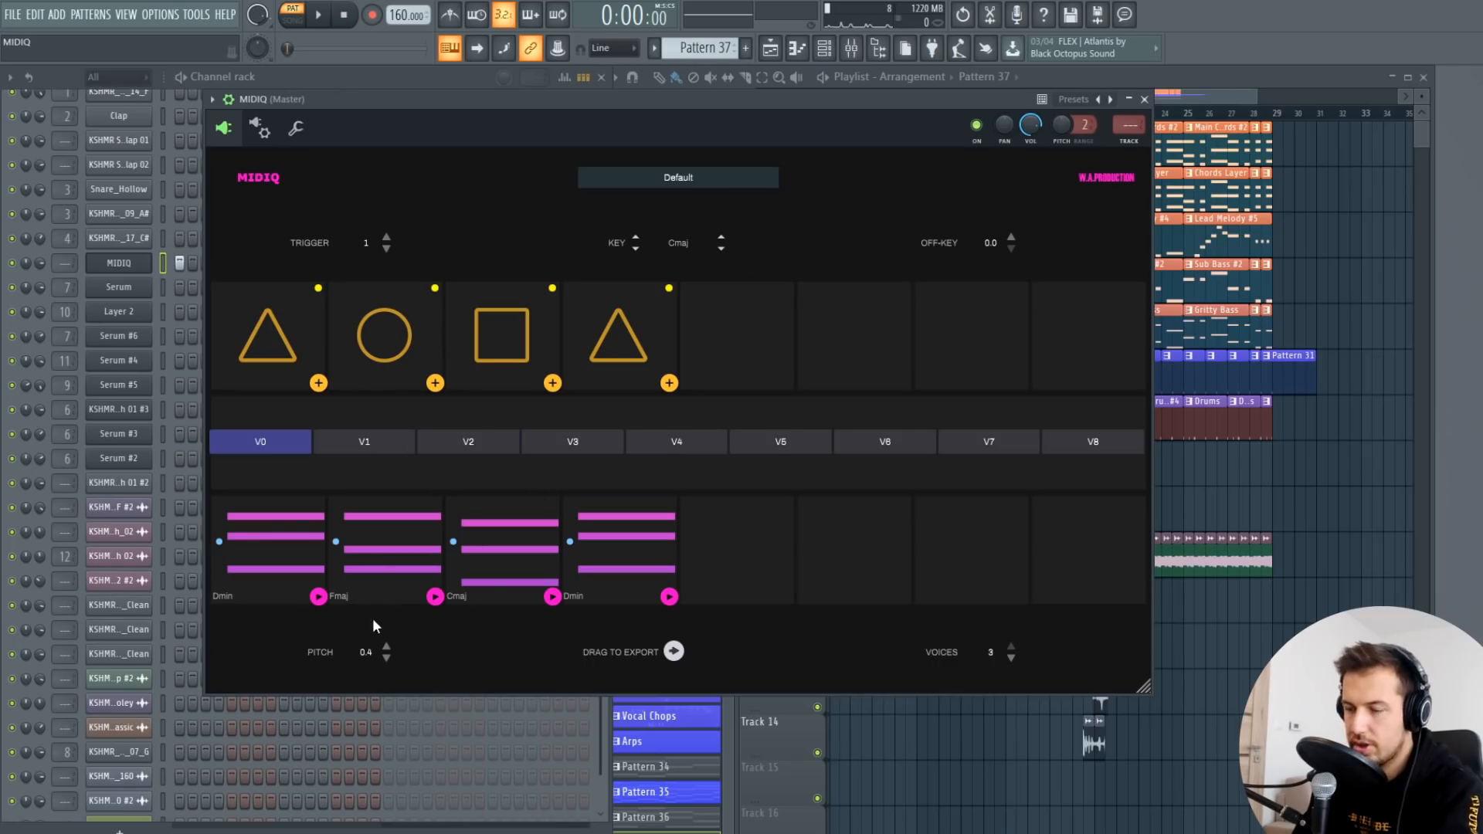
mouse_move(637, 244)
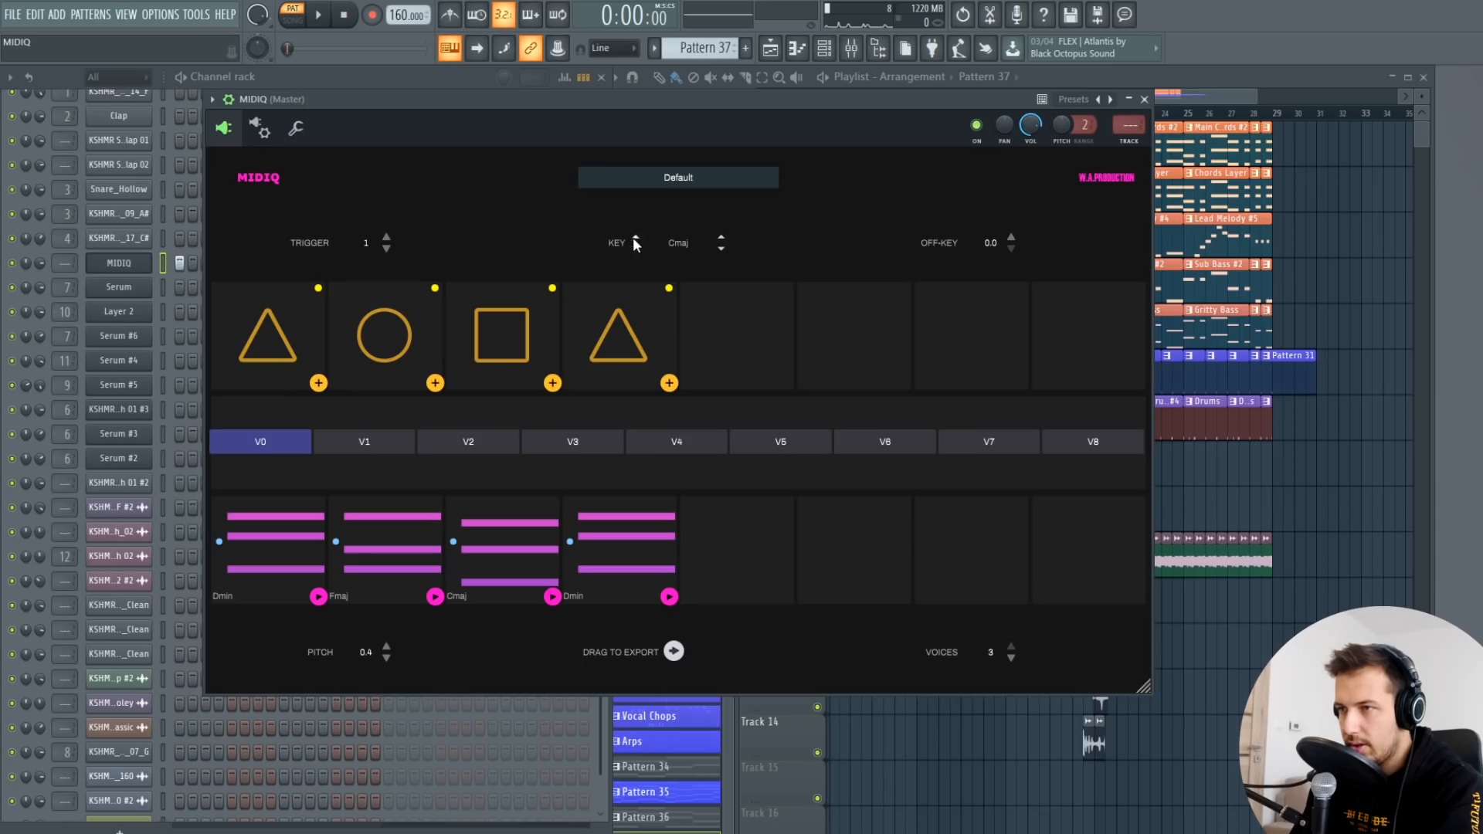
Step: Shift MIDIQ's key to D# minor and try alternate shapes on the first and third chord slots
left_click(720, 238)
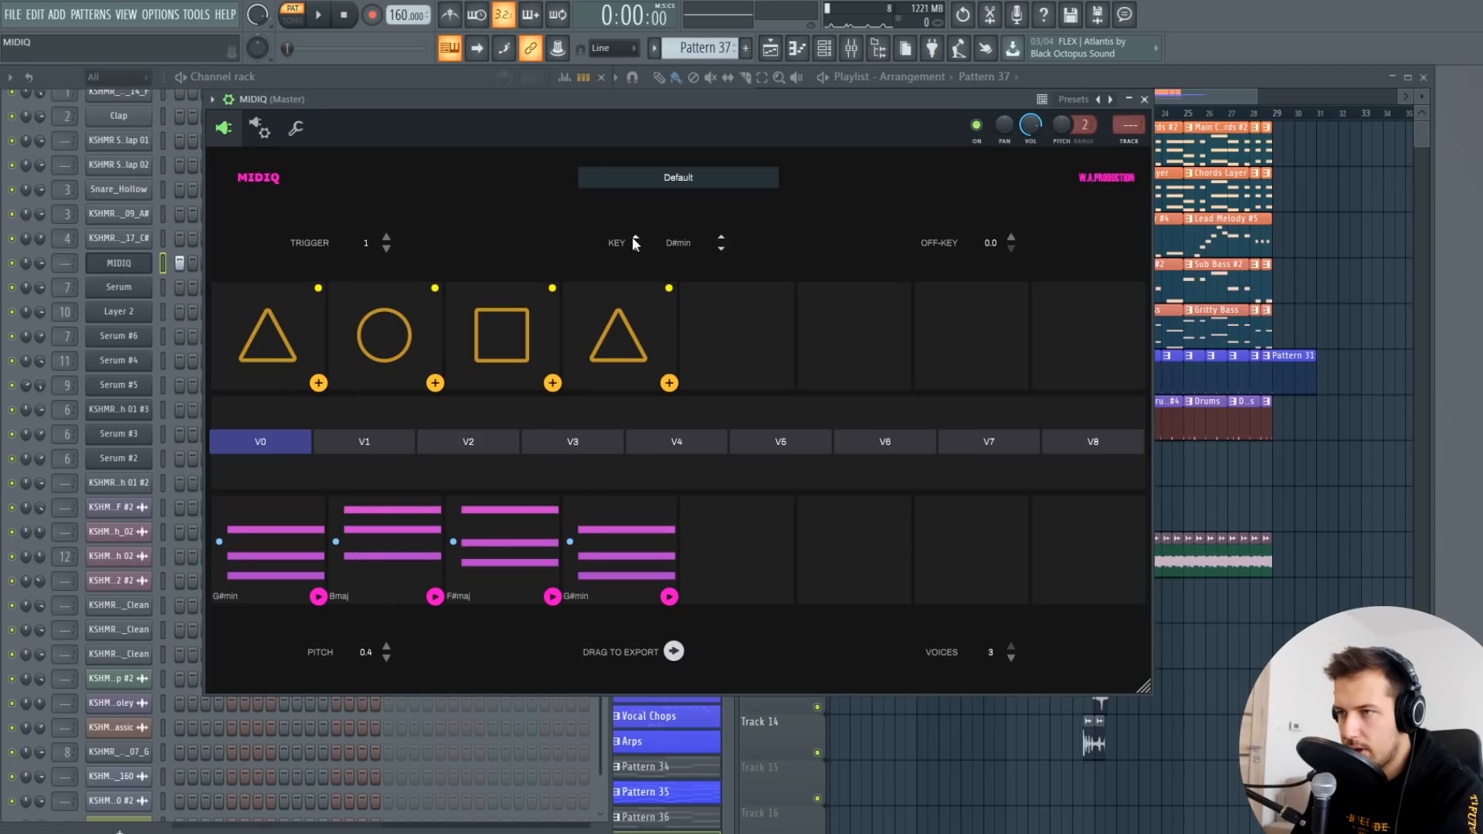
mouse_move(718, 525)
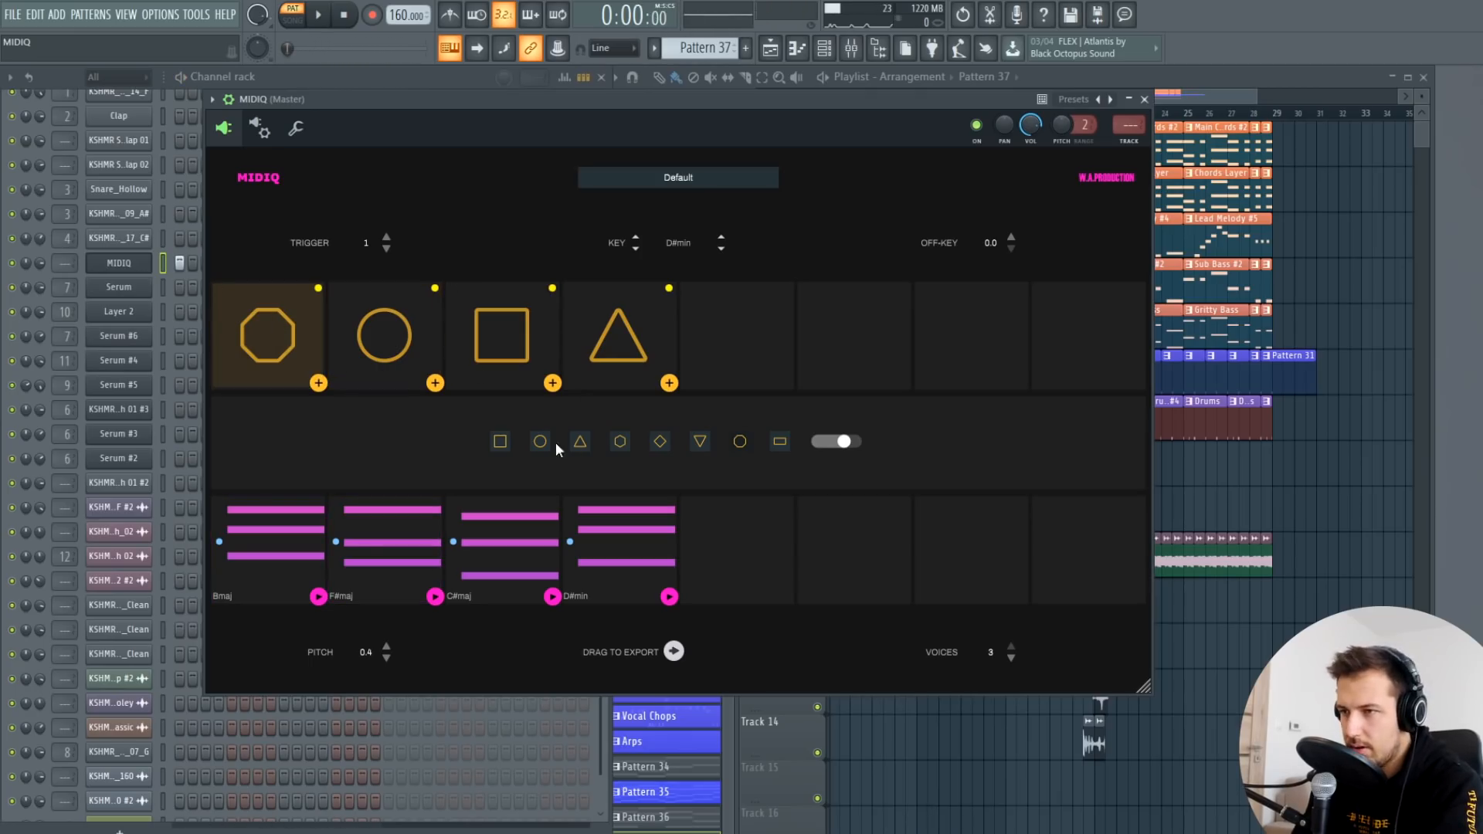
left_click(619, 442)
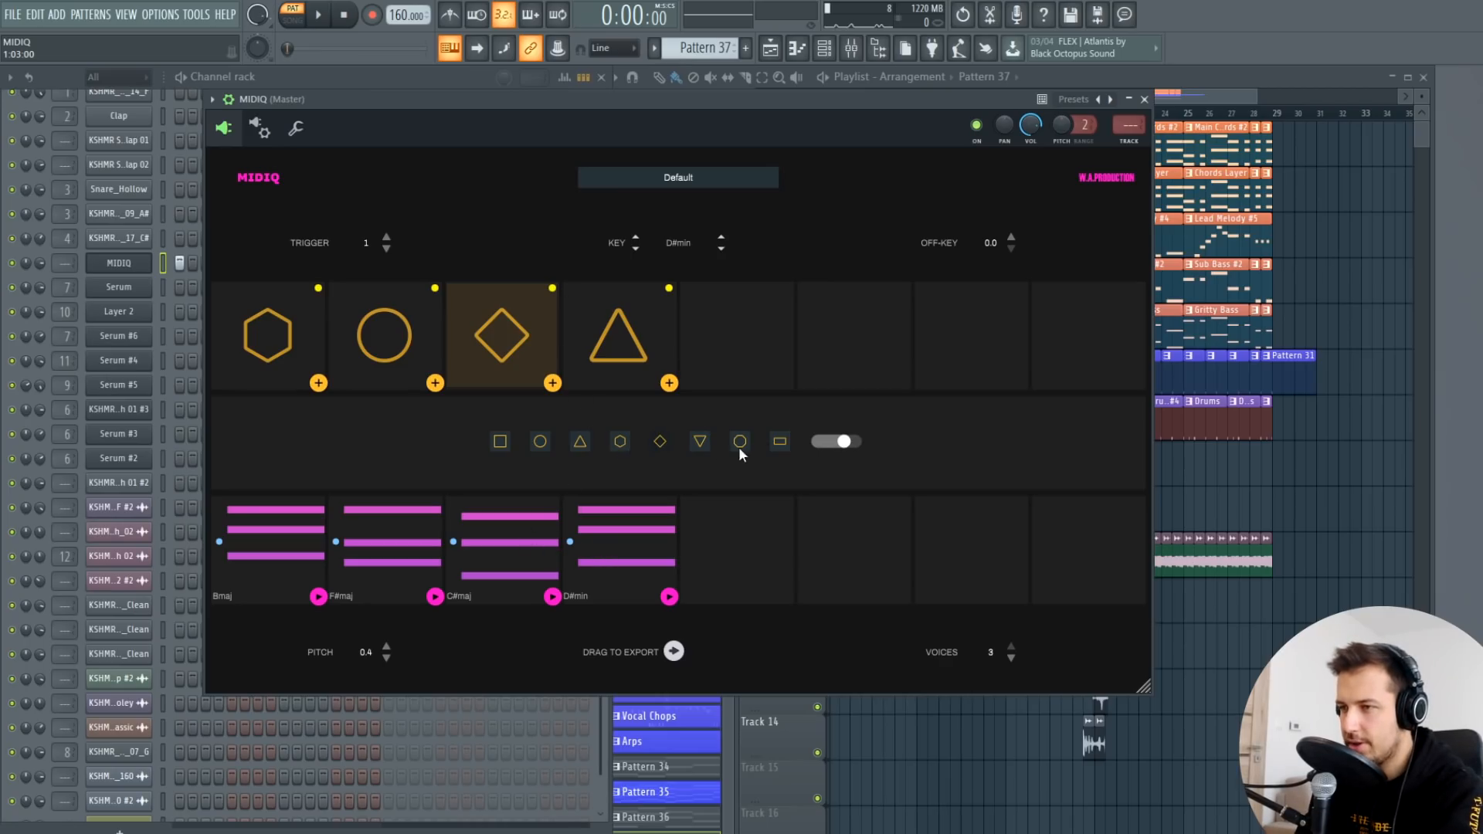
left_click(619, 441)
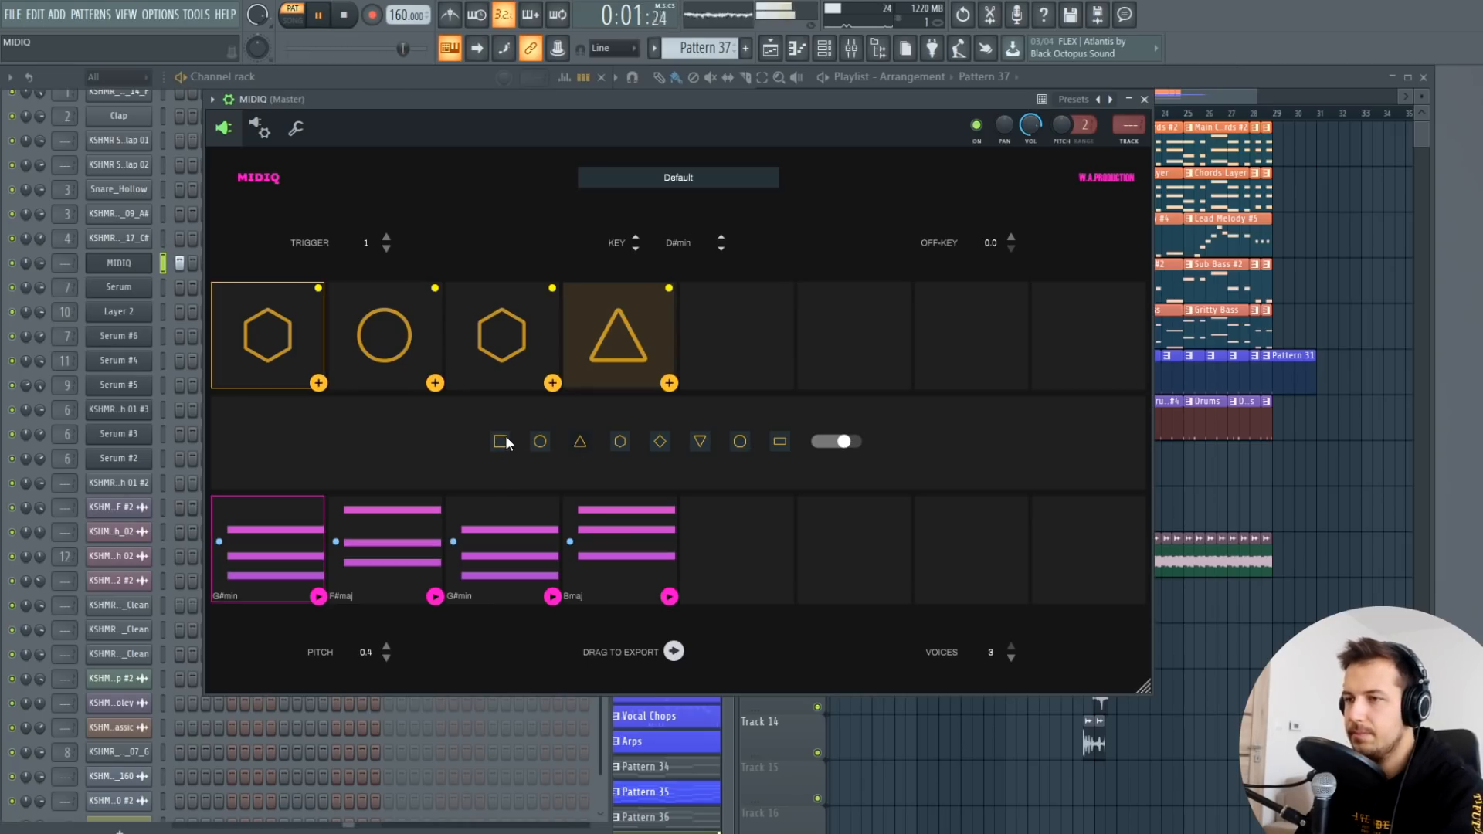
left_click(502, 335)
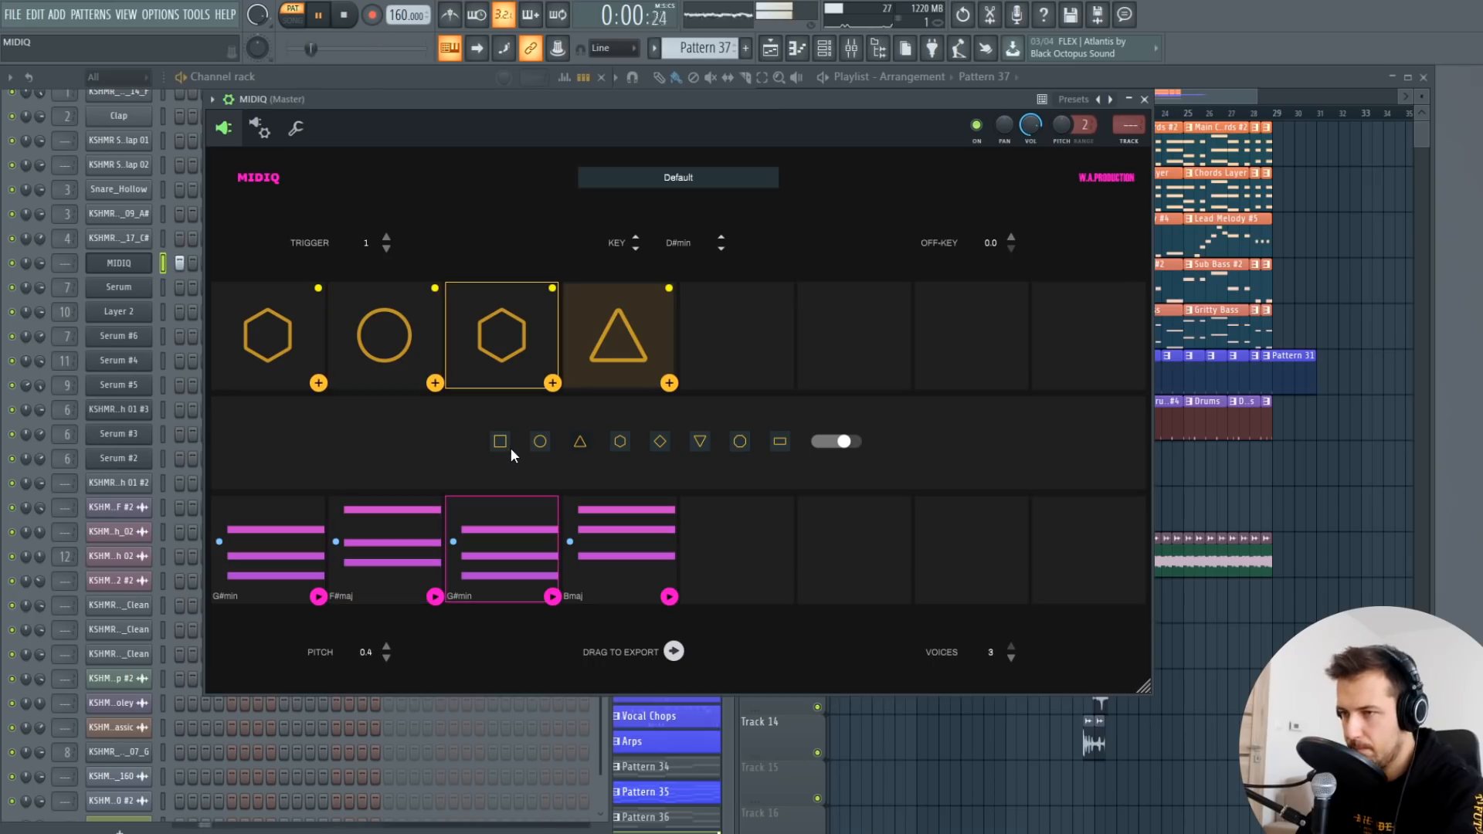
Step: Regenerate the third chord for a Bmaj–F#maj–C#maj–D#min progression and show the V0–V8 variation bar
left_click(618, 333)
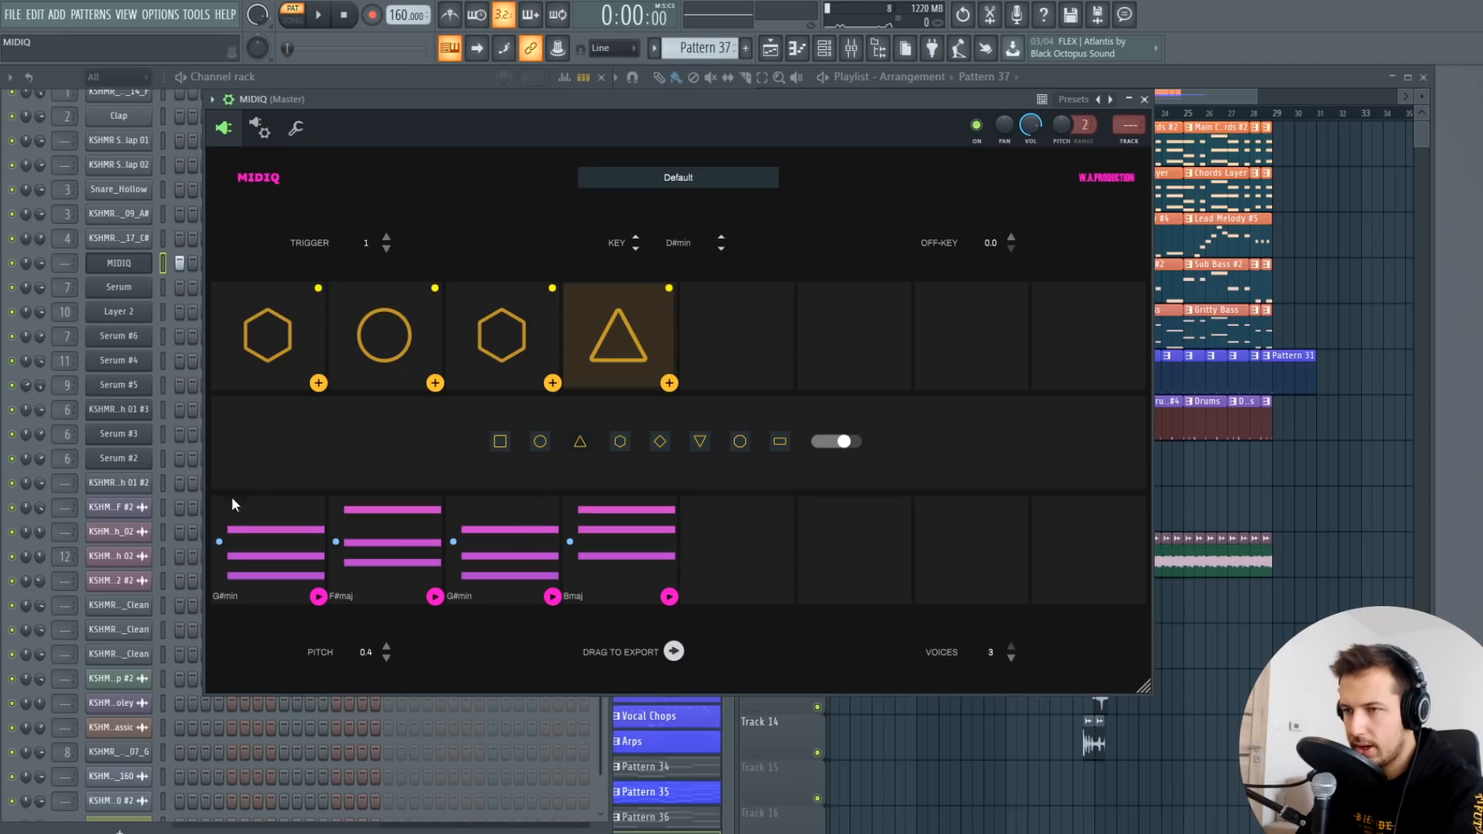
left_click(501, 336)
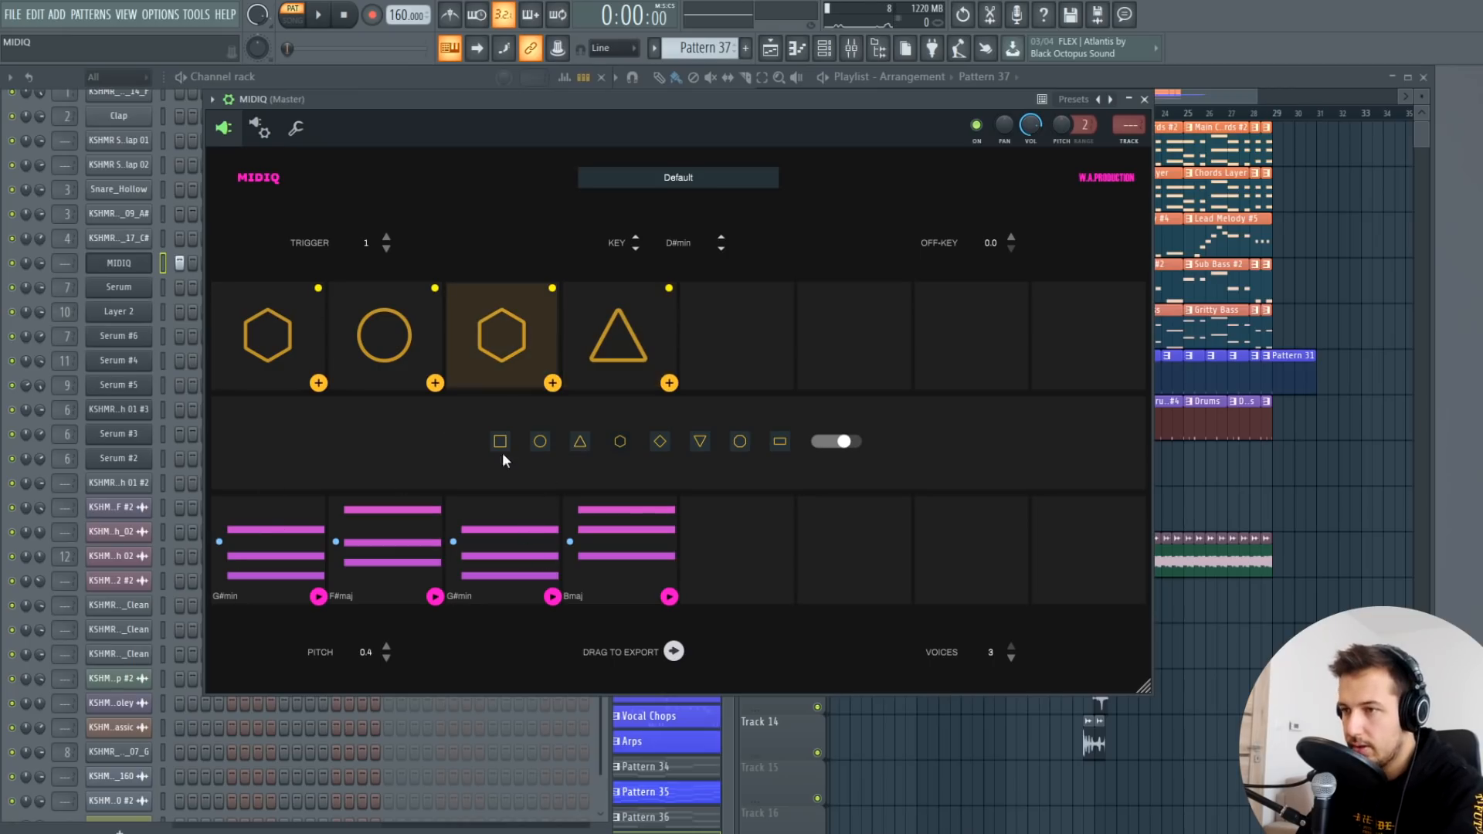
left_click(499, 442)
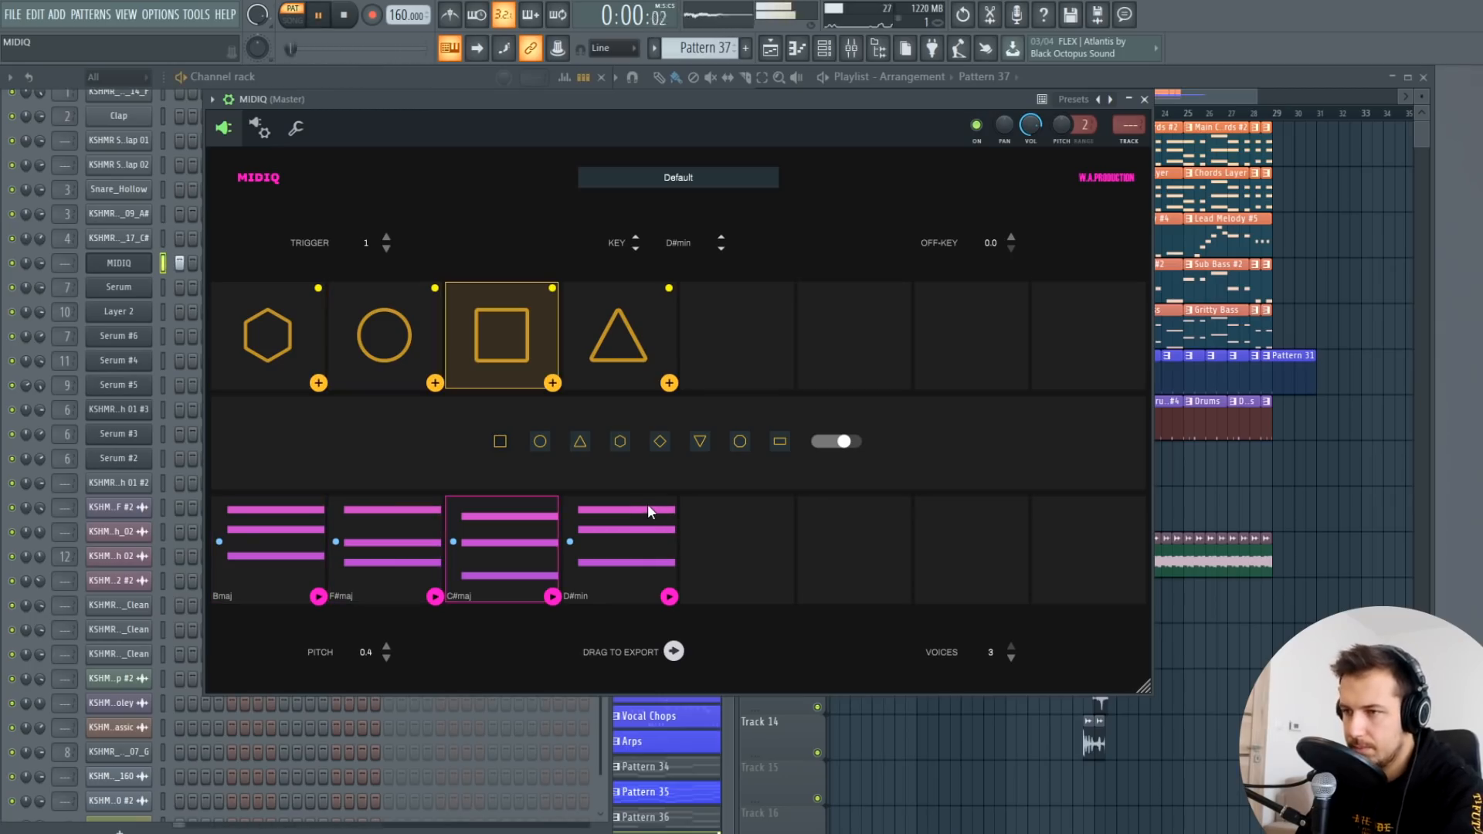
left_click(618, 335)
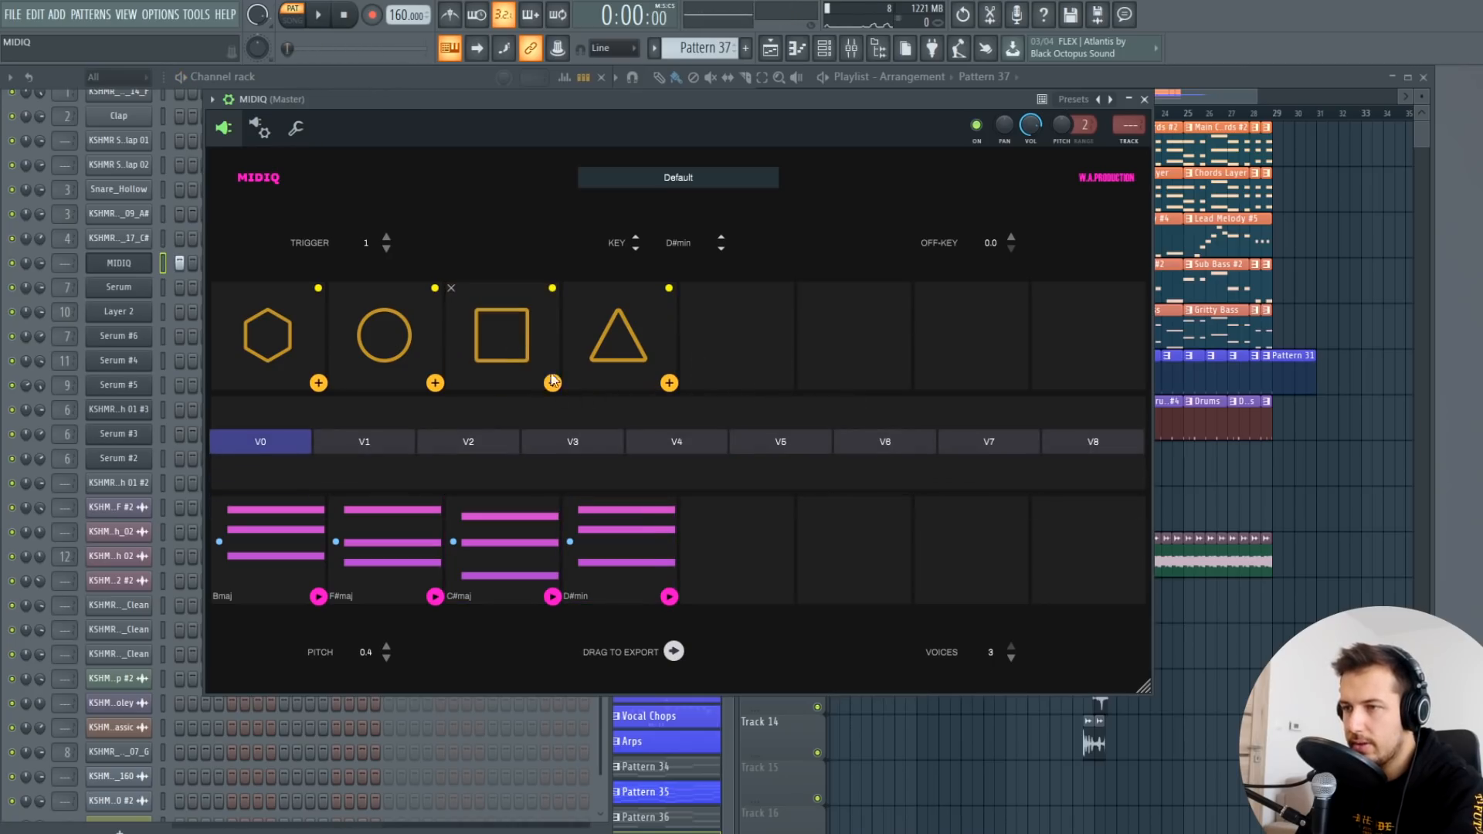
Step: Audition variations V1 then V8, landing on F#maj–G#min–D#min–A#min
left_click(572, 442)
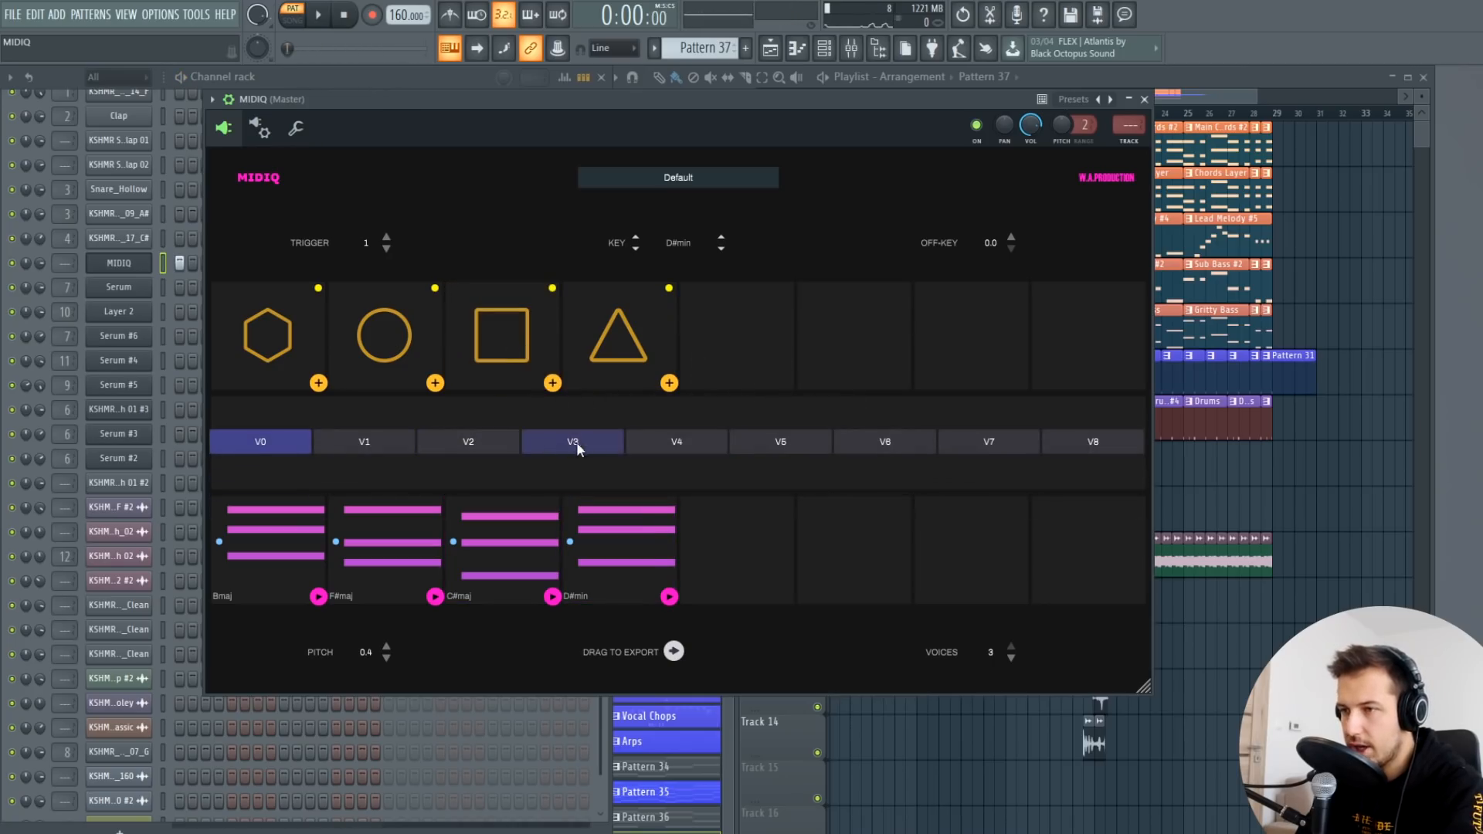
left_click(365, 442)
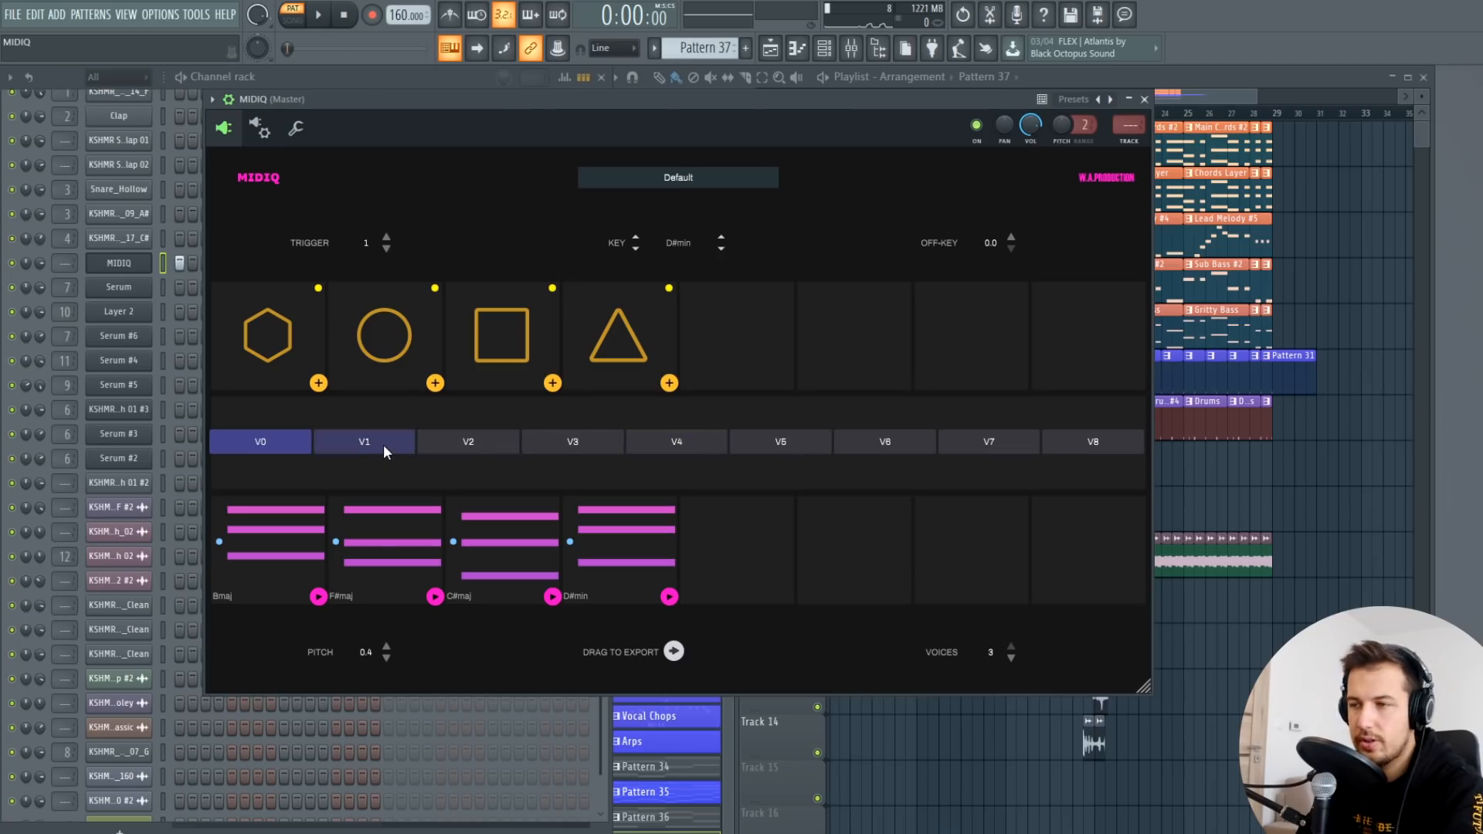
left_click(365, 441)
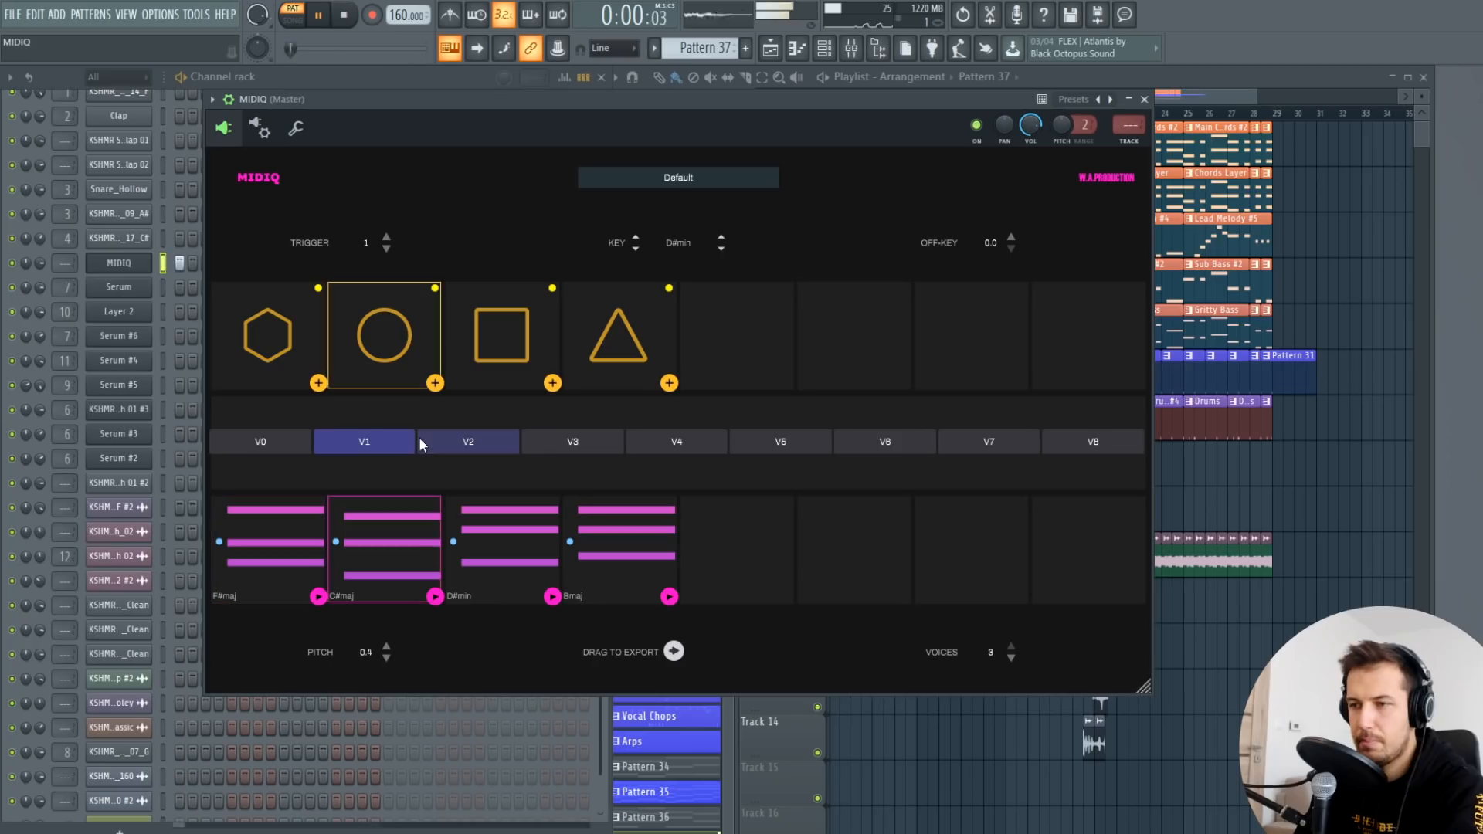
left_click(468, 442)
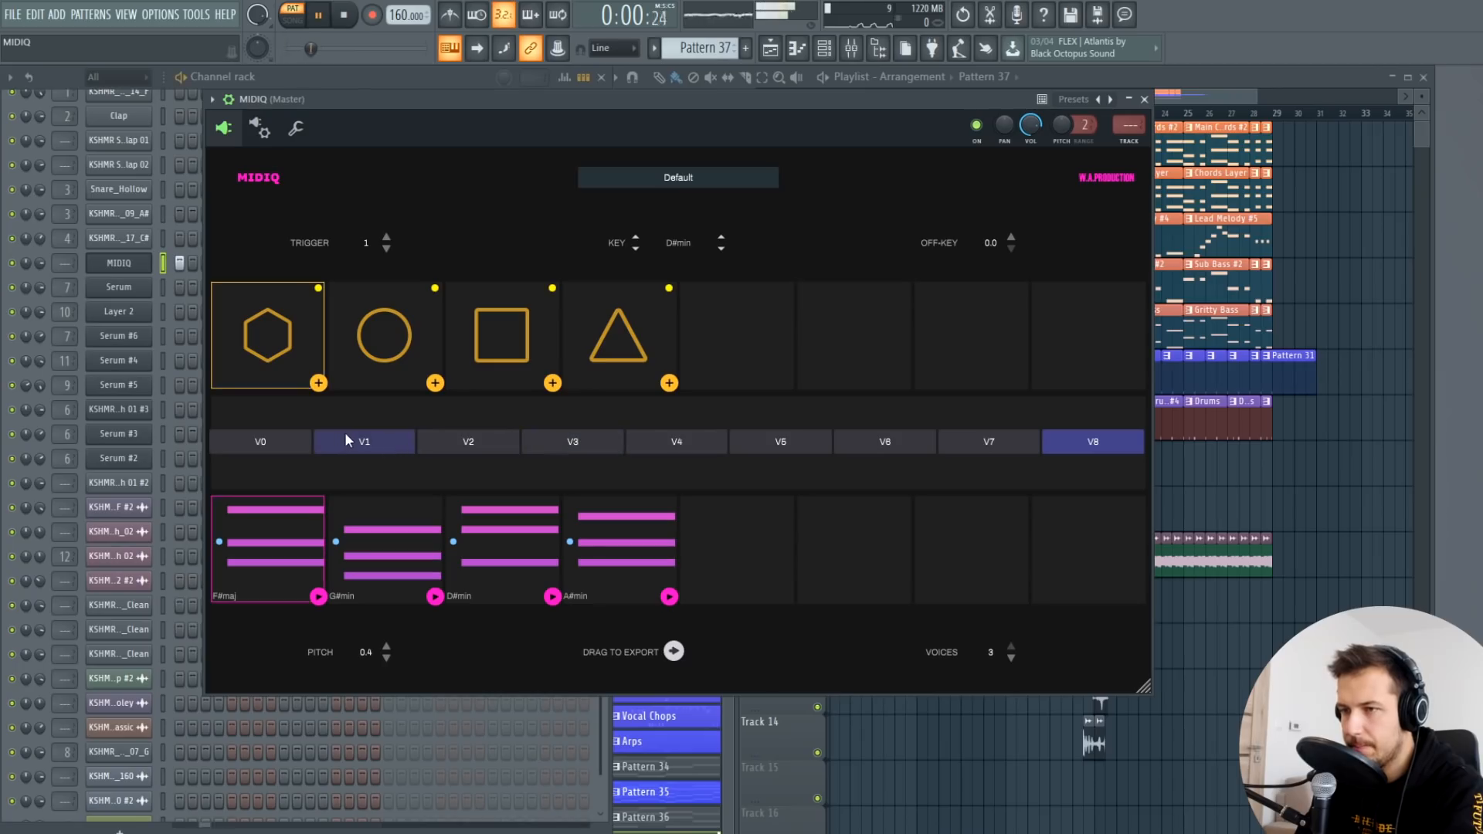
left_click(383, 335)
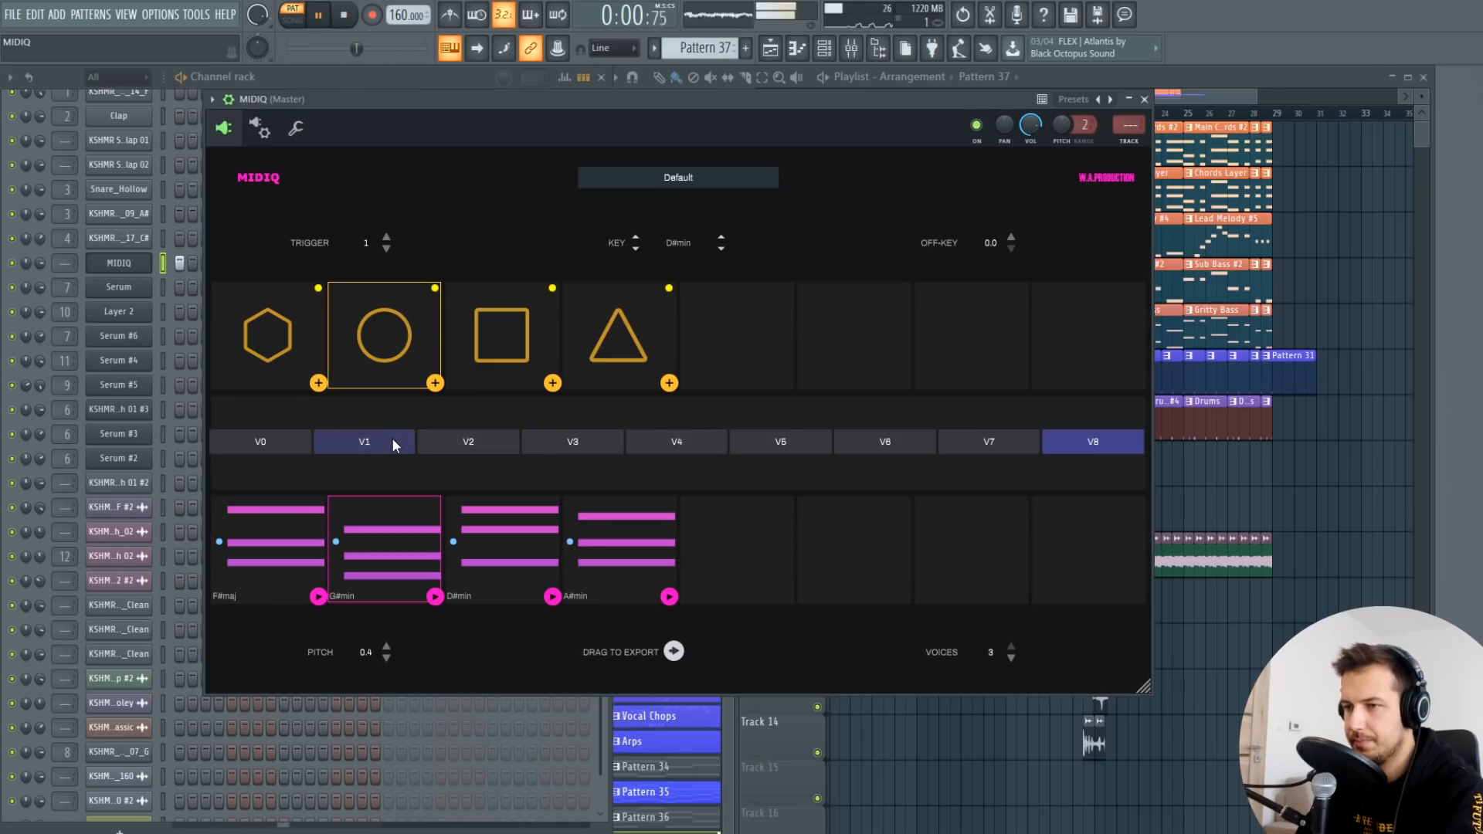
left_click(501, 335)
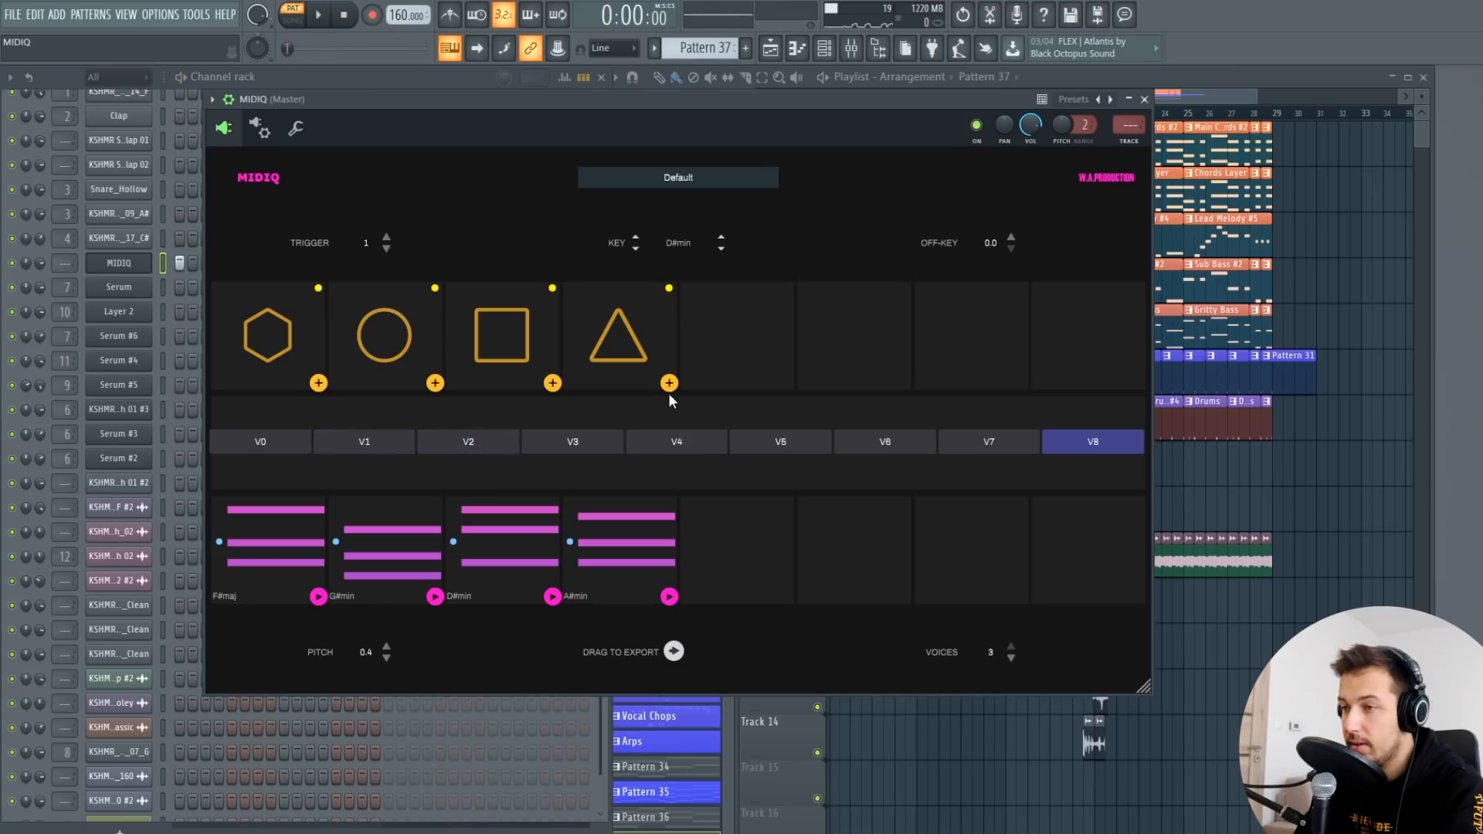
Step: Add and regenerate a fifth chord slot, play it back and try locking the second chord
left_click(669, 383)
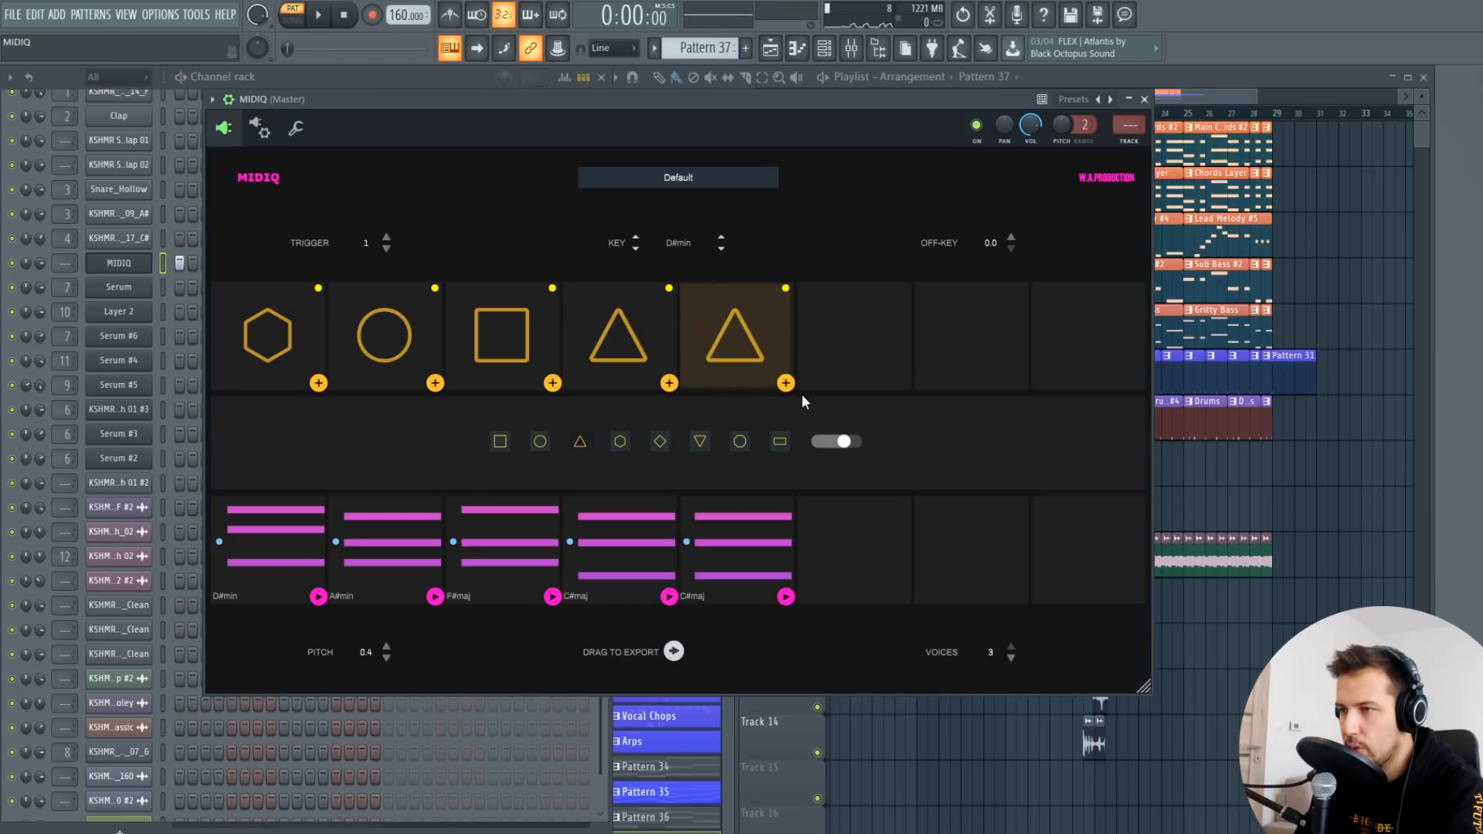
left_click(698, 441)
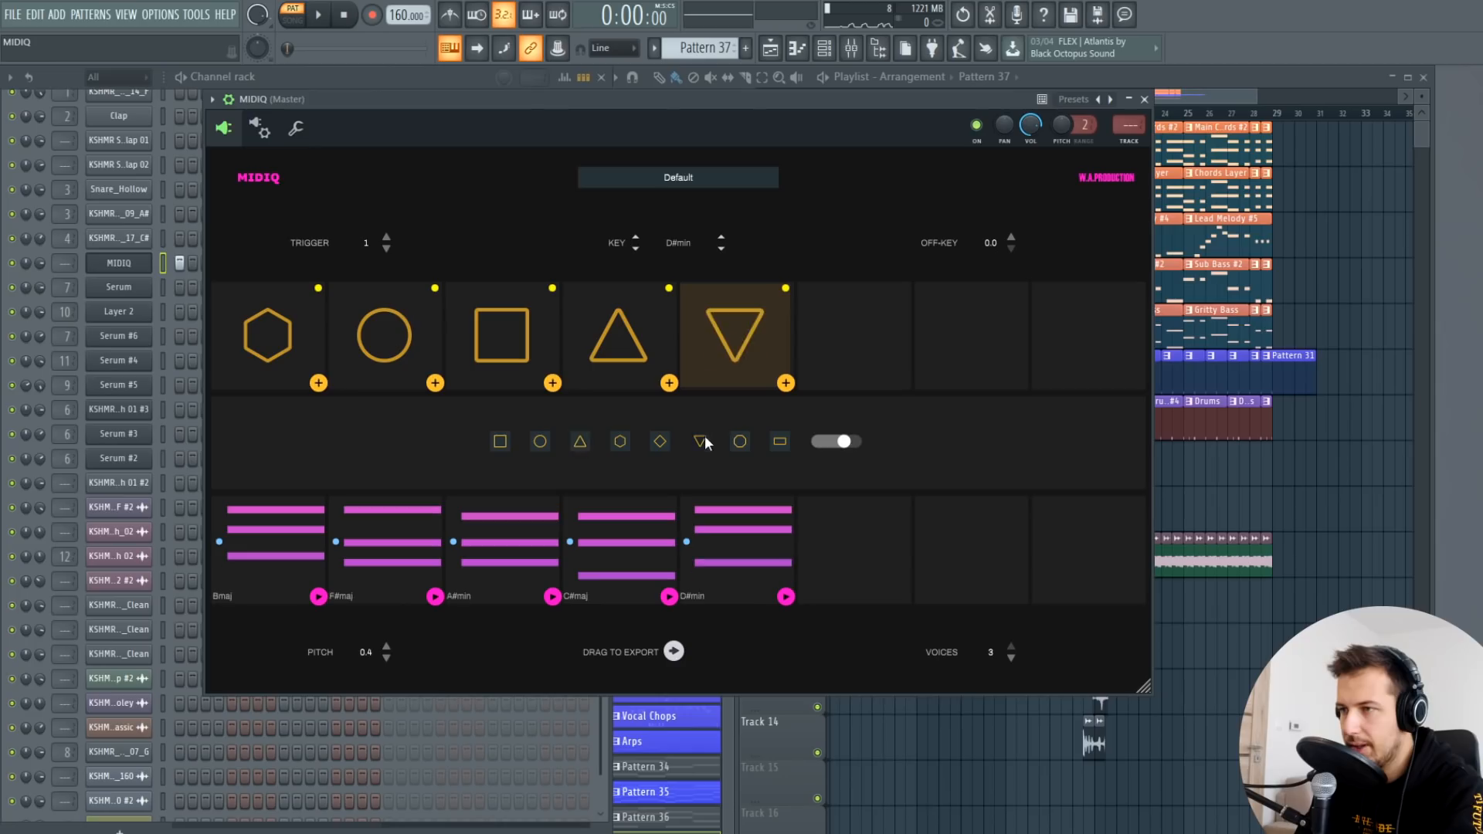
left_click(700, 442)
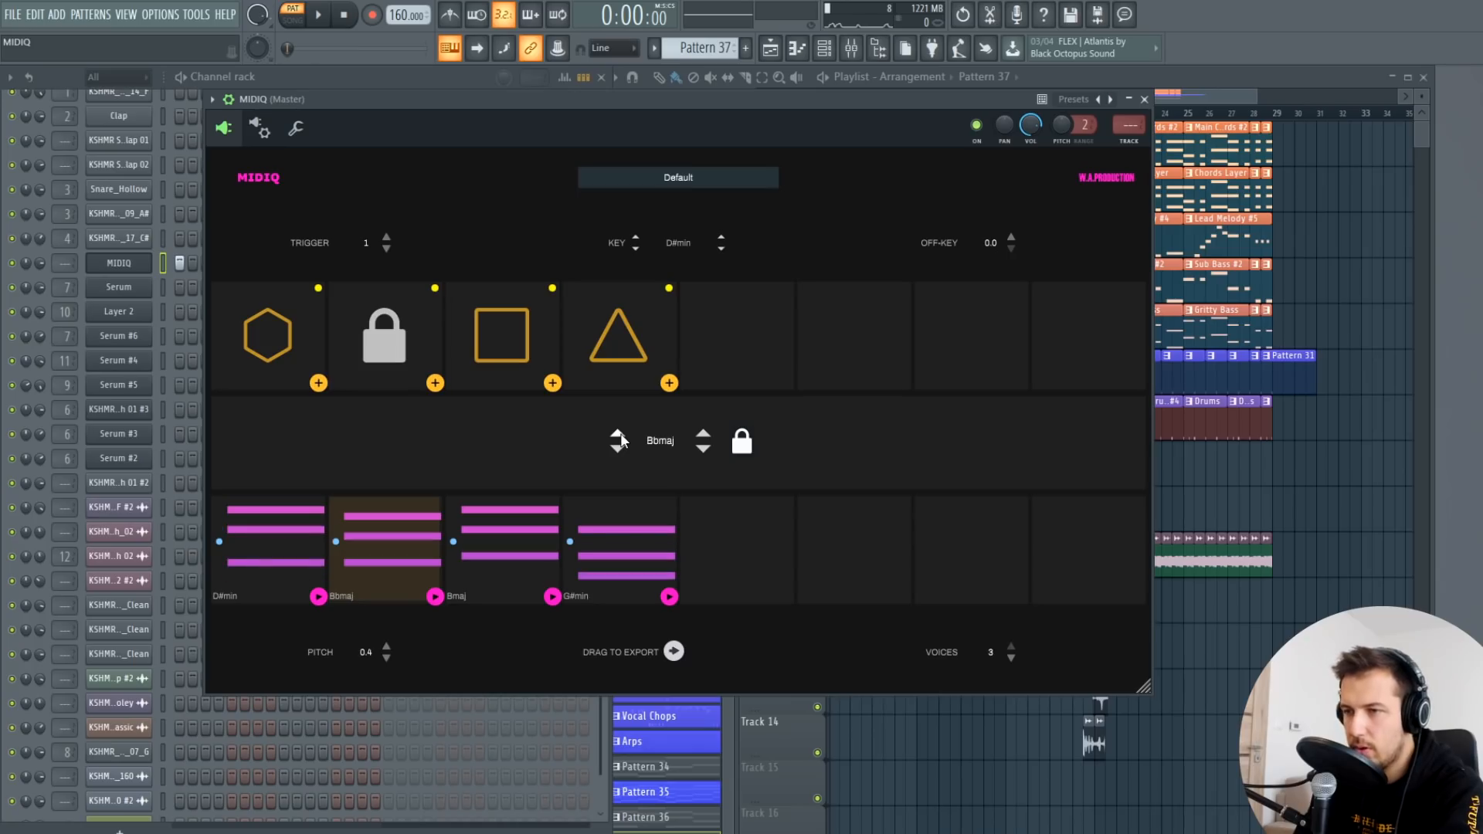
mouse_move(505, 476)
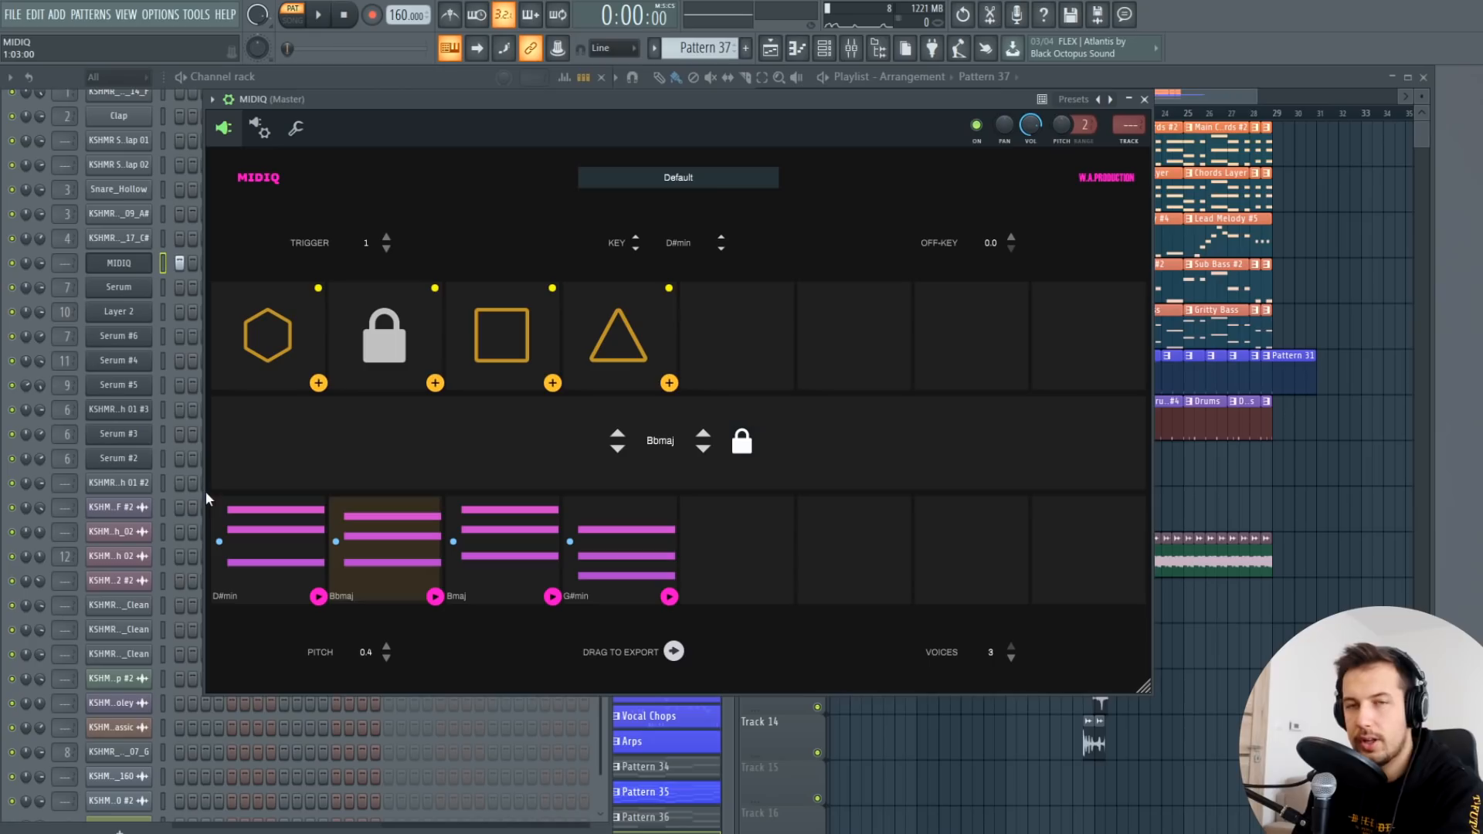
mouse_move(457, 565)
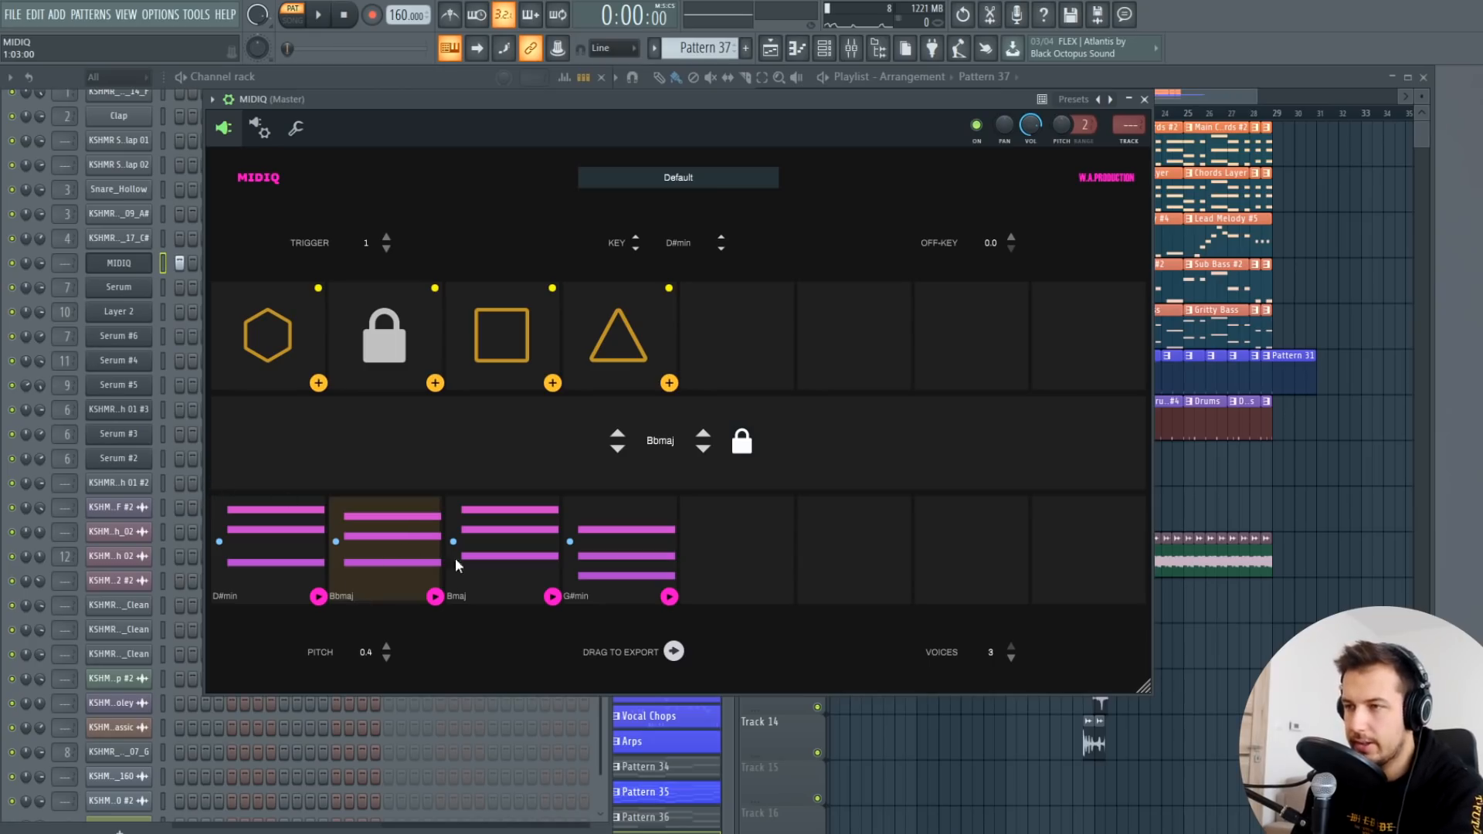
left_click(384, 335)
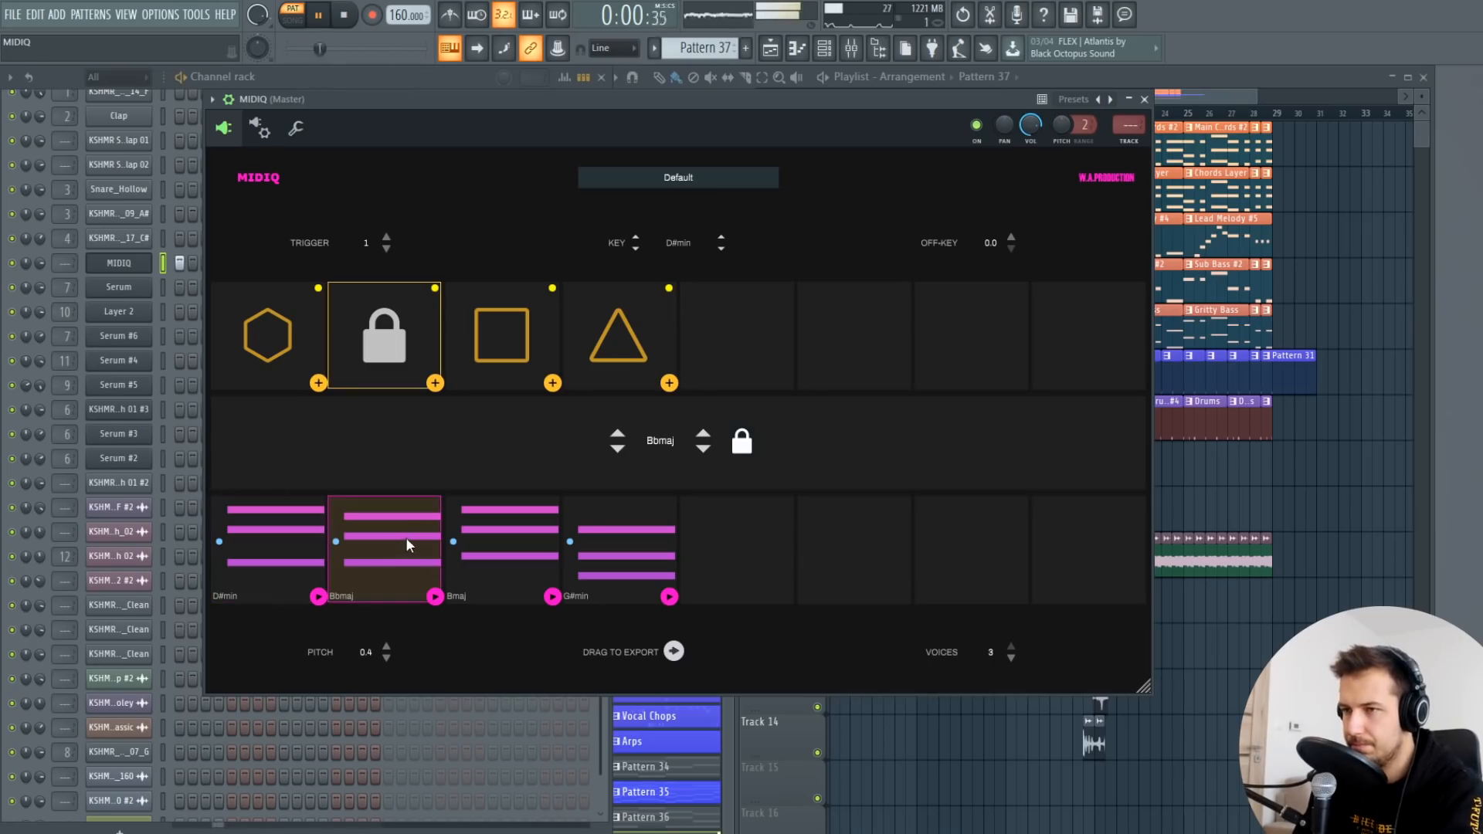
left_click(500, 335)
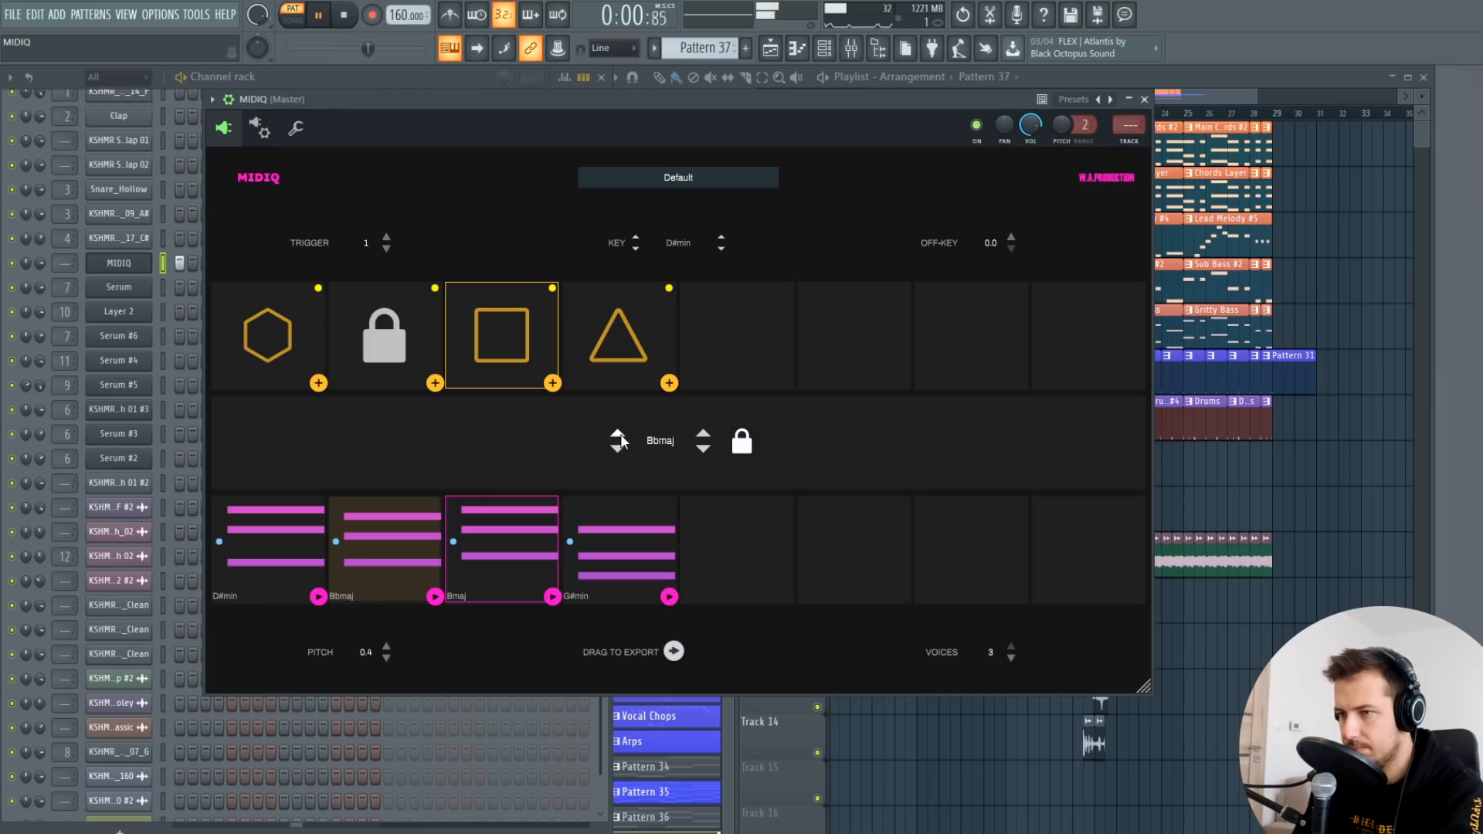
left_click(617, 335)
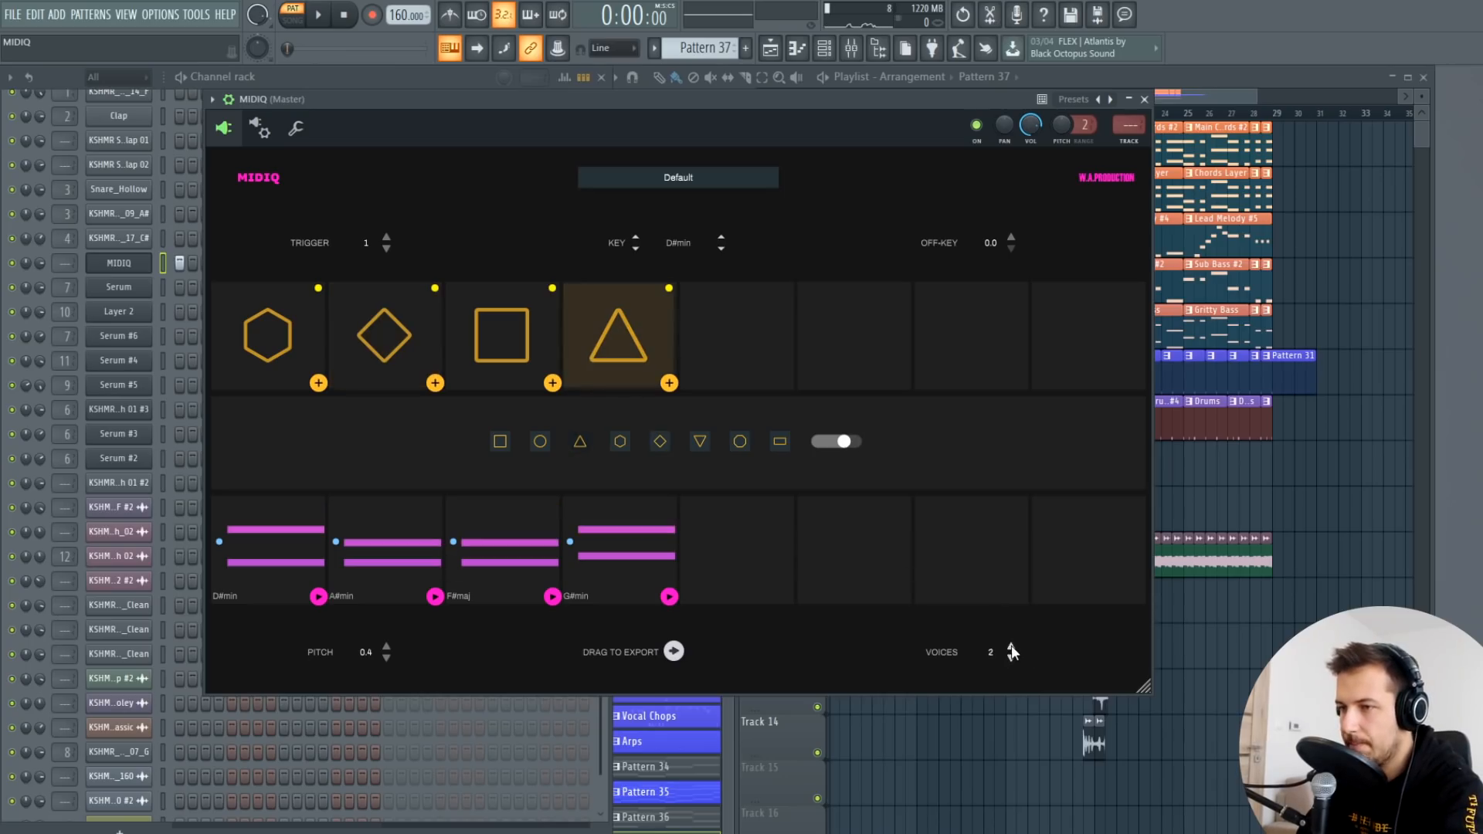
Step: Set Voices to 3 for a three-note D#min–A#min–F#maj–G#min progression
left_click(1011, 649)
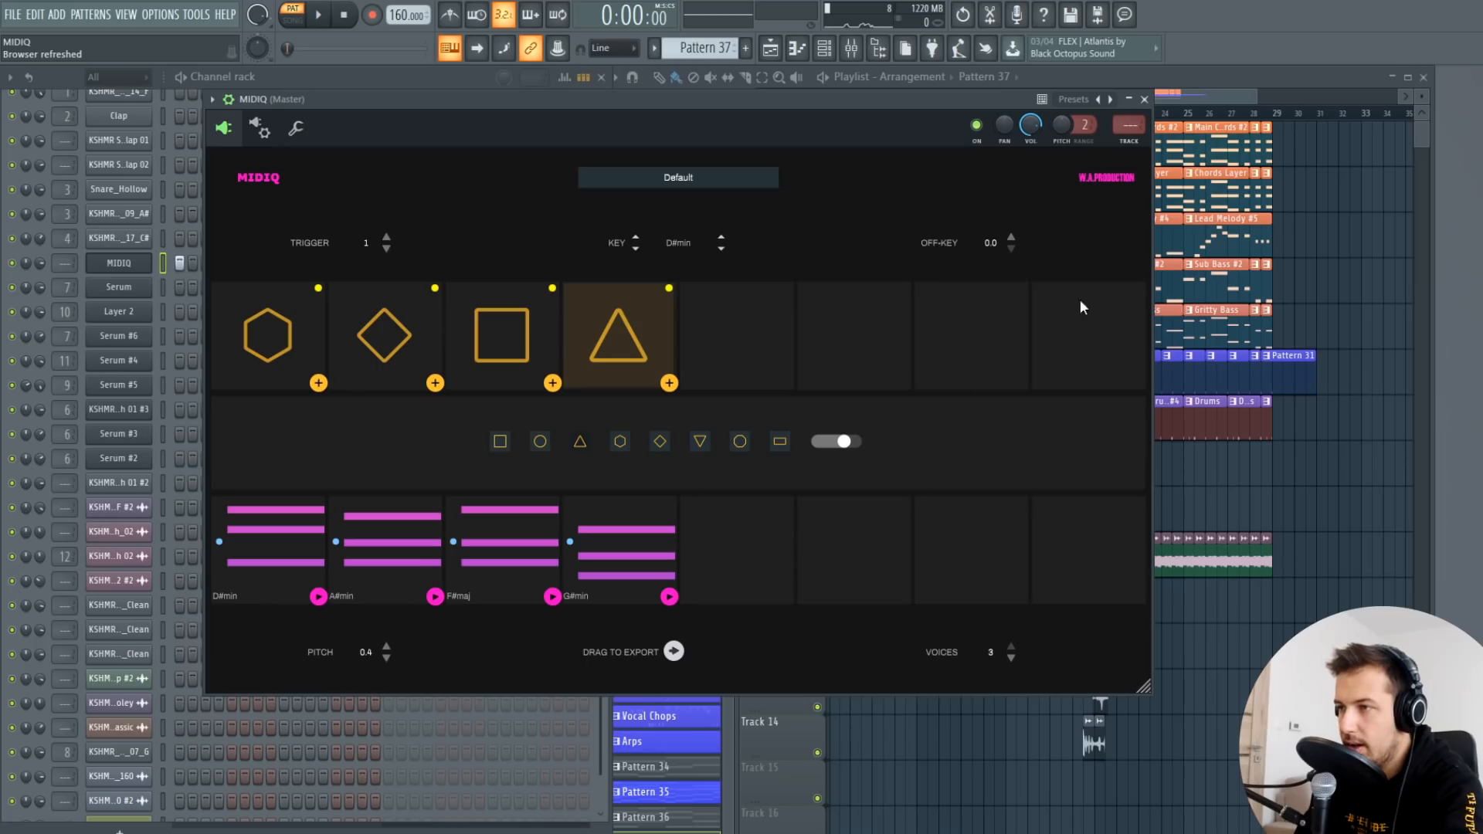
left_click(1011, 236)
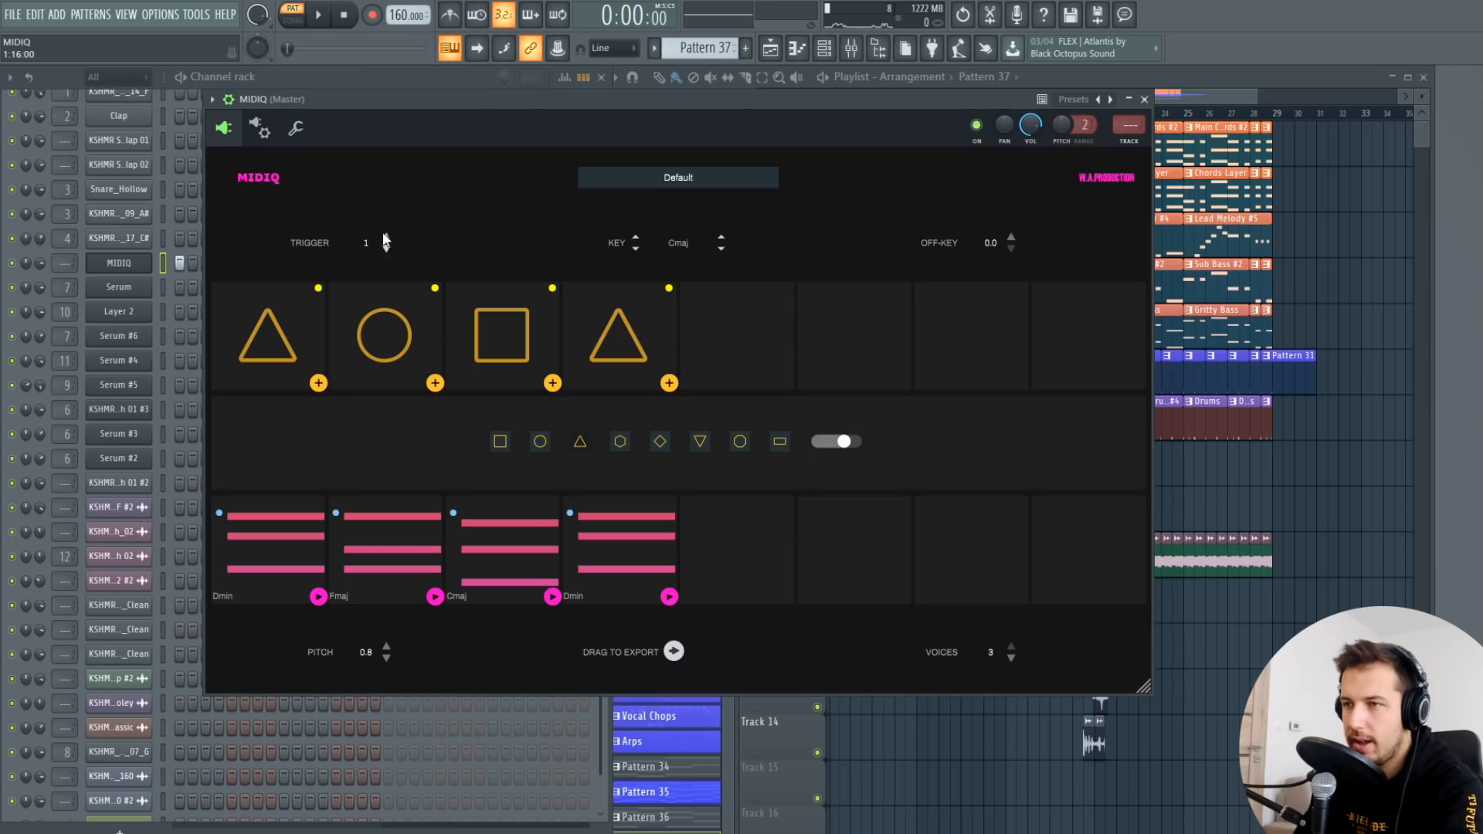
mouse_move(494, 245)
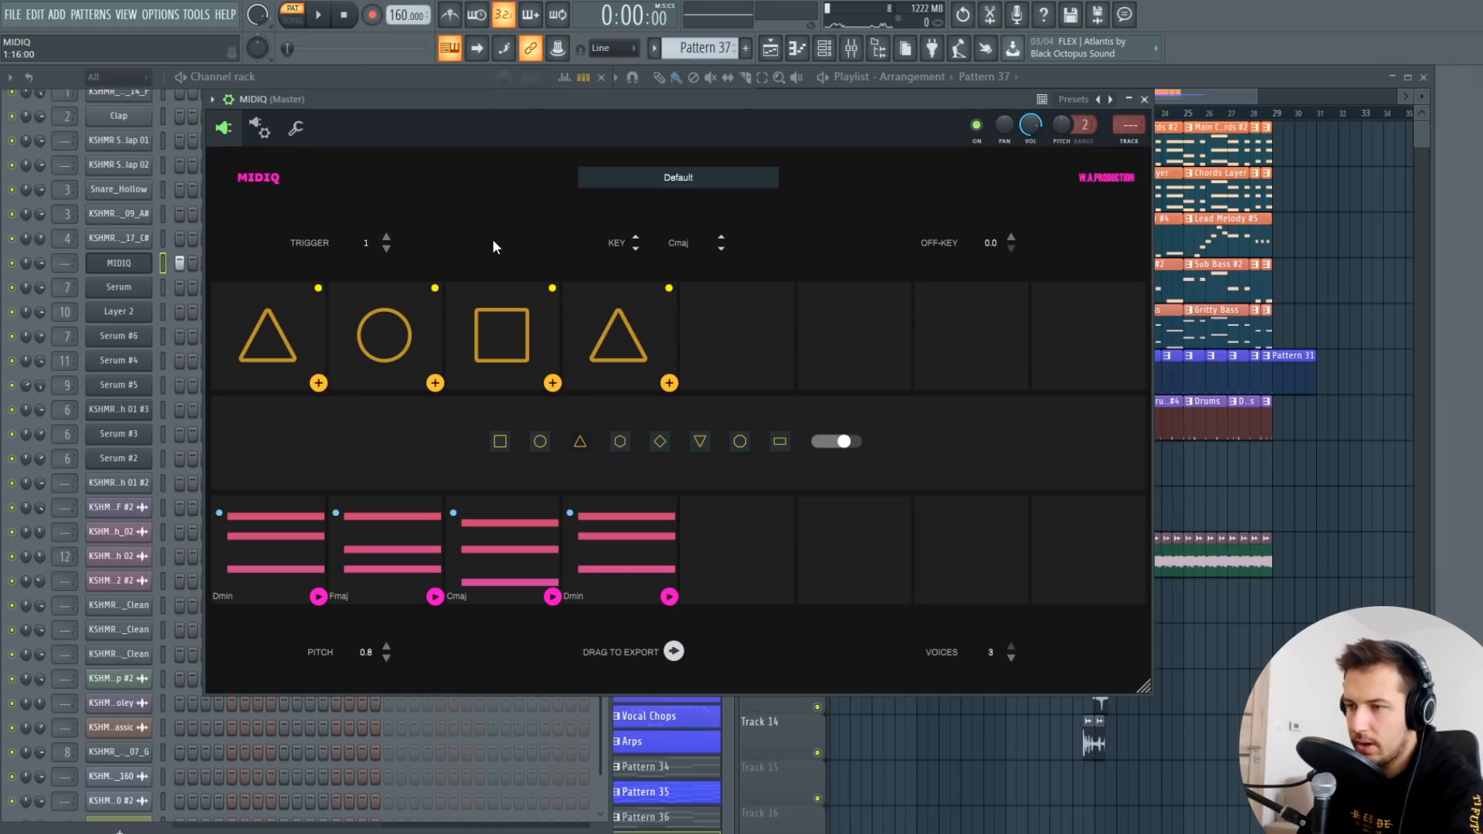
mouse_move(425, 405)
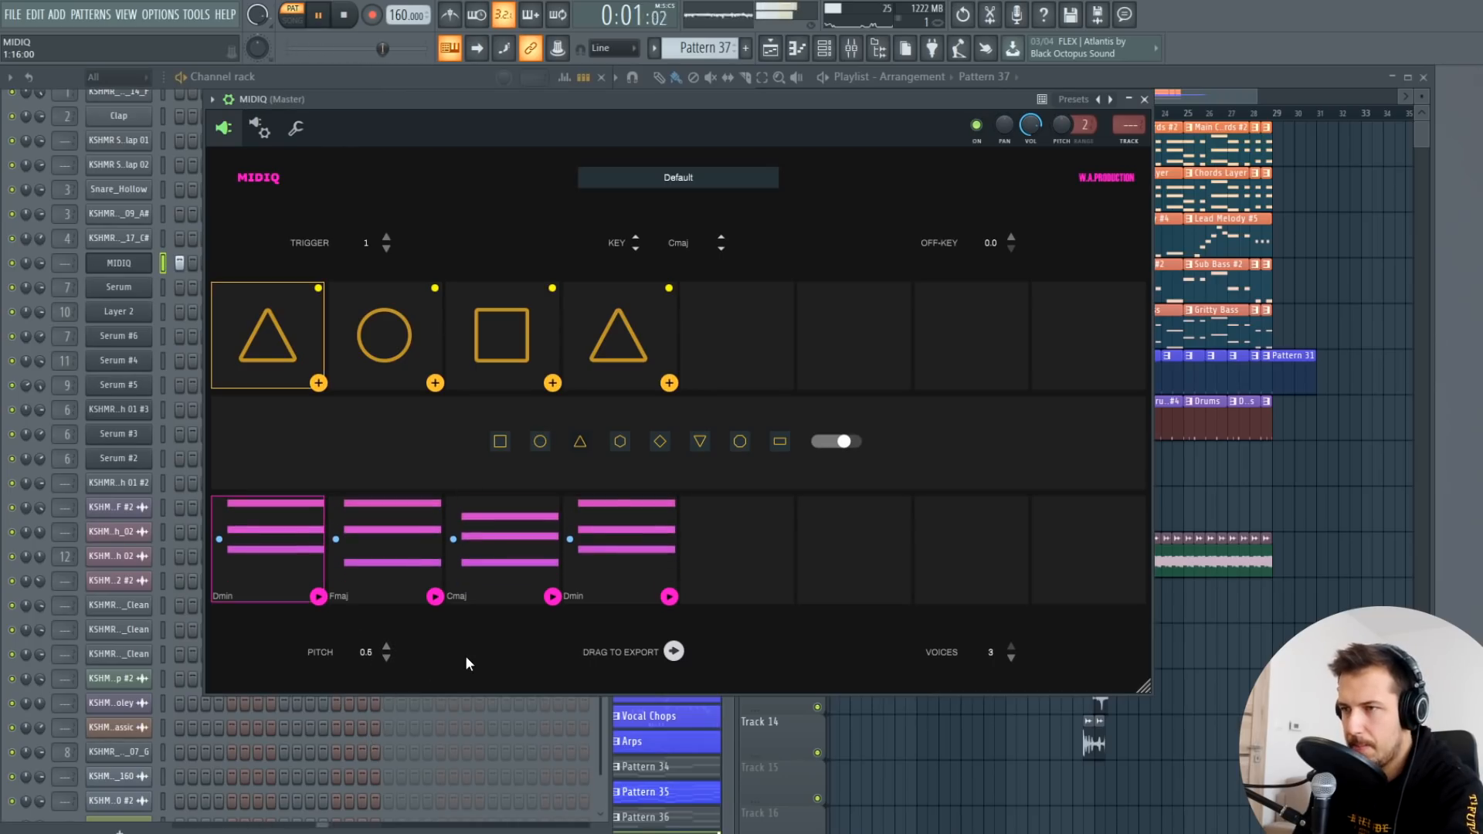
left_click(384, 335)
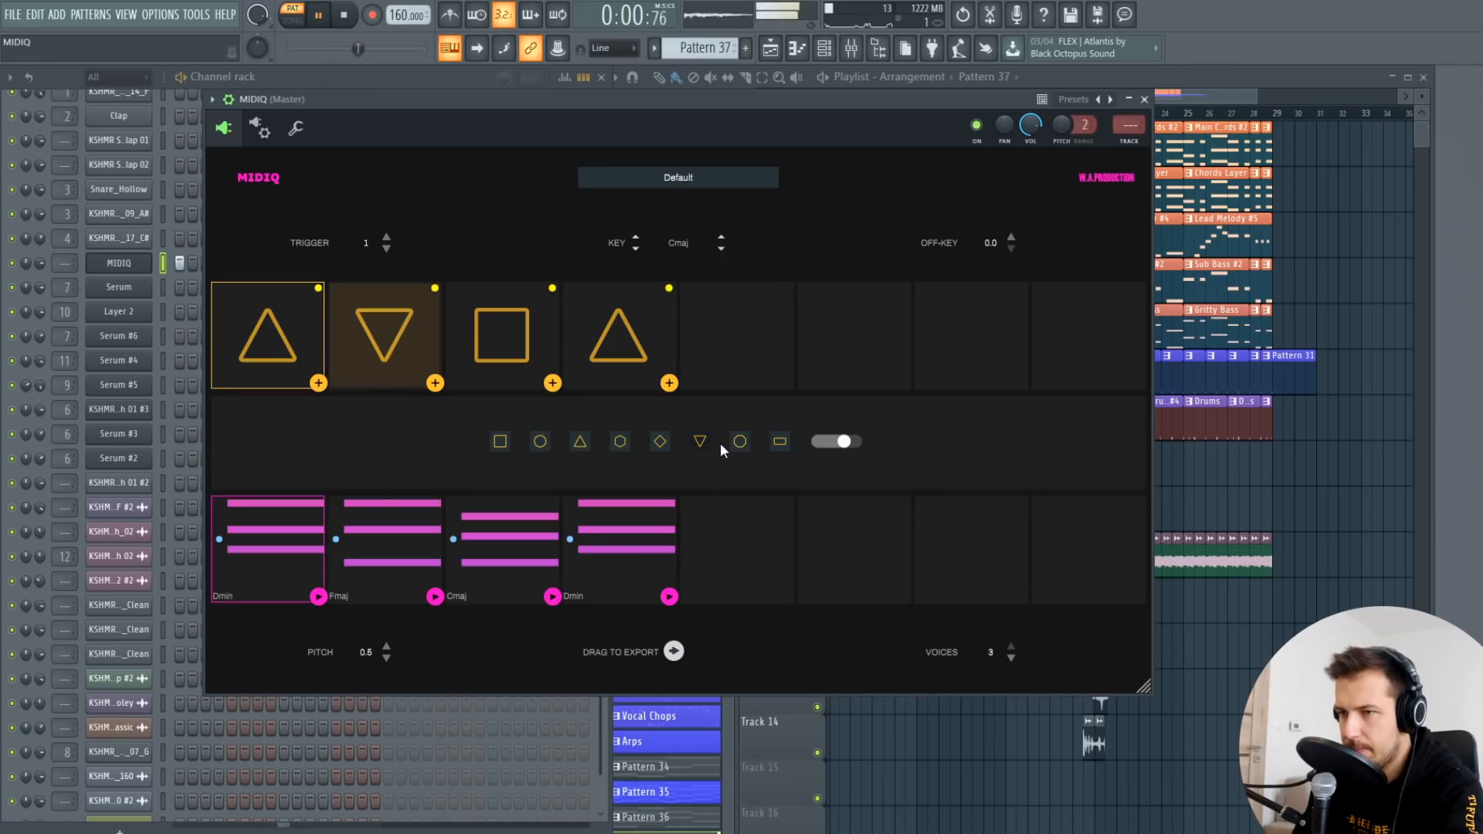
left_click(501, 442)
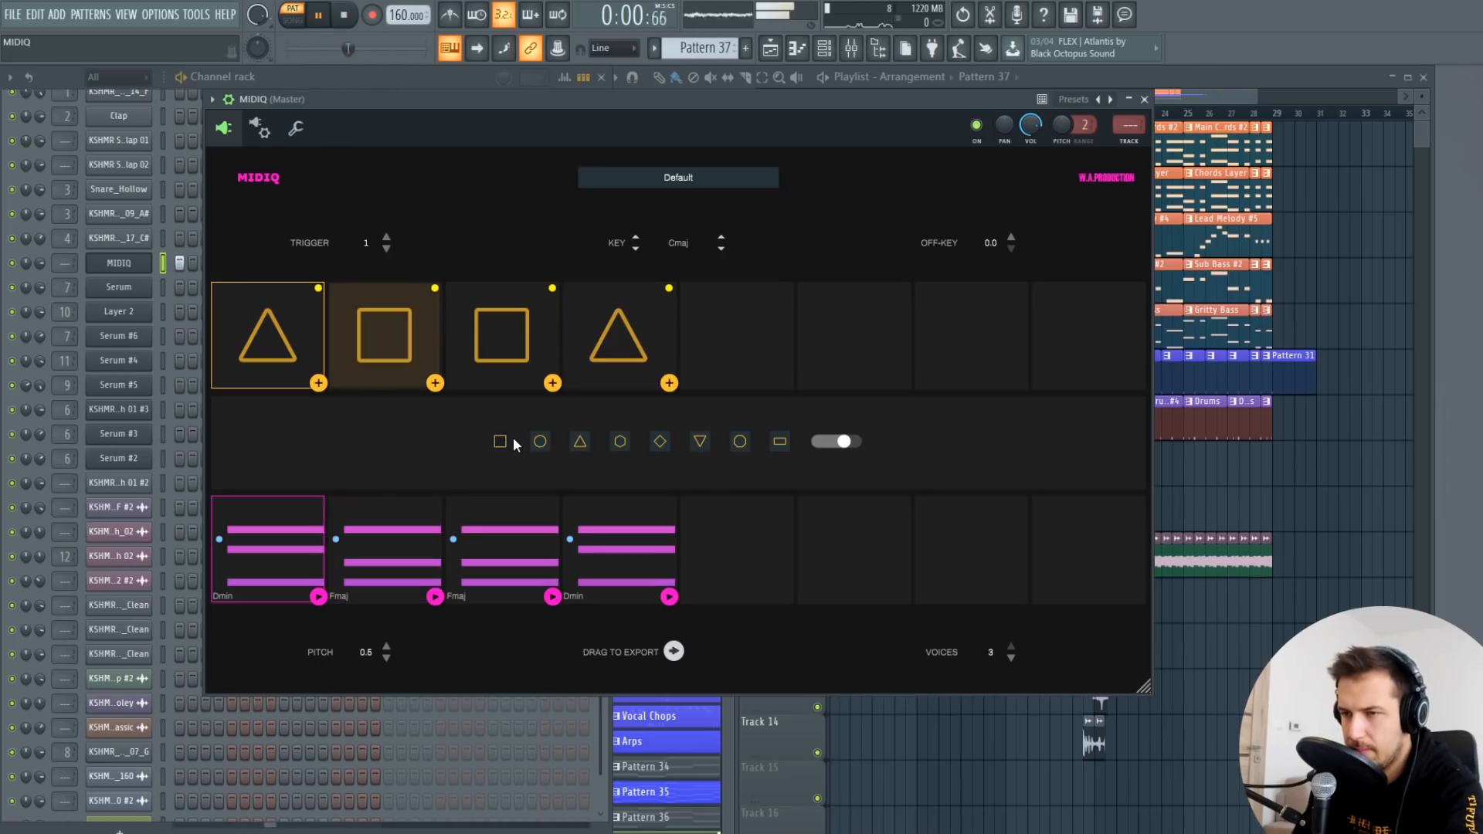
left_click(383, 335)
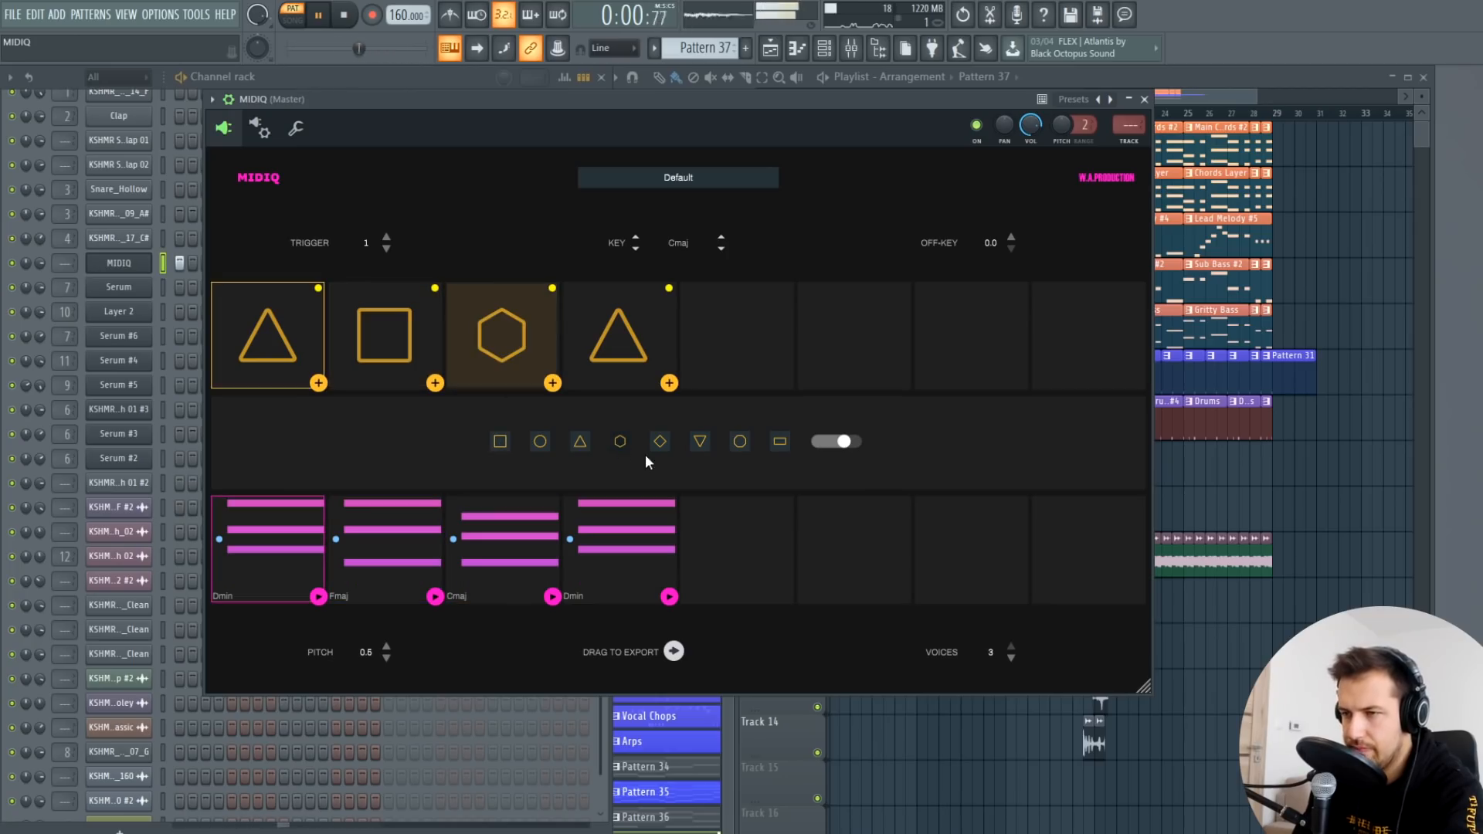
left_click(384, 336)
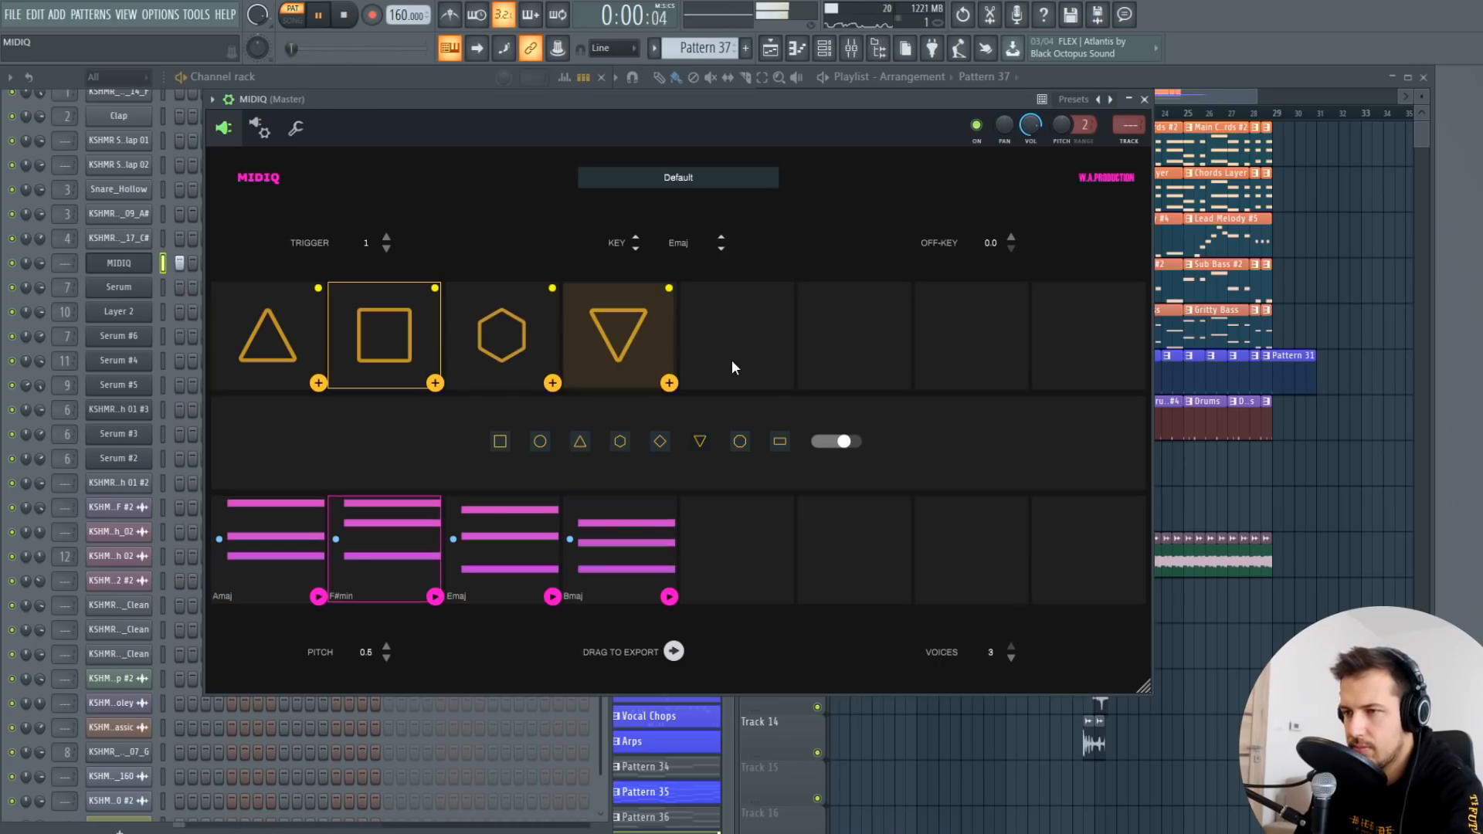
left_click(502, 335)
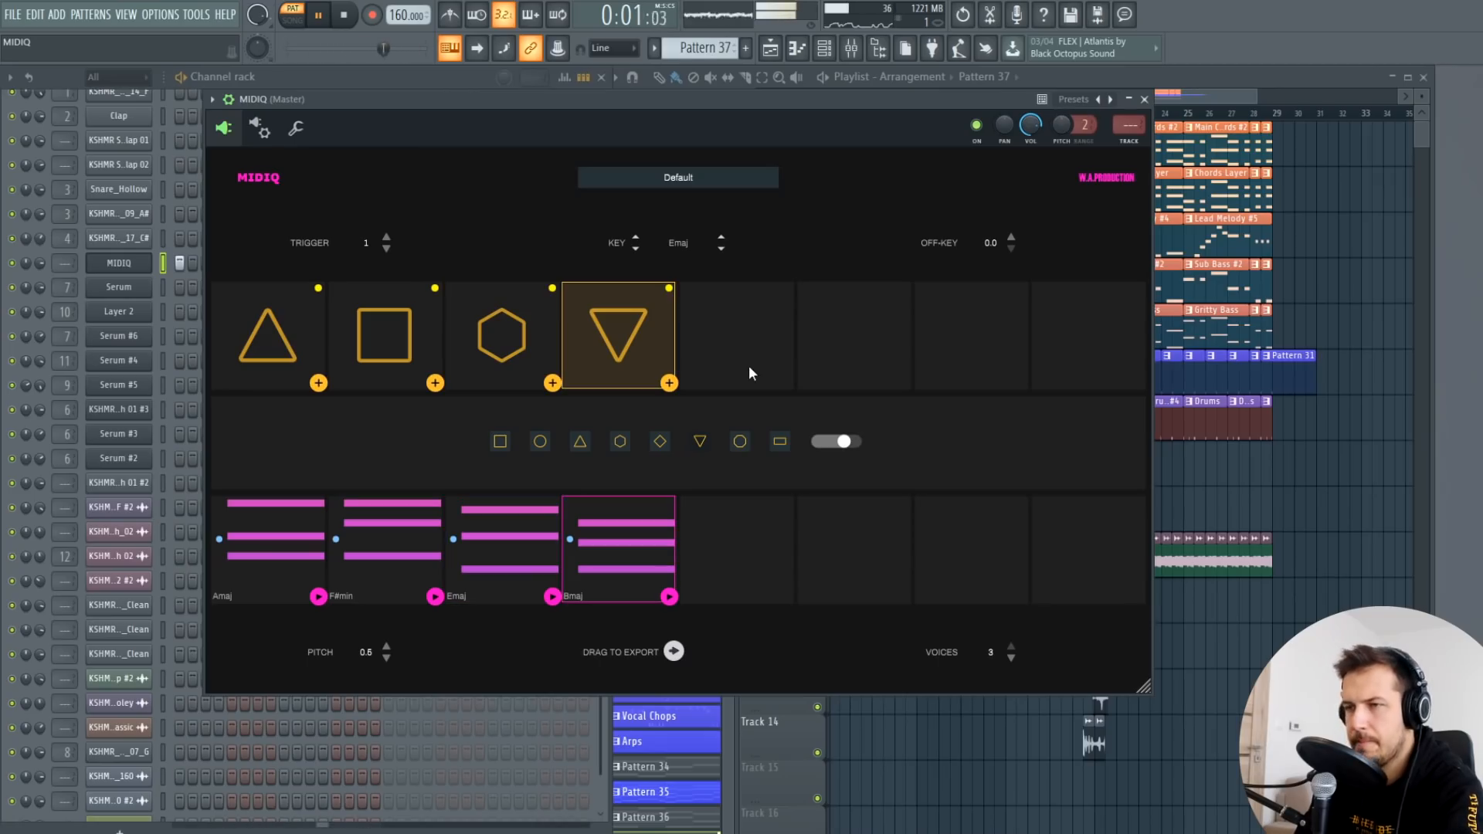
left_click(384, 335)
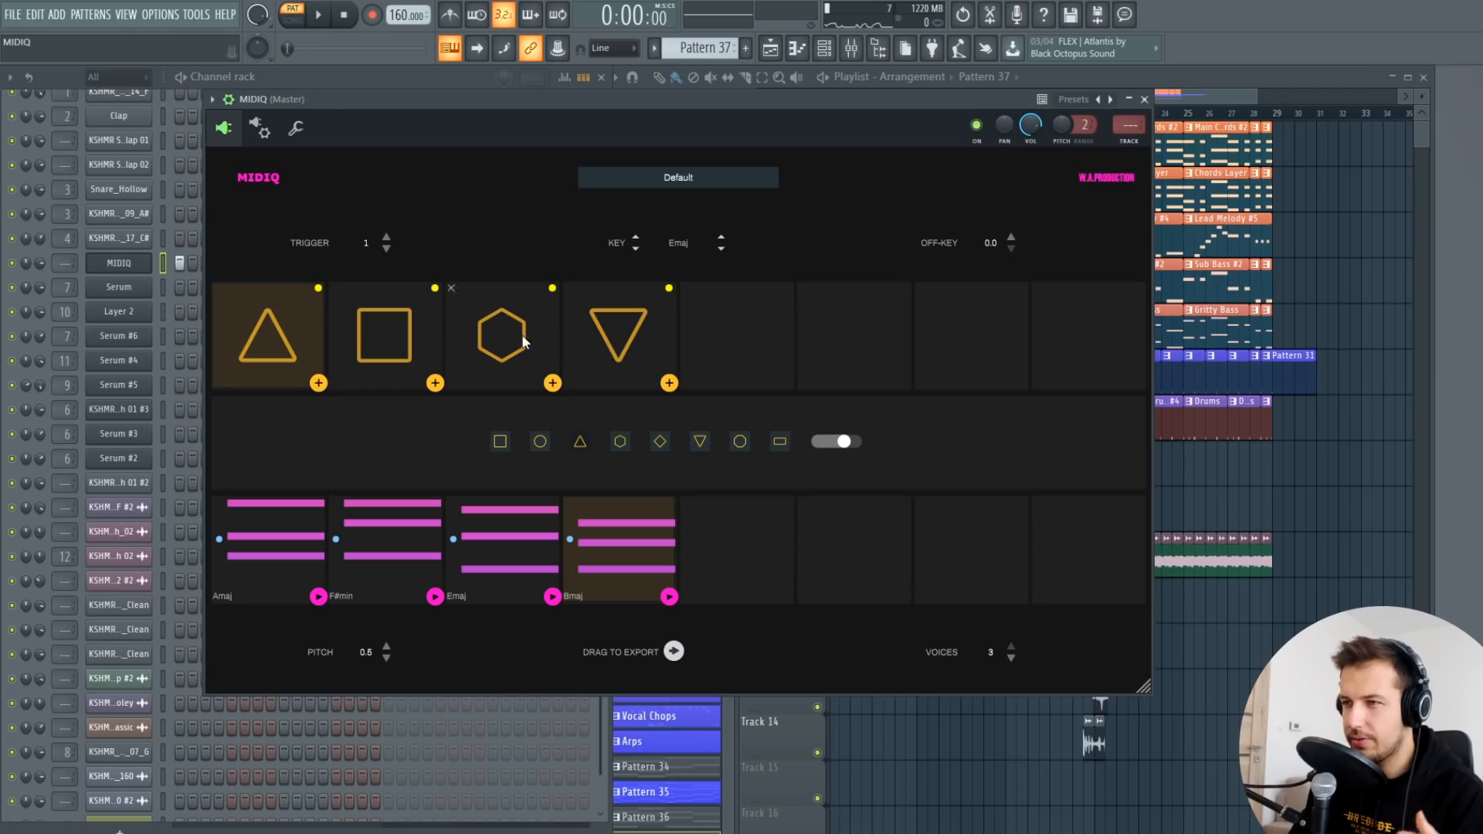
mouse_move(544, 333)
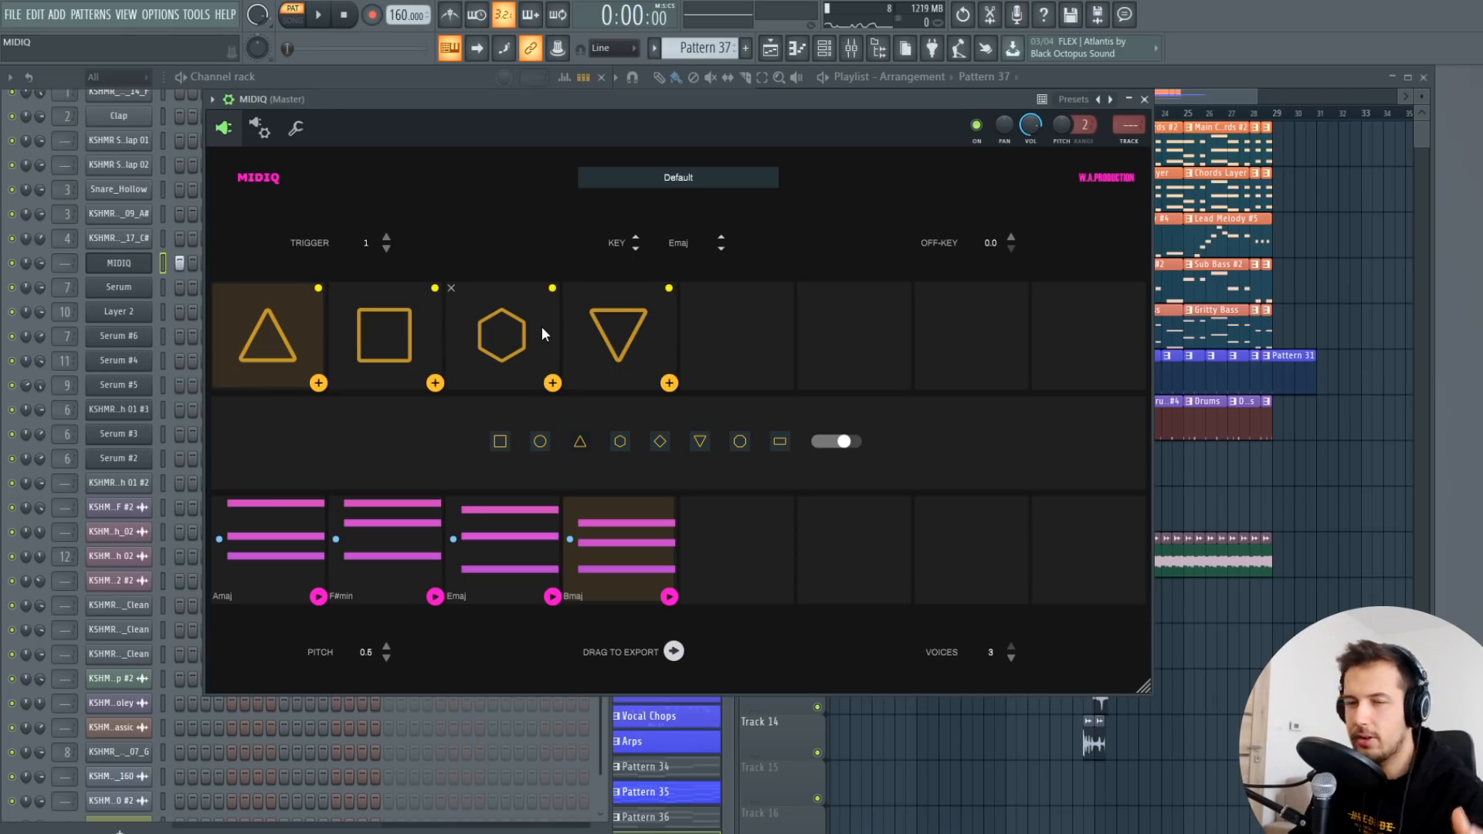
mouse_move(889, 380)
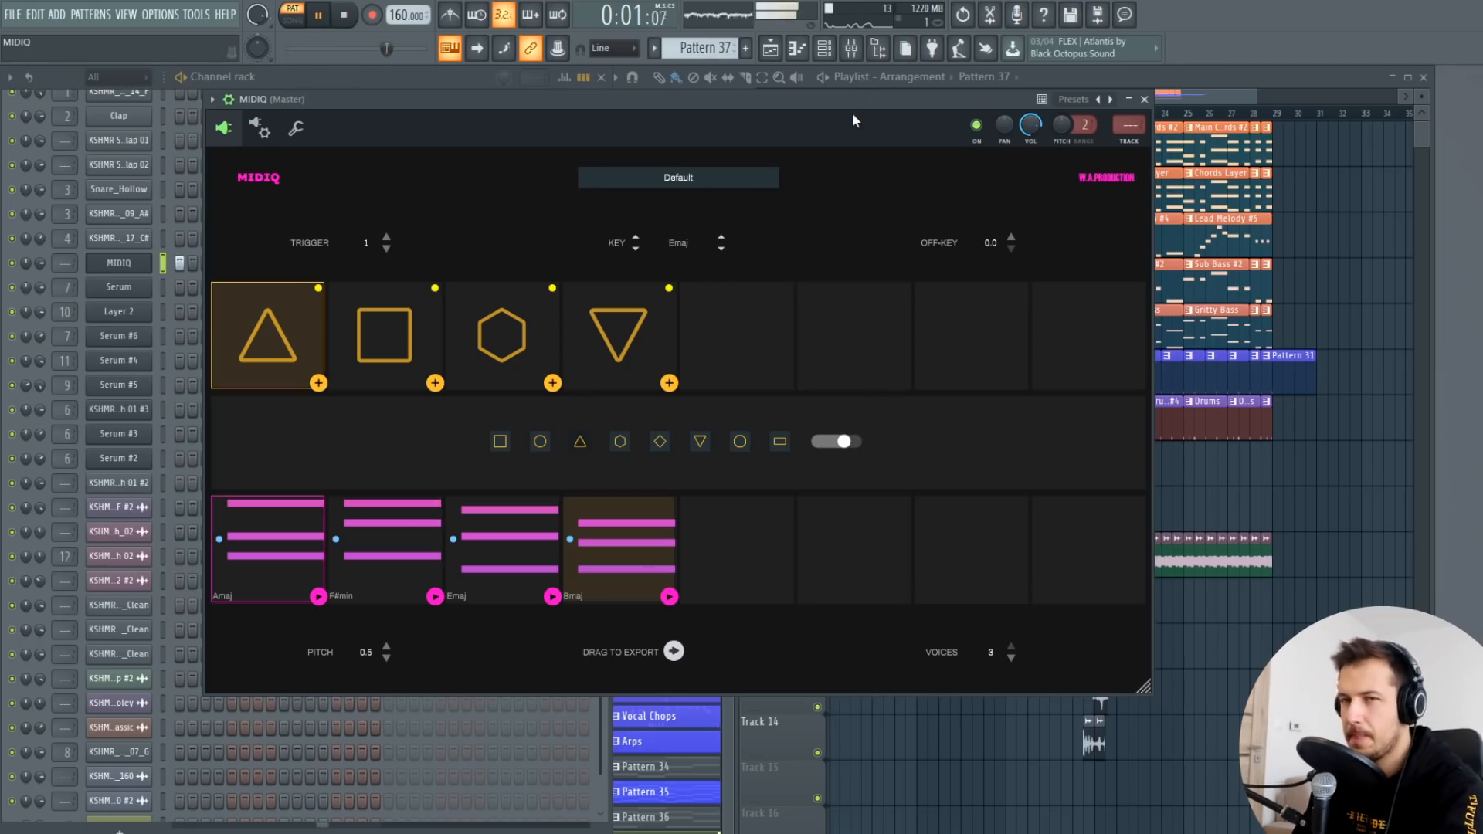
left_click(502, 335)
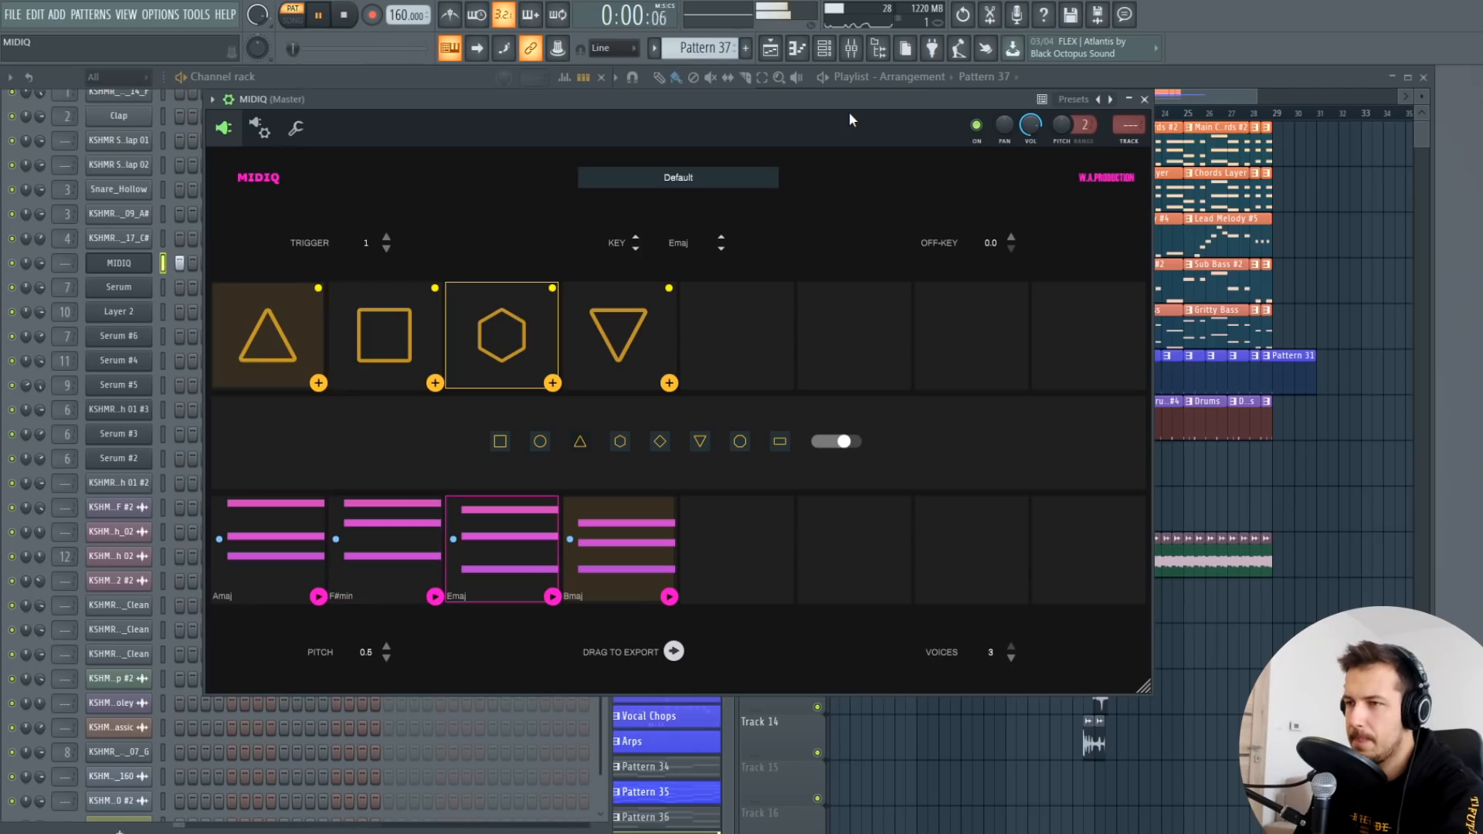
left_click(618, 333)
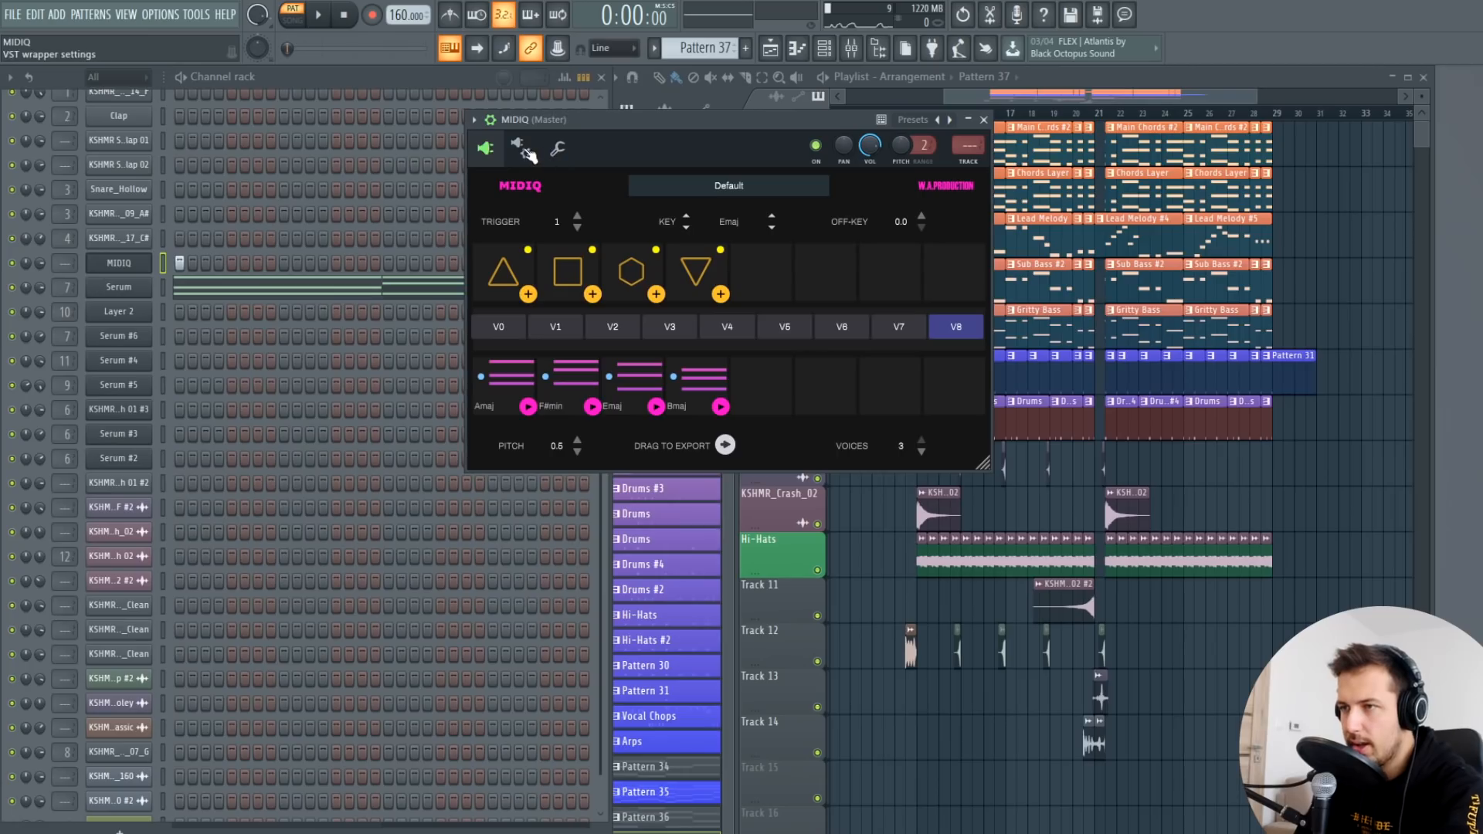
Step: Show MIDIQ's plugin Settings page with its MIDI input and output ports, then close the plugin
left_click(518, 148)
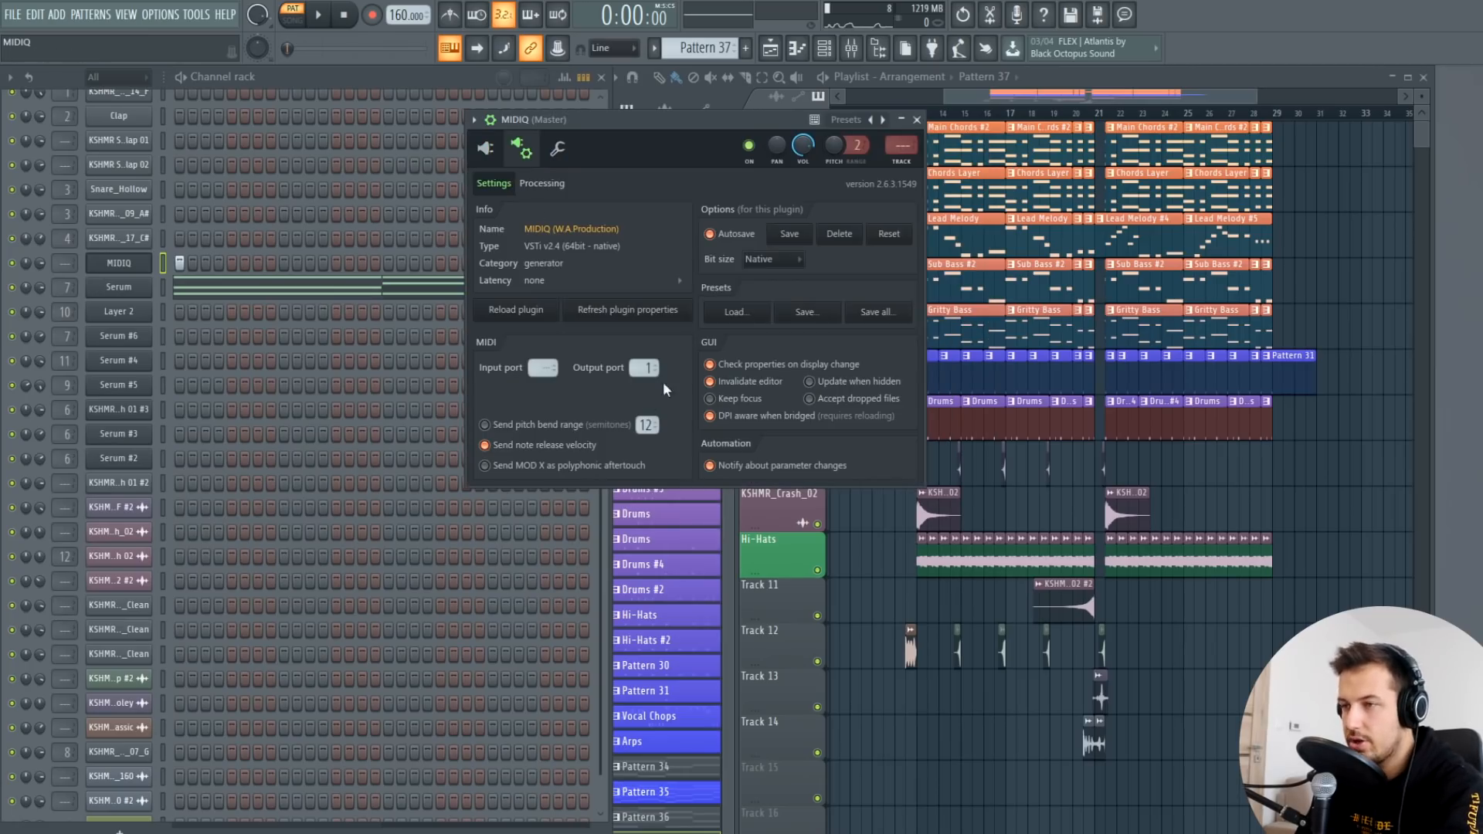
left_click(918, 119)
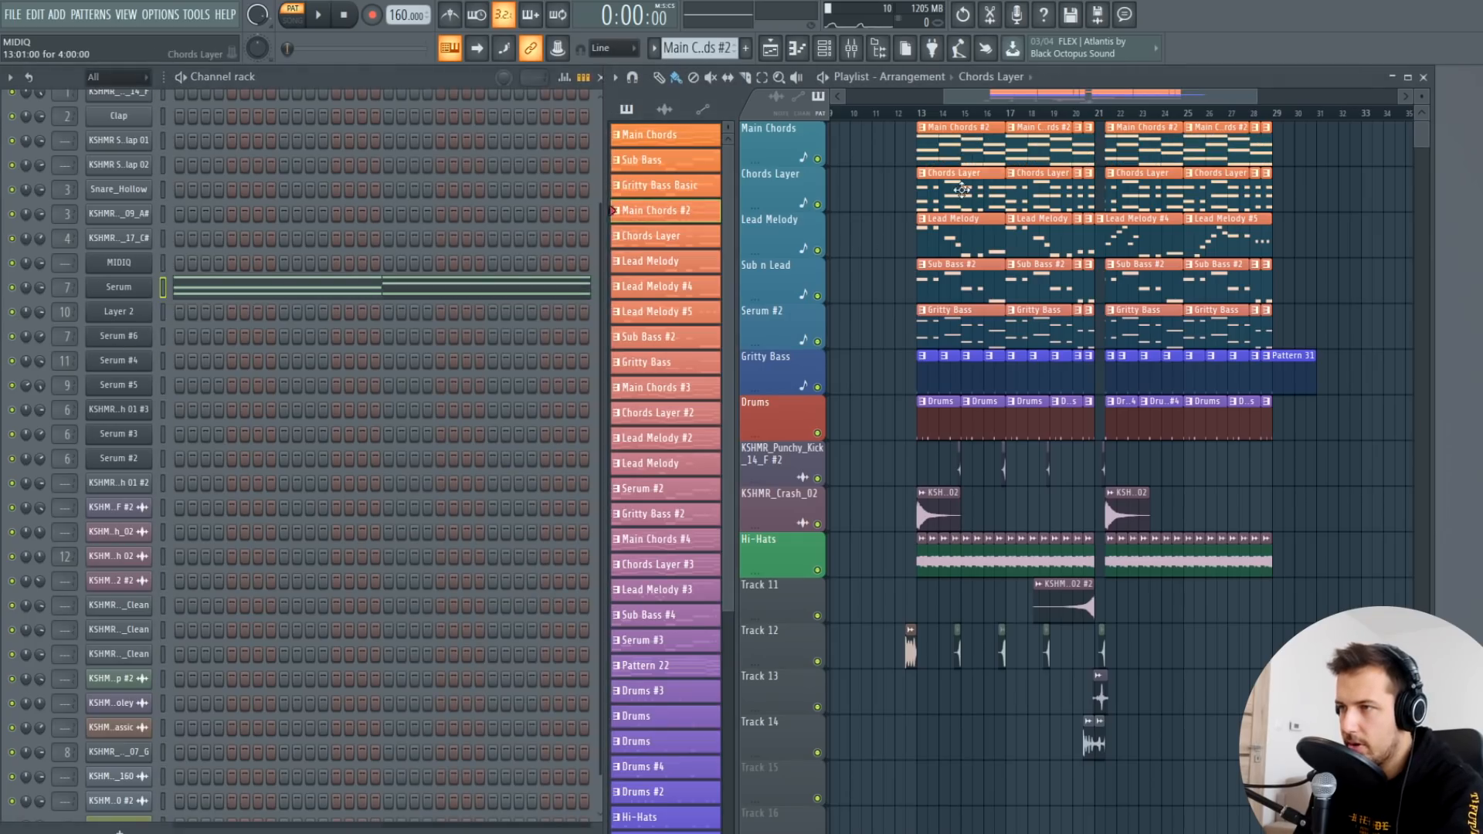
Step: Select the Chords Layer and Gritty Bass patterns and mute the Lead Melody track in the Playlist
left_click(650, 235)
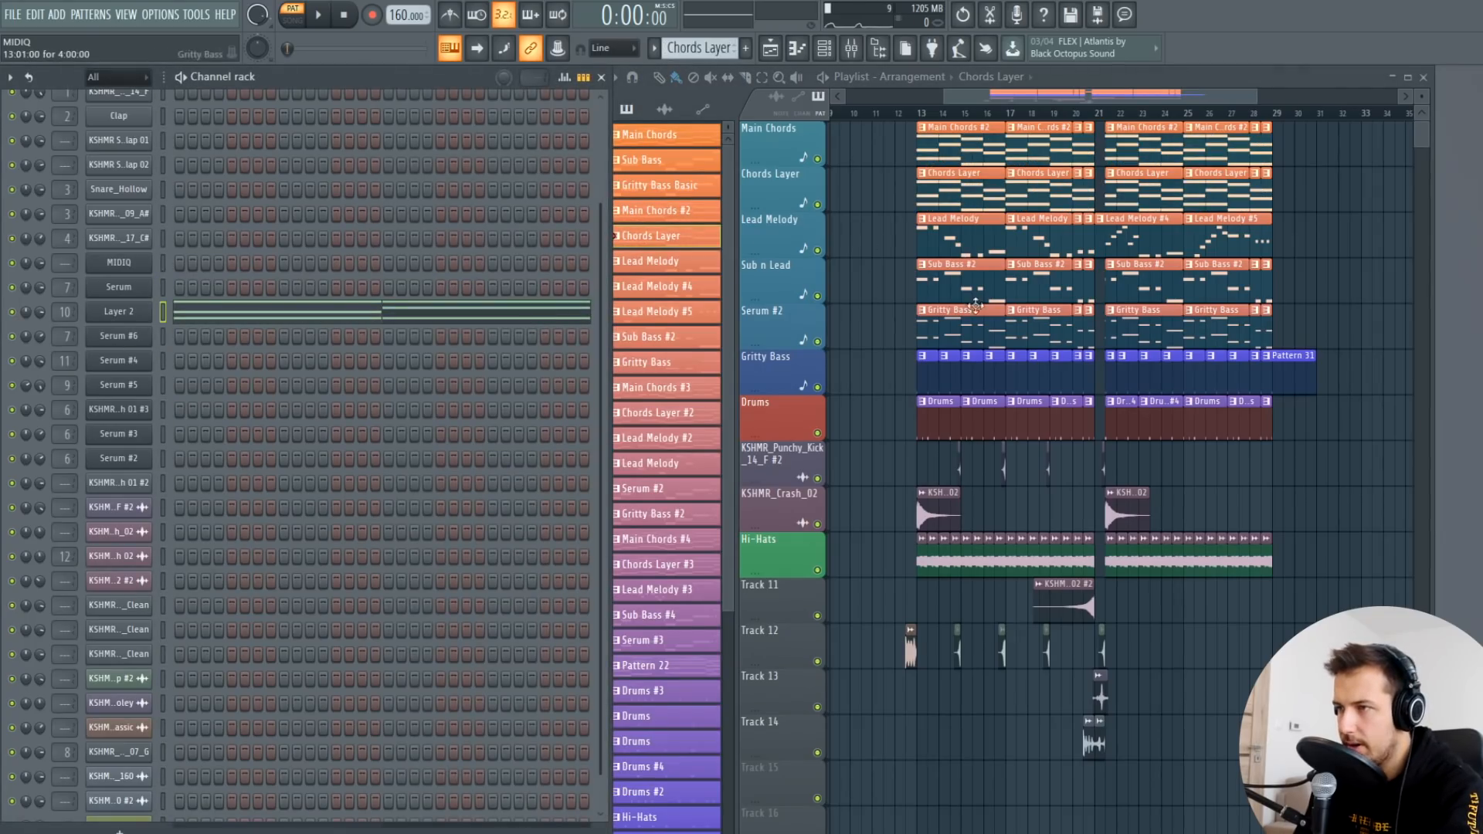
left_click(649, 337)
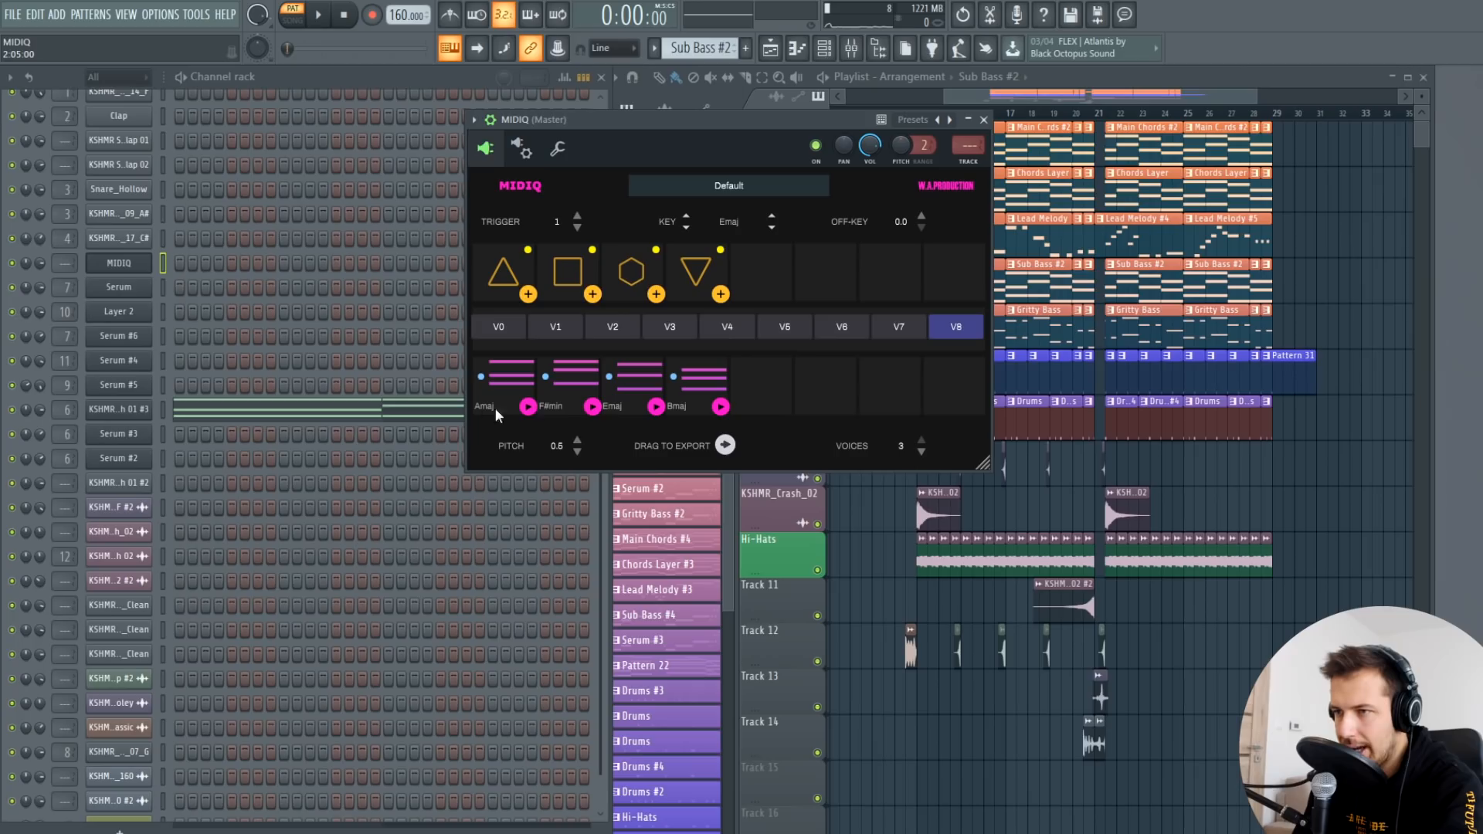
mouse_move(989, 239)
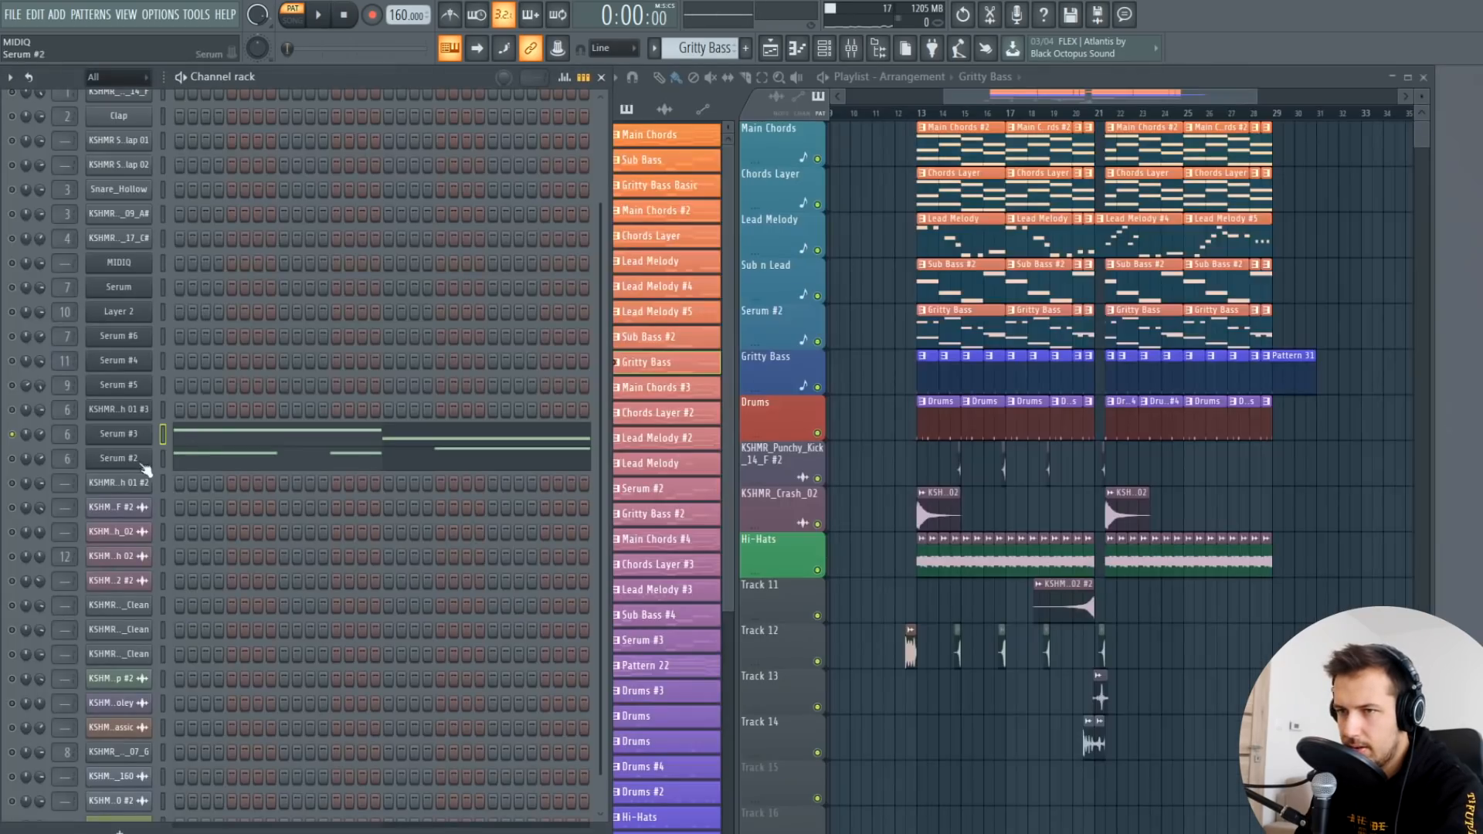
left_click(315, 14)
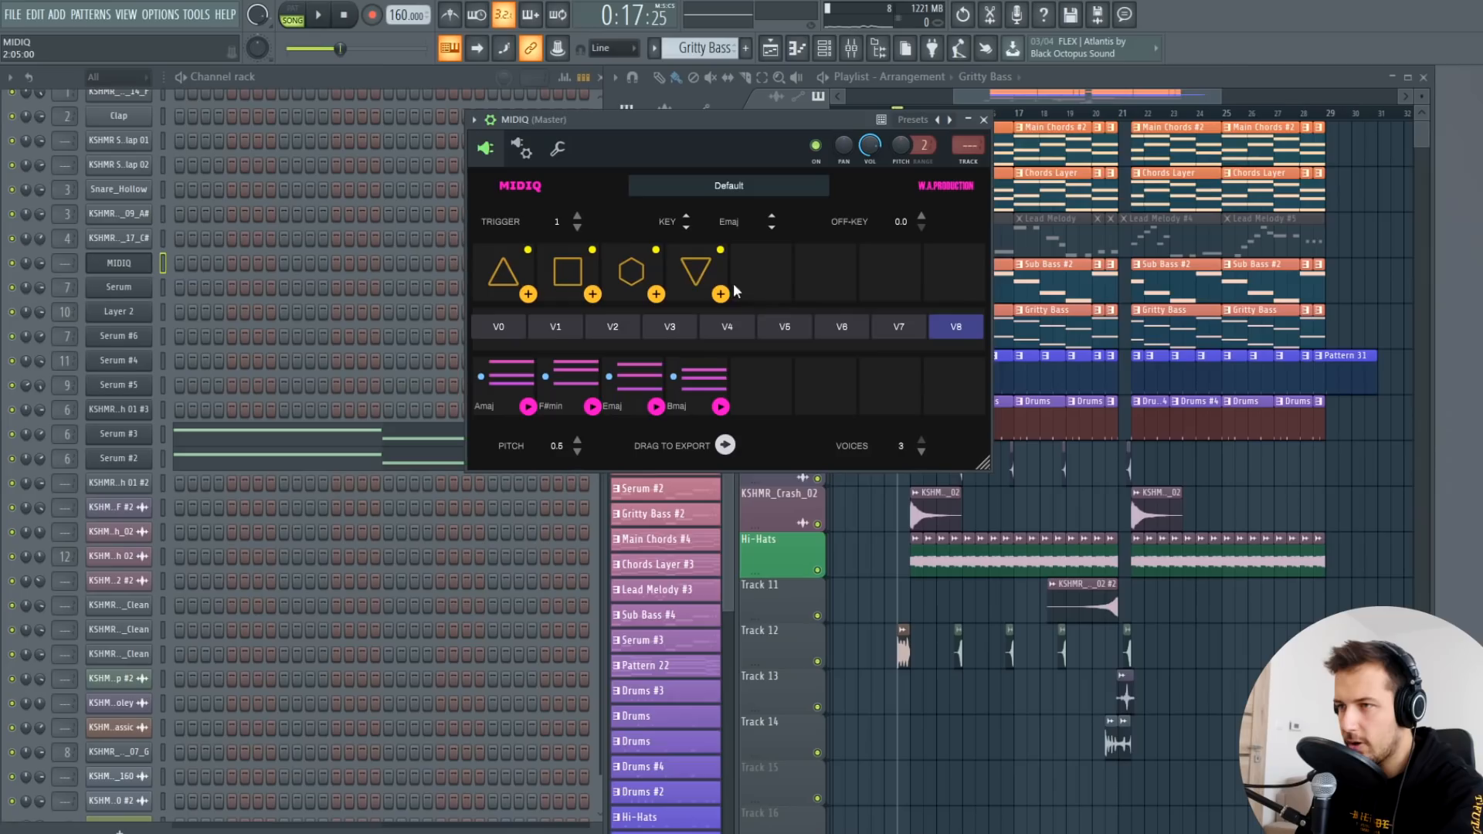
left_click(982, 119)
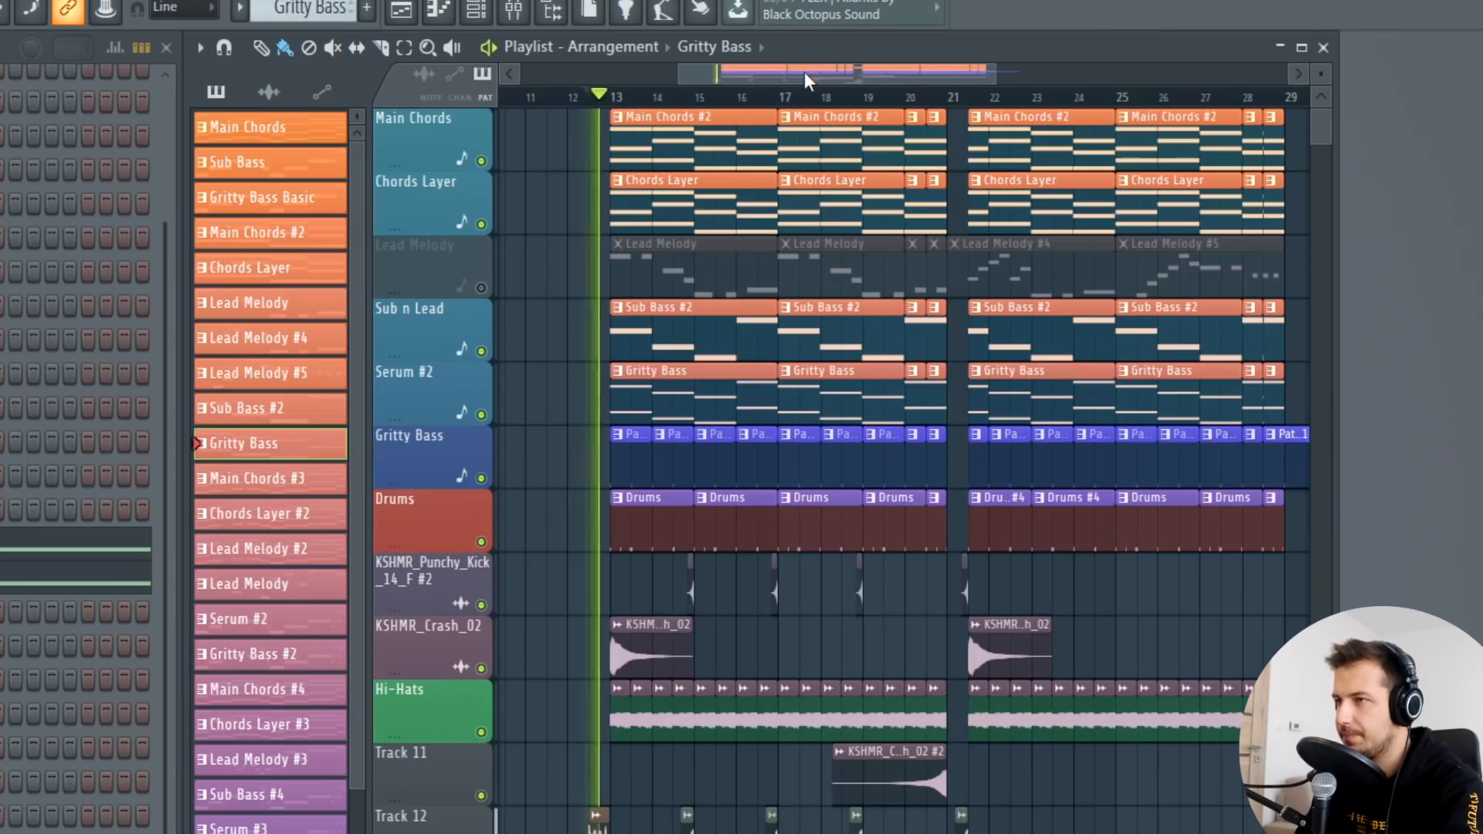
scroll("down", 3)
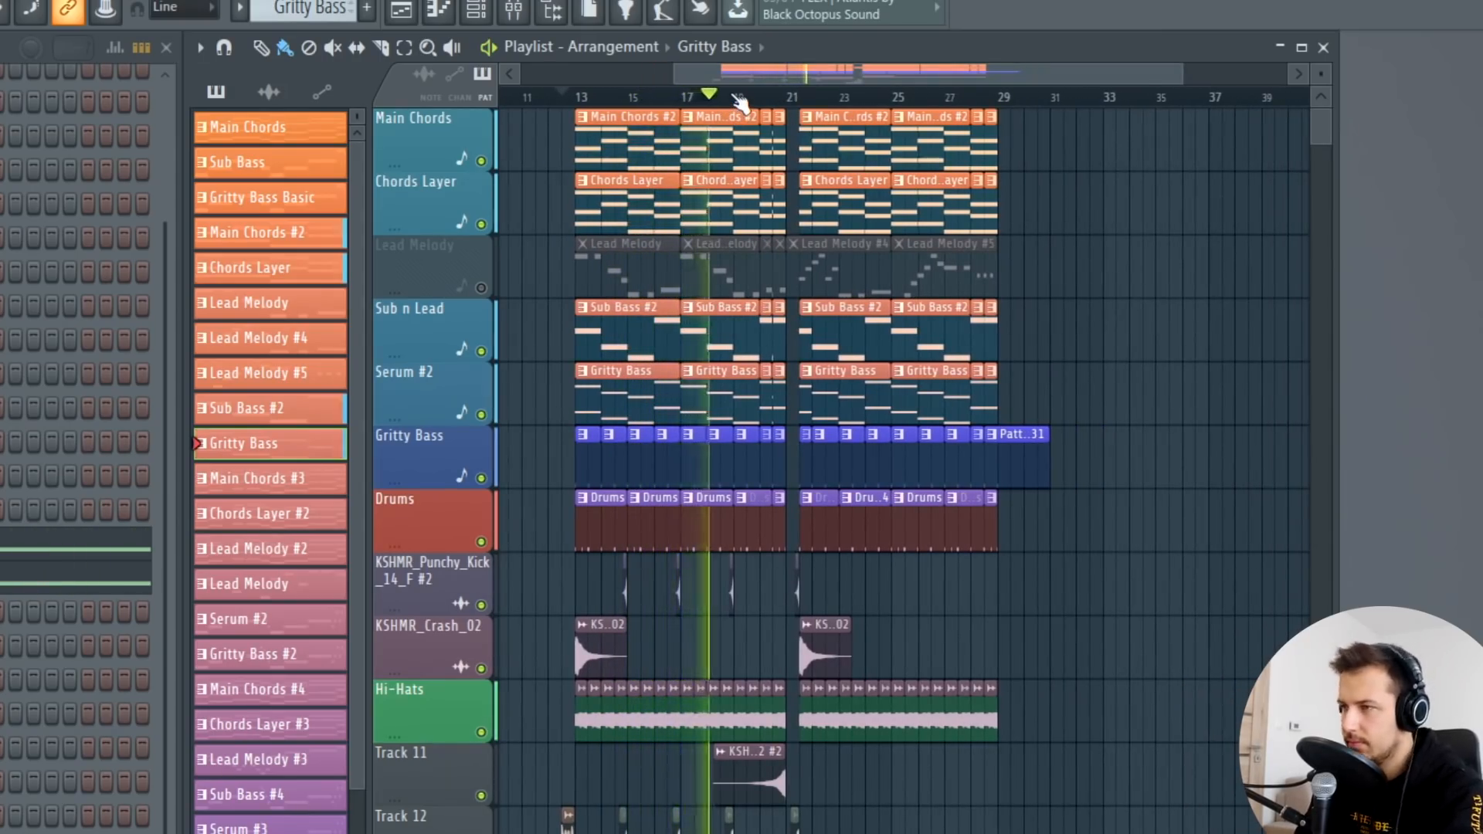
left_click(741, 96)
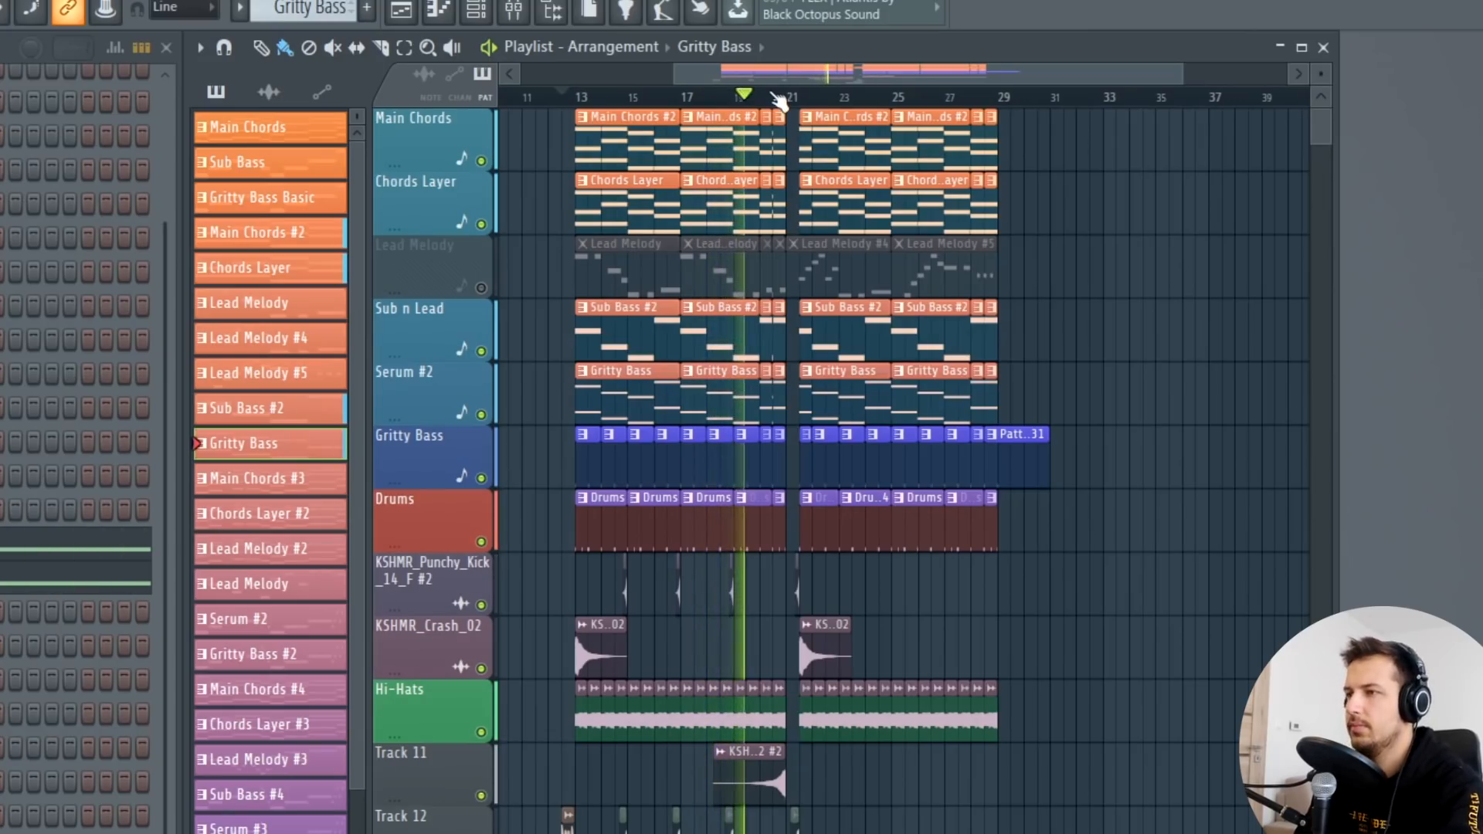
left_click(776, 96)
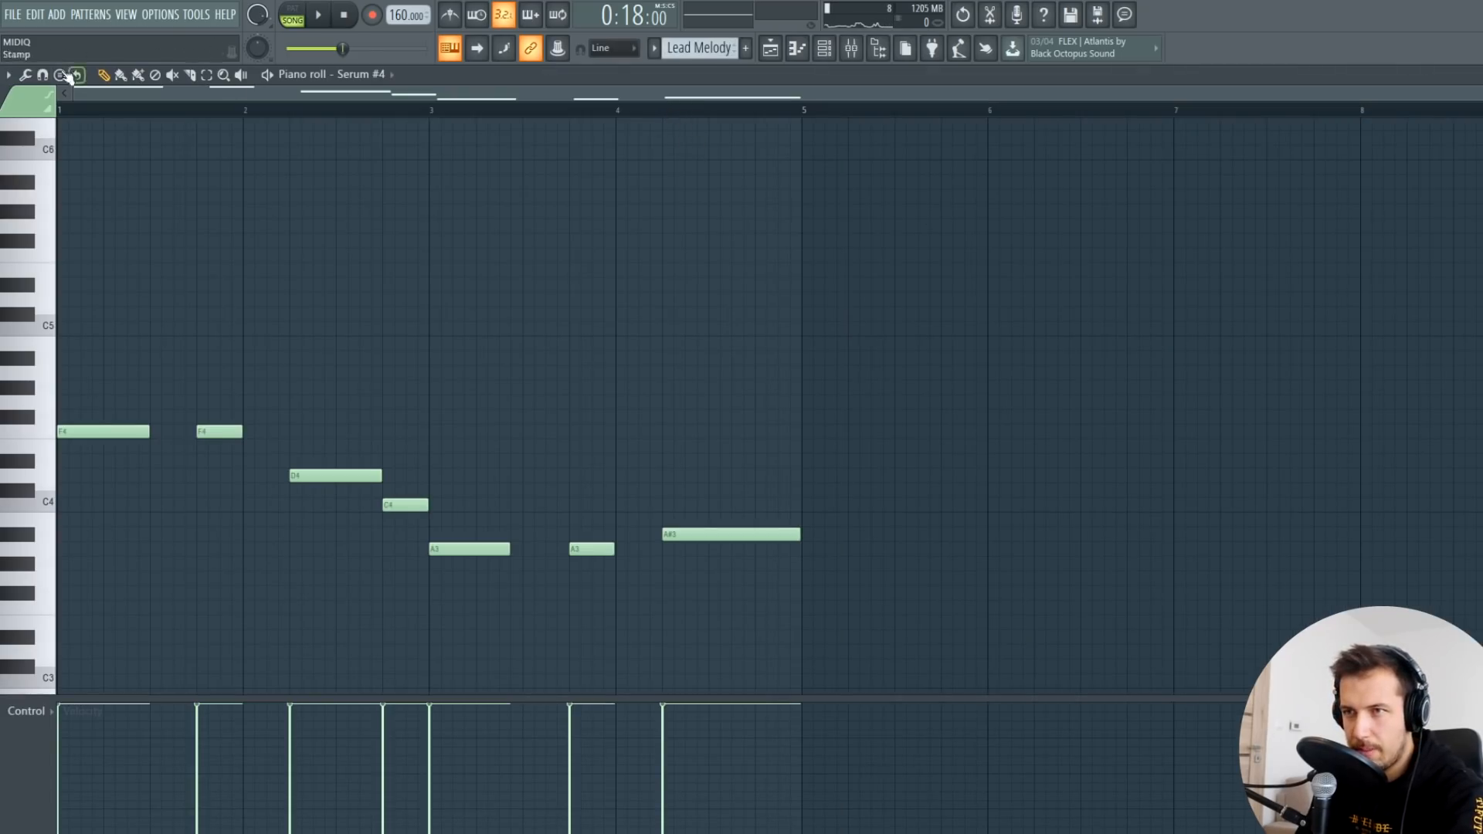
Step: Enable E major scale highlighting via Piano roll options > Helpers for the new Lead Melody
left_click(9, 77)
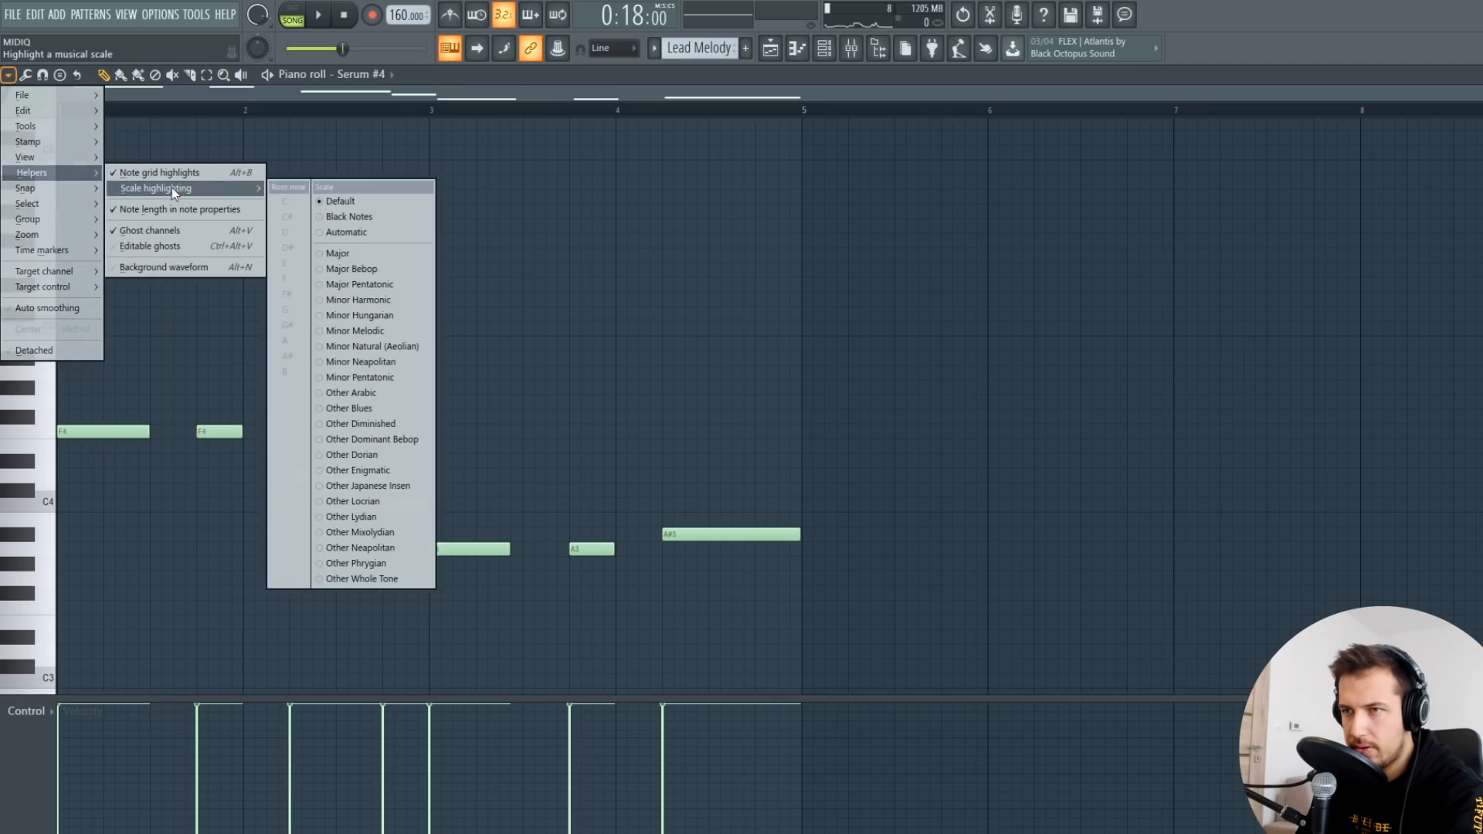
mouse_move(361, 253)
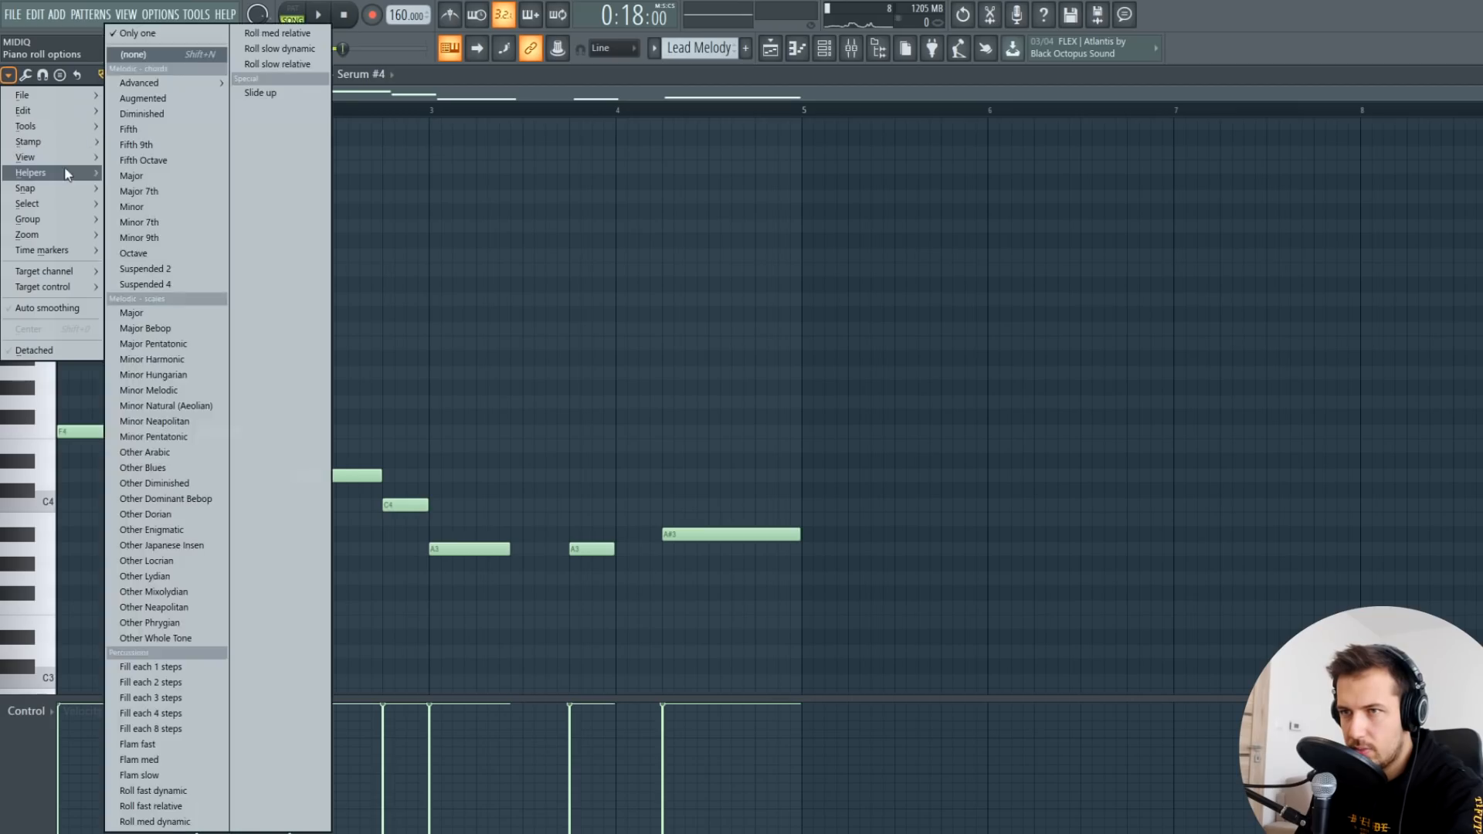
left_click(155, 188)
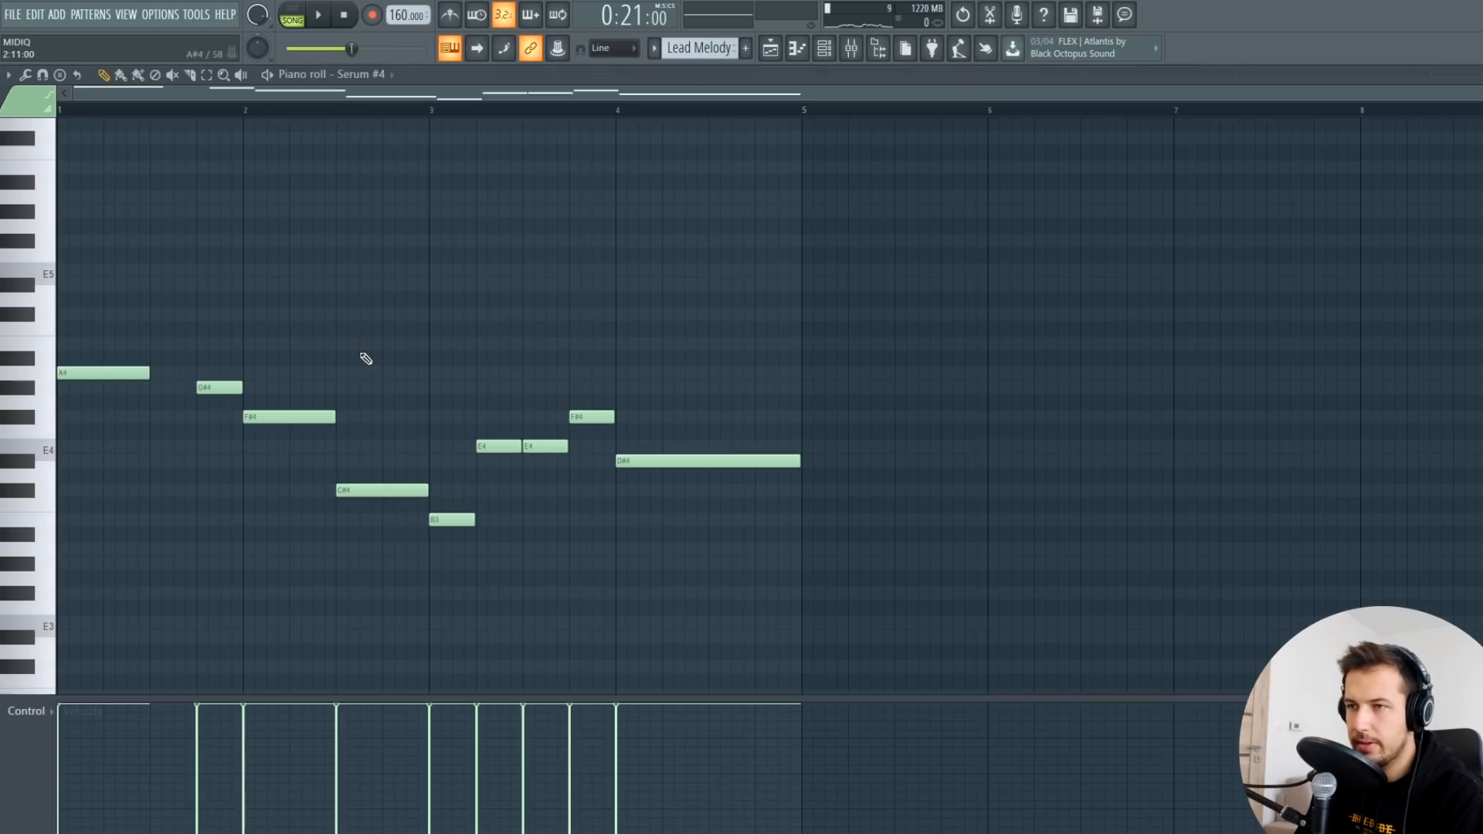
Step: Reset the piano roll's scale highlighting from E major back to Default
left_click(9, 76)
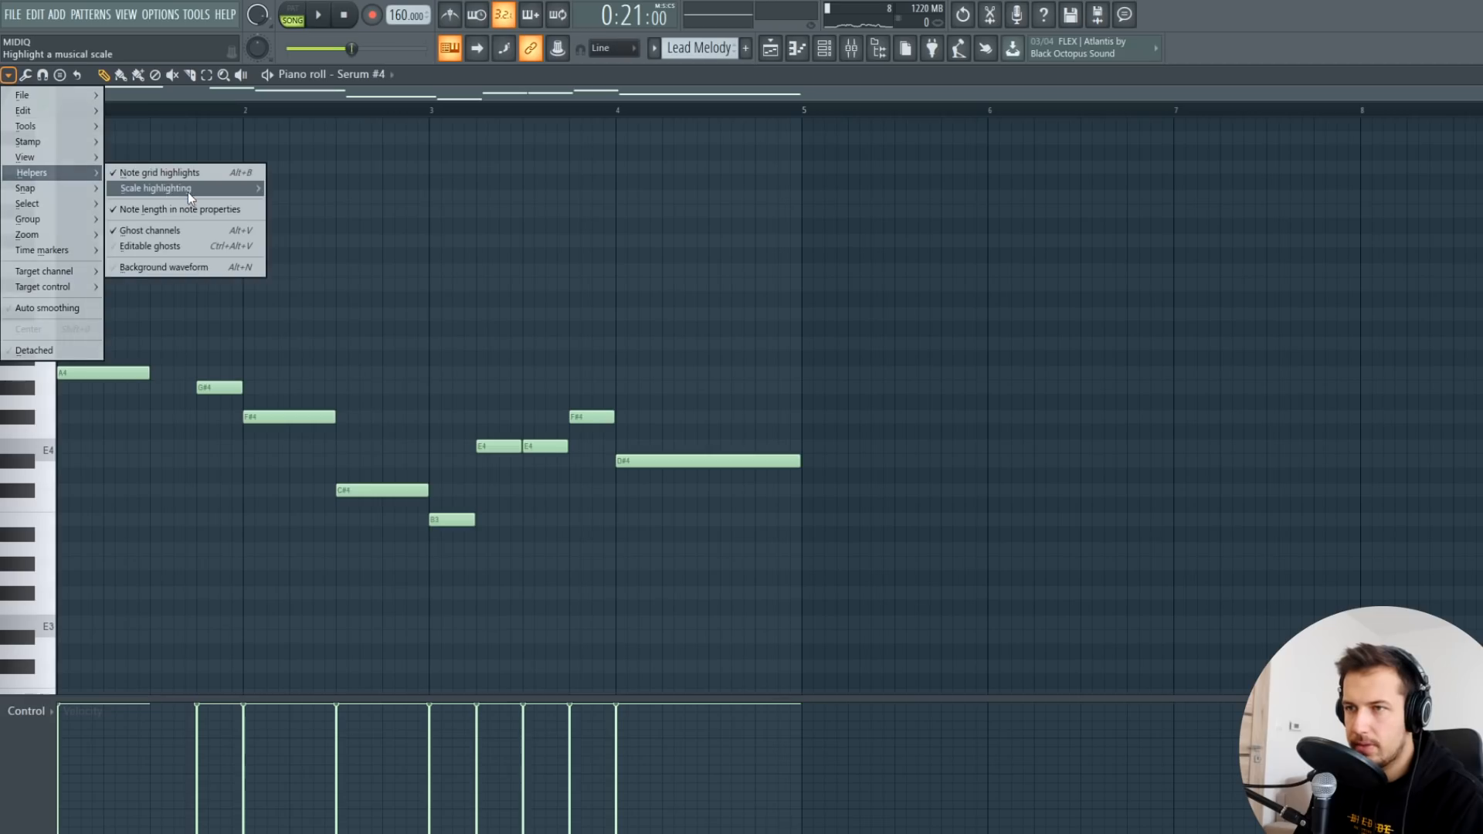
left_click(157, 189)
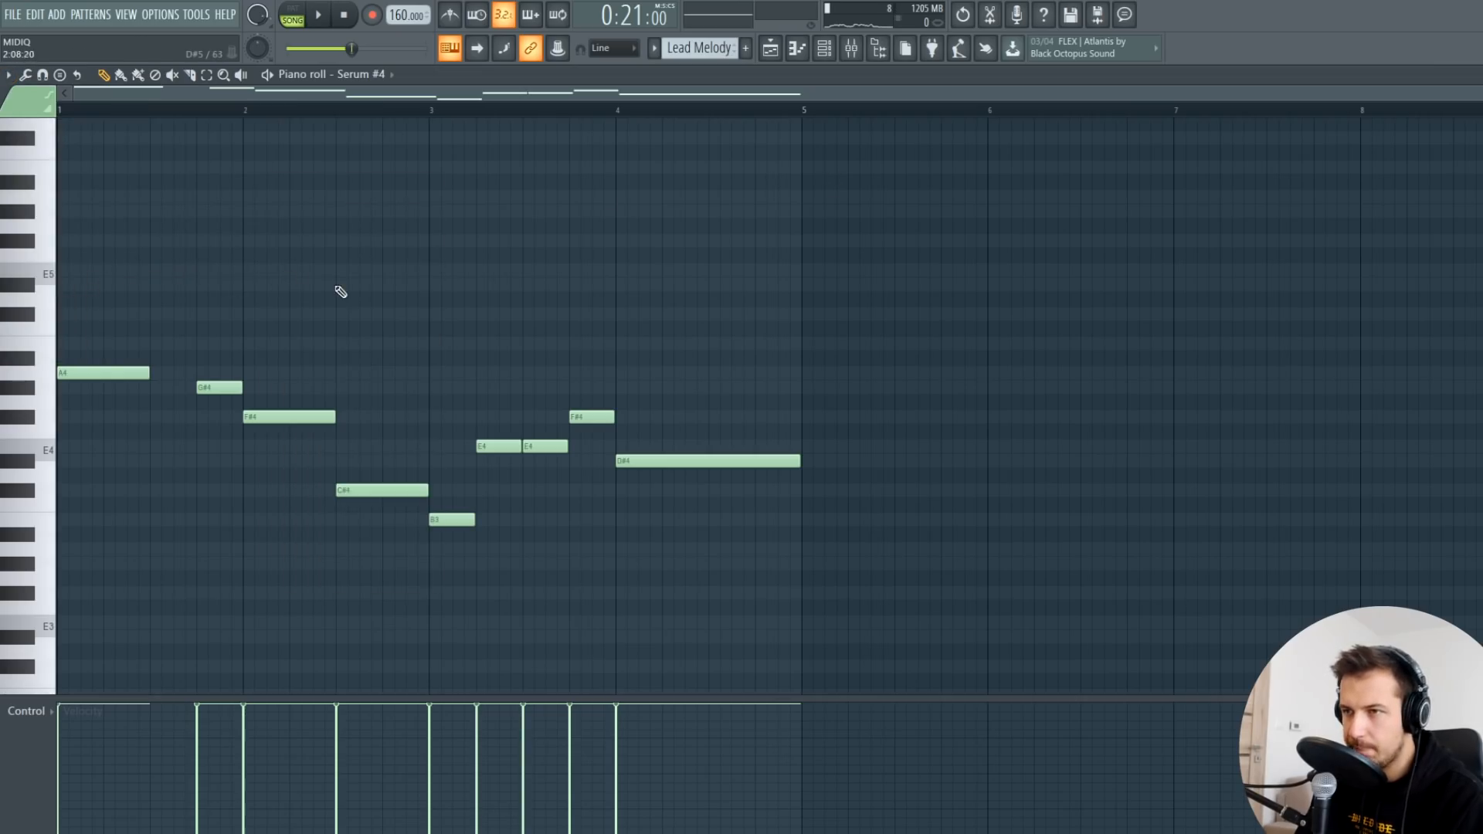
mouse_move(337, 288)
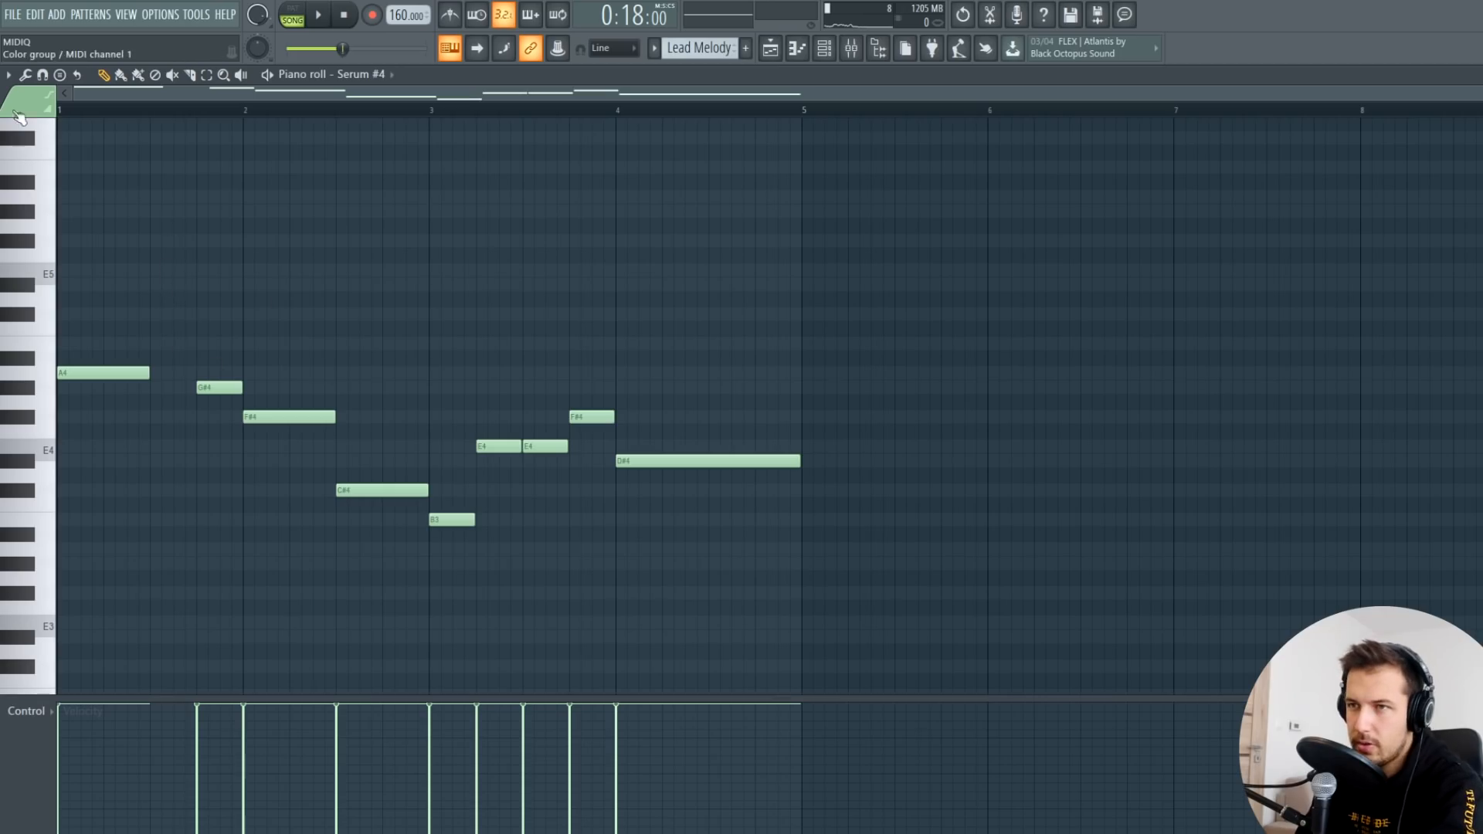
left_click(9, 77)
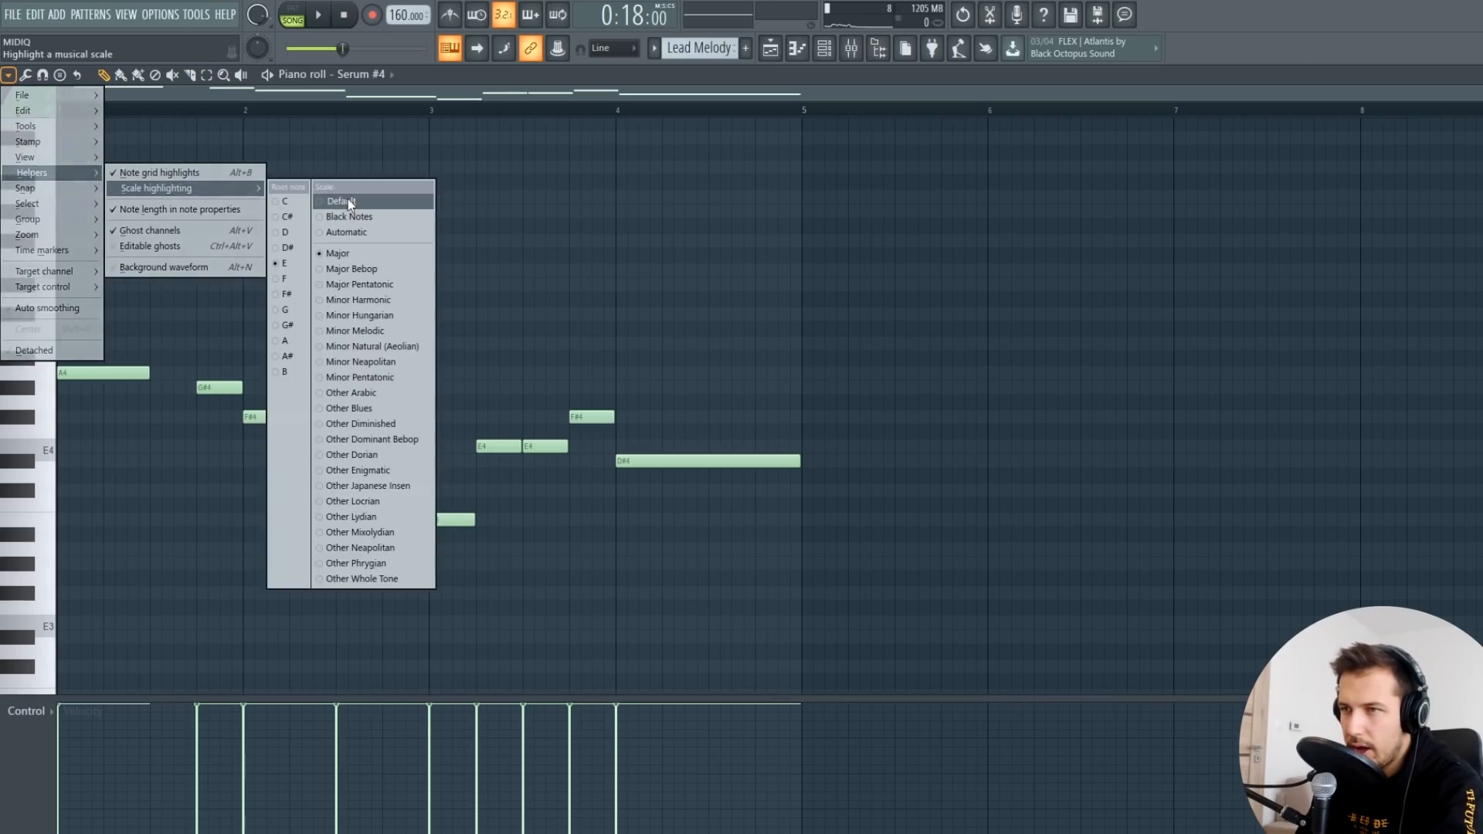
left_click(340, 201)
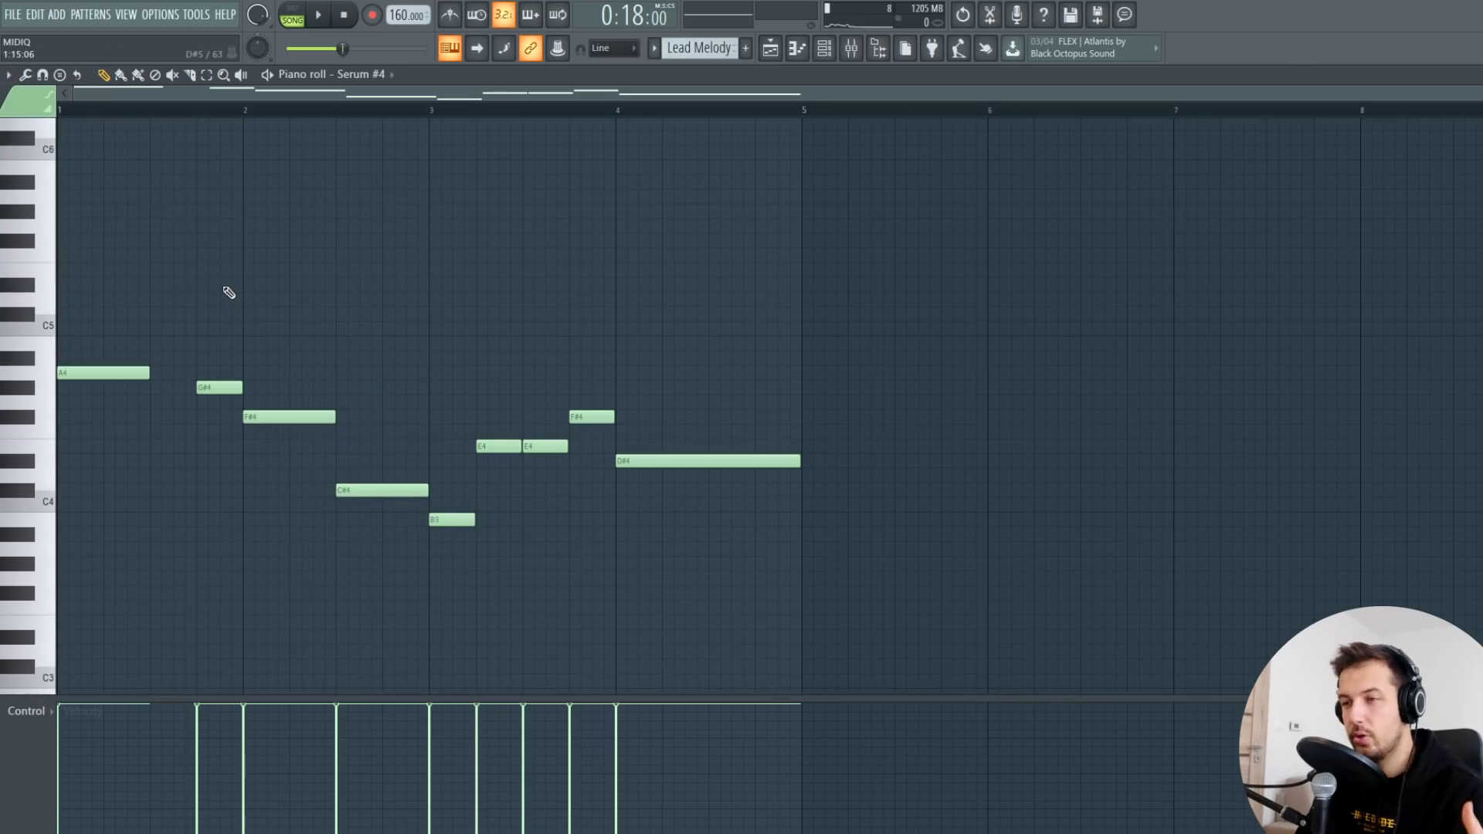